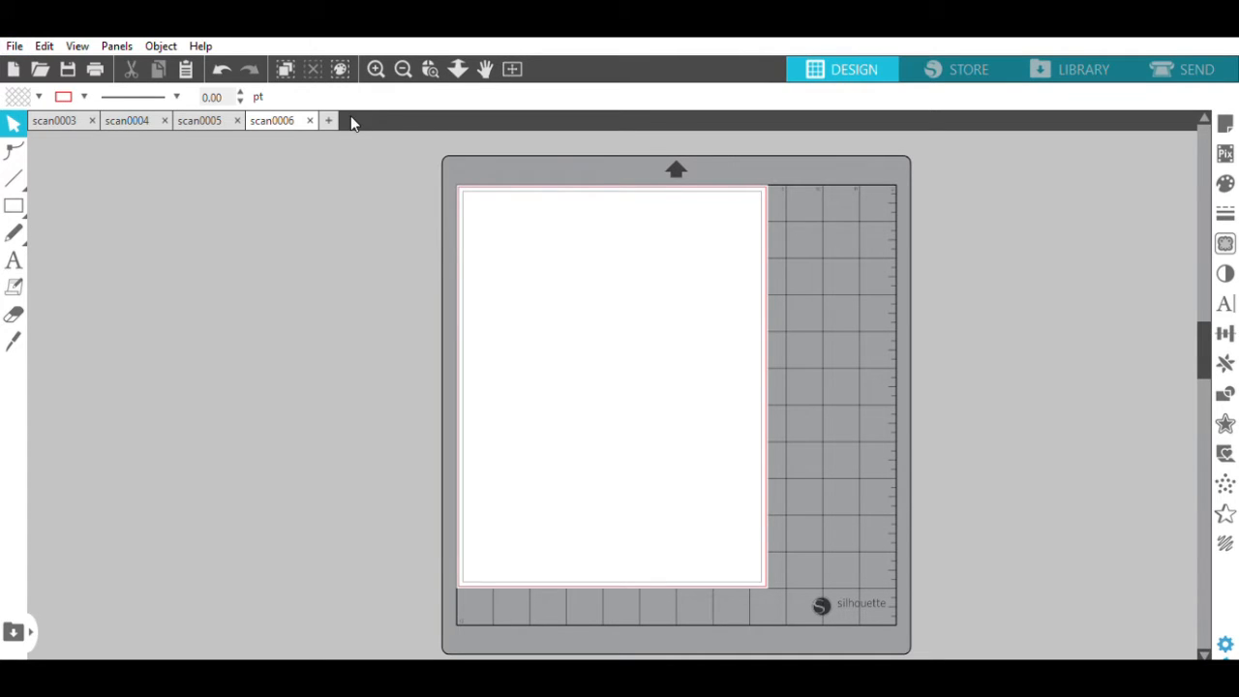
# Open the scanned cactus drawing as a new document from the File menu
pyautogui.click(329, 120)
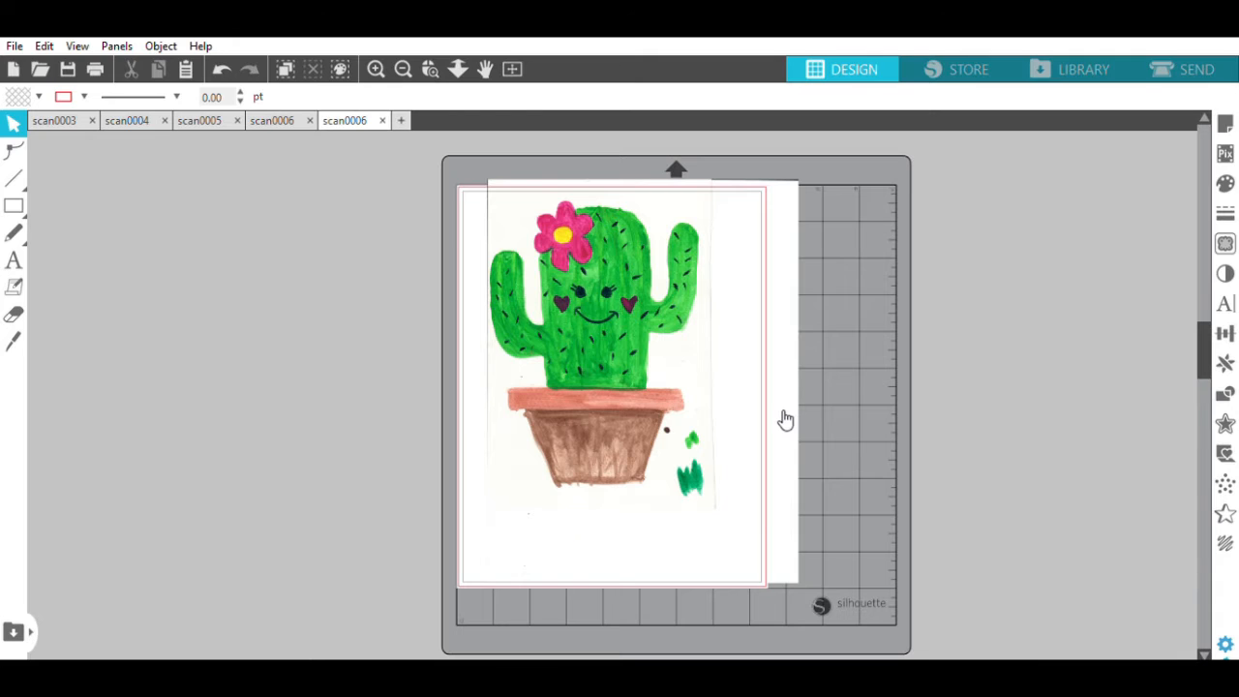
pyautogui.moveTo(767, 399)
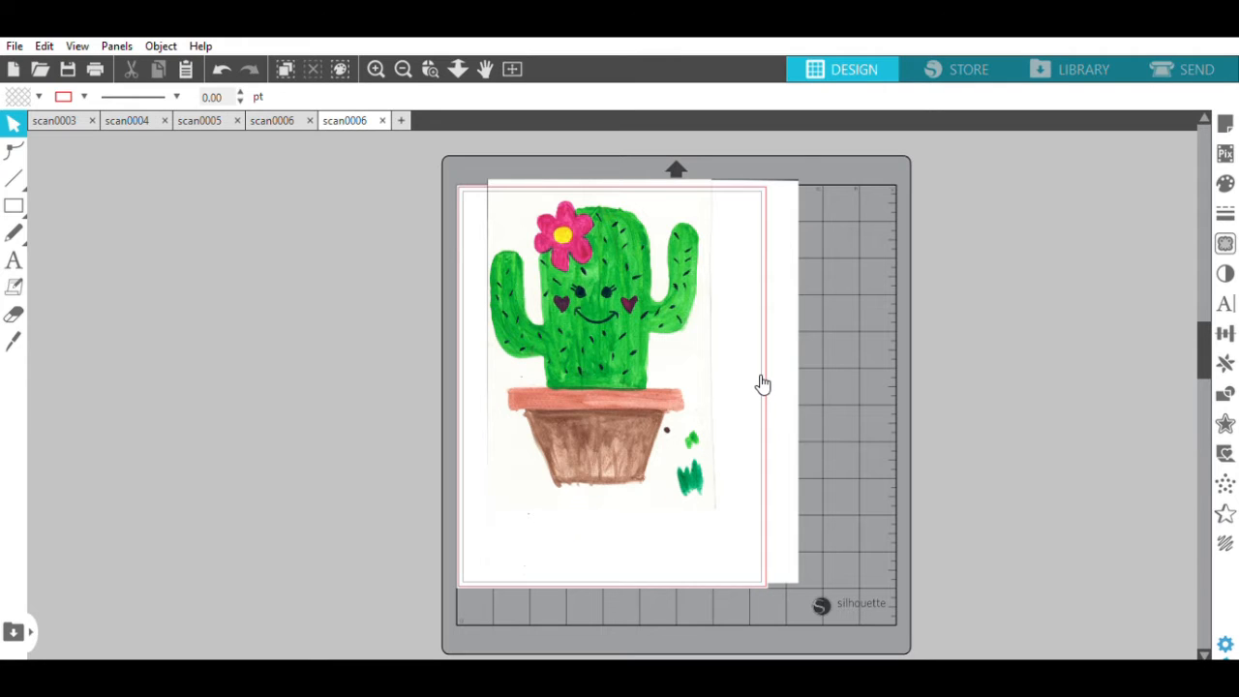
pyautogui.moveTo(745, 372)
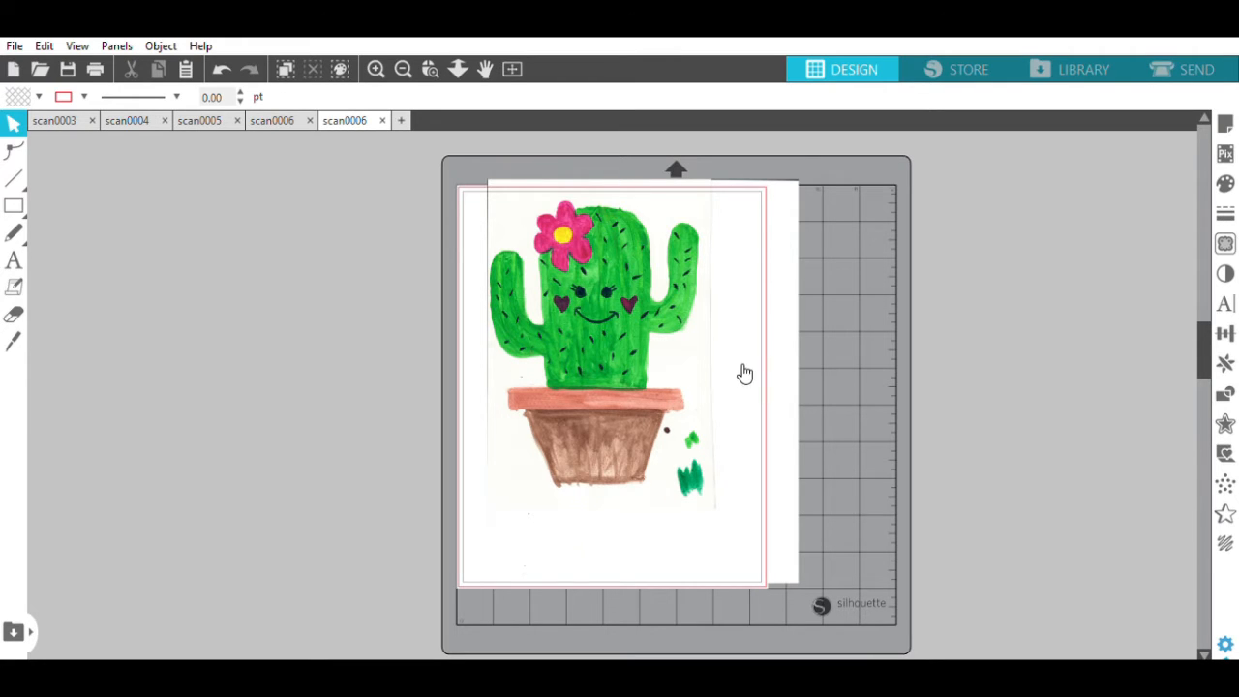
pyautogui.moveTo(786, 232)
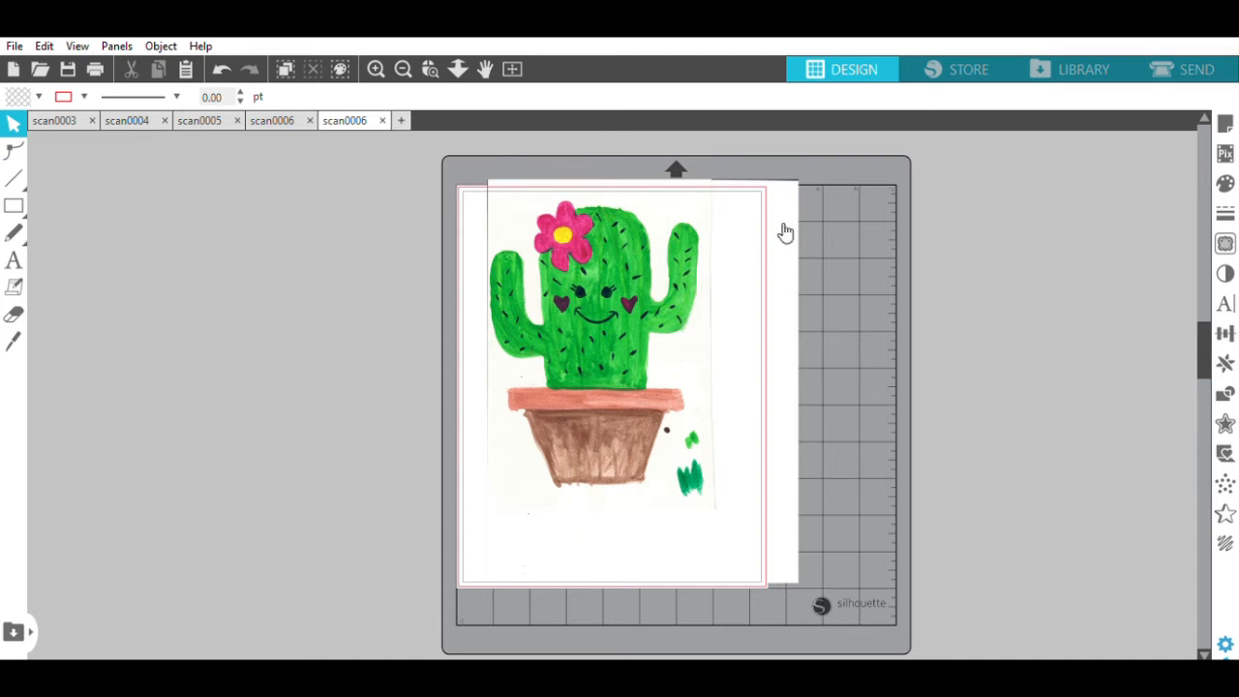
pyautogui.moveTo(325, 229)
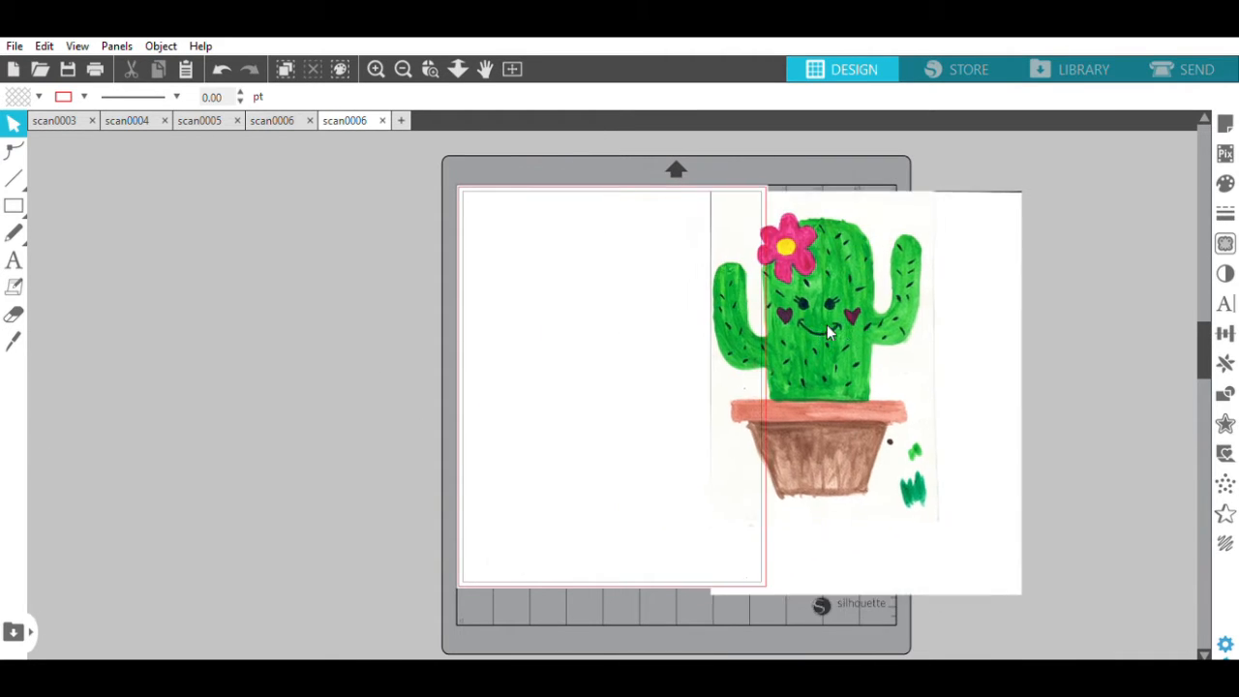
# Drag the cactus scan from the mat area onto the page
pyautogui.moveTo(828, 334); pyautogui.dragTo(920, 337)
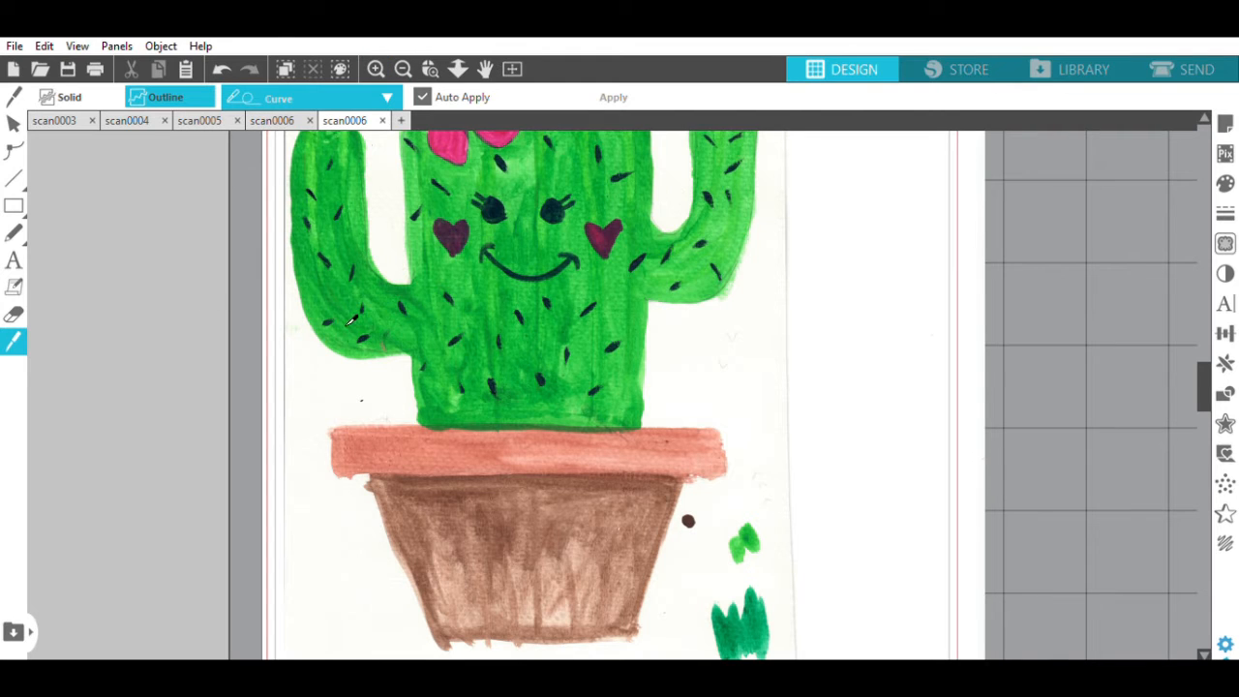
# Scroll the view down toward the pot to reach the stray marks
pyautogui.scroll(-3)
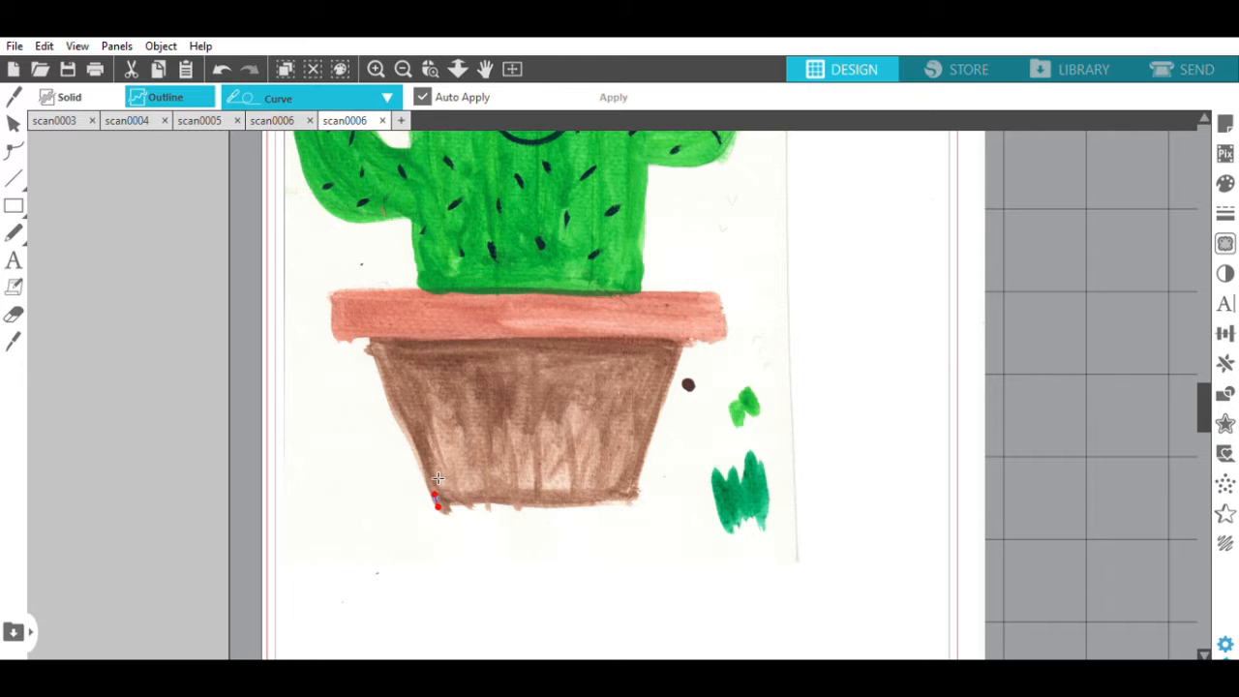
pyautogui.moveTo(434, 463)
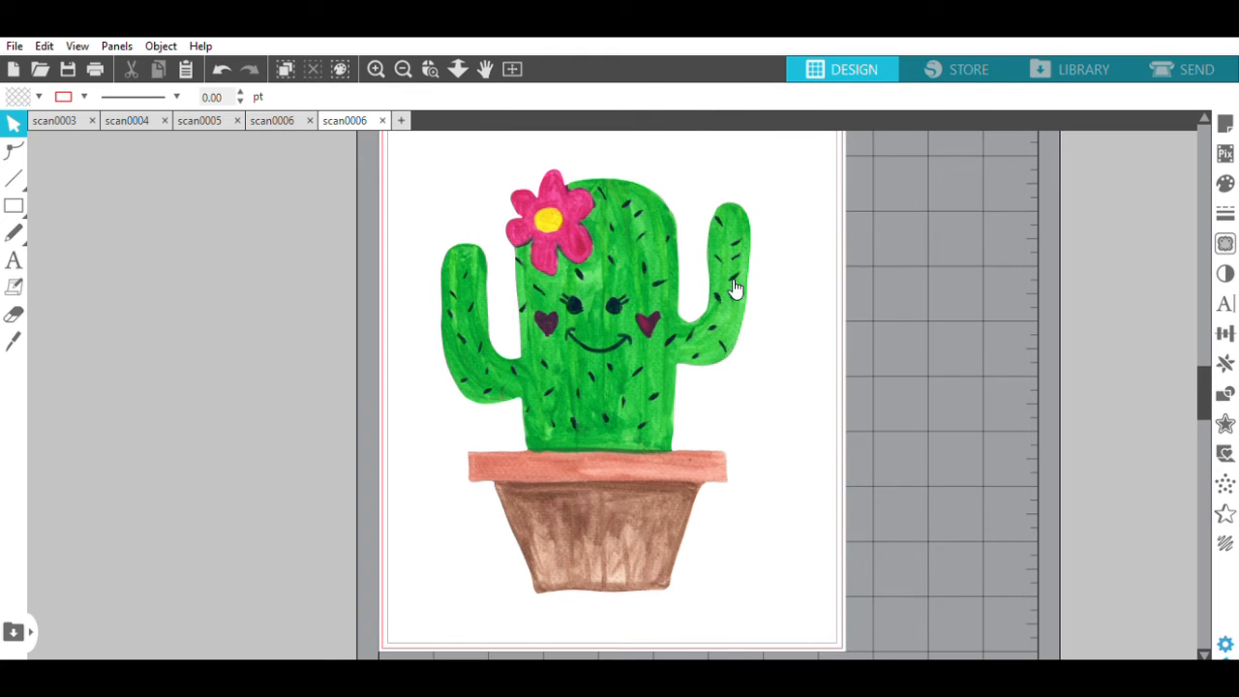
# Select the cactus drawing and move the scaled-down image toward the page centre
pyautogui.click(610, 291)
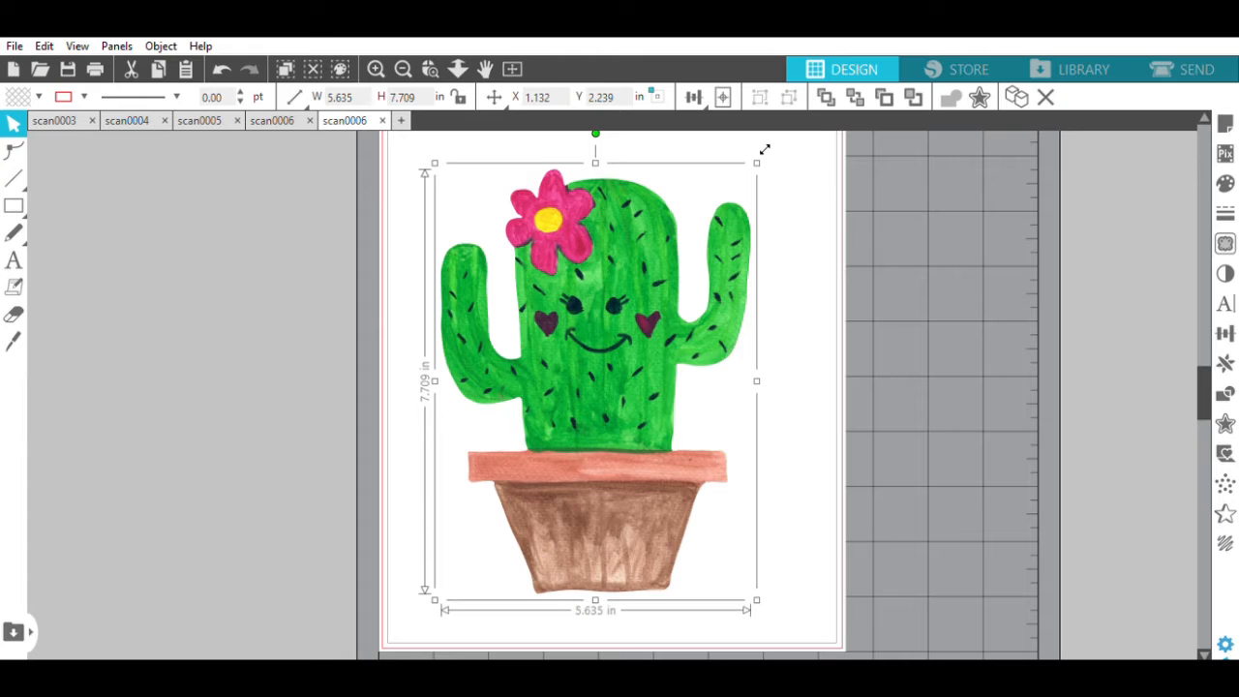
pyautogui.moveTo(763, 145)
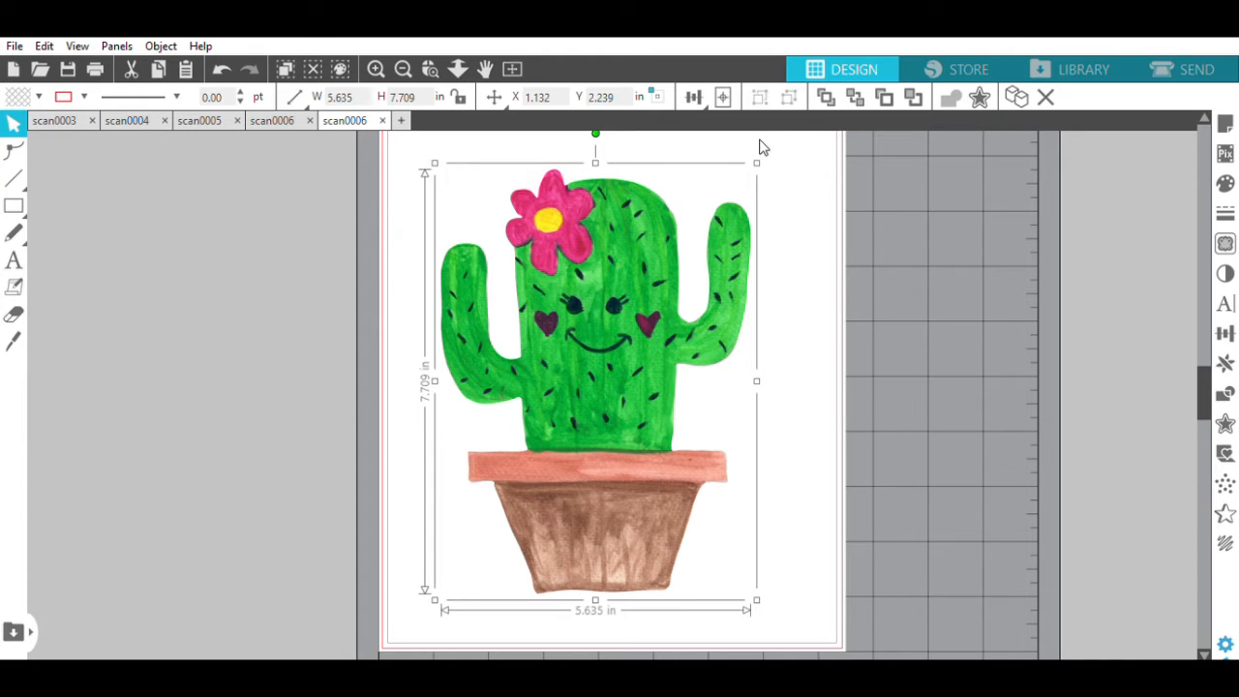
pyautogui.moveTo(759, 151)
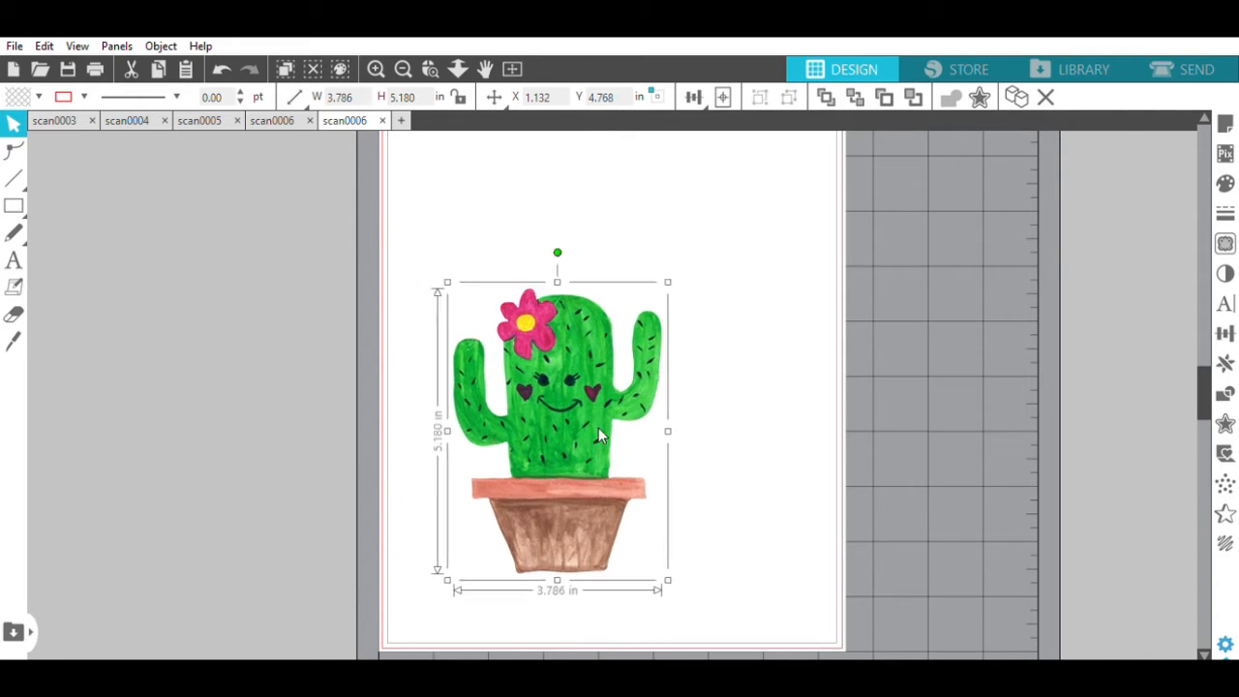
pyautogui.moveTo(596, 435); pyautogui.dragTo(639, 281)
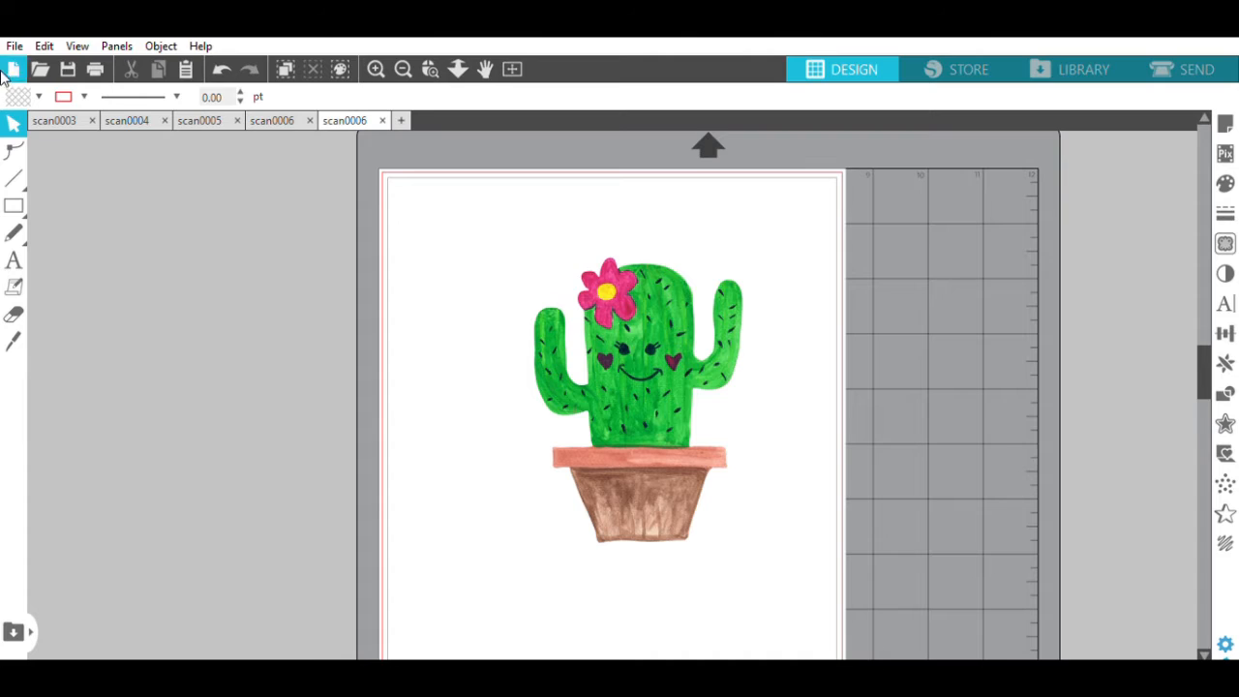
# Add the text caption "Let's stick together Valentine!" below the cactus pot
pyautogui.click(14, 260)
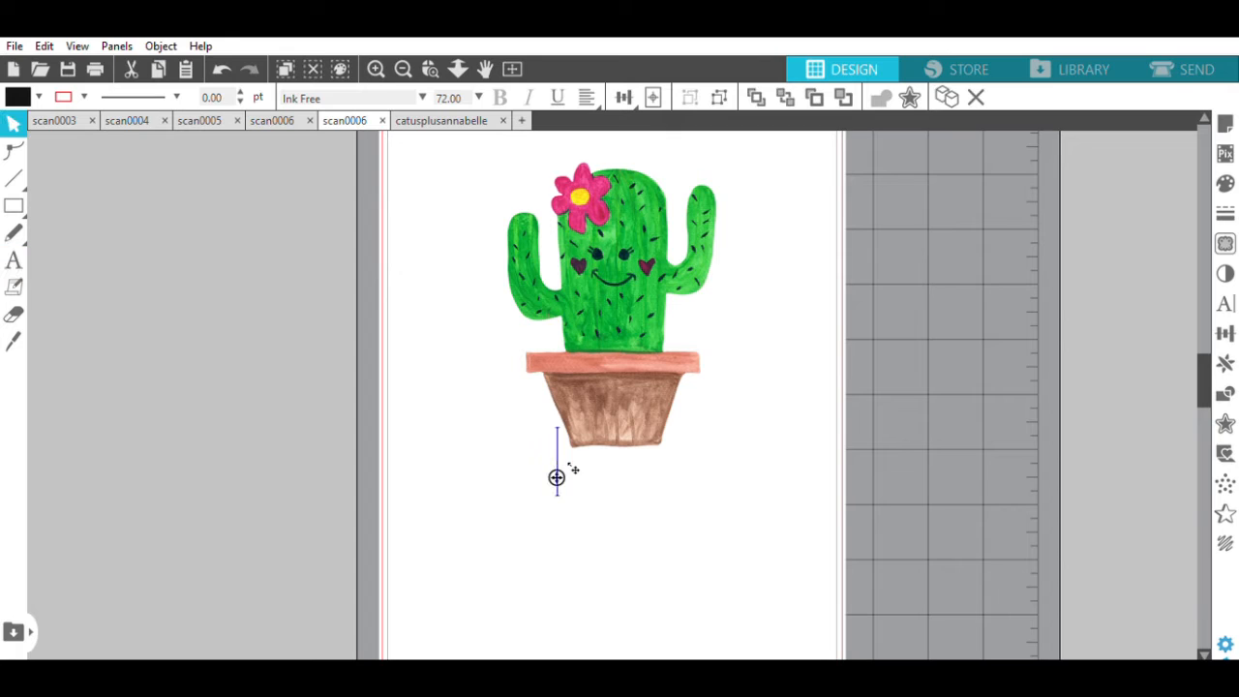
pyautogui.write("Let's stick")
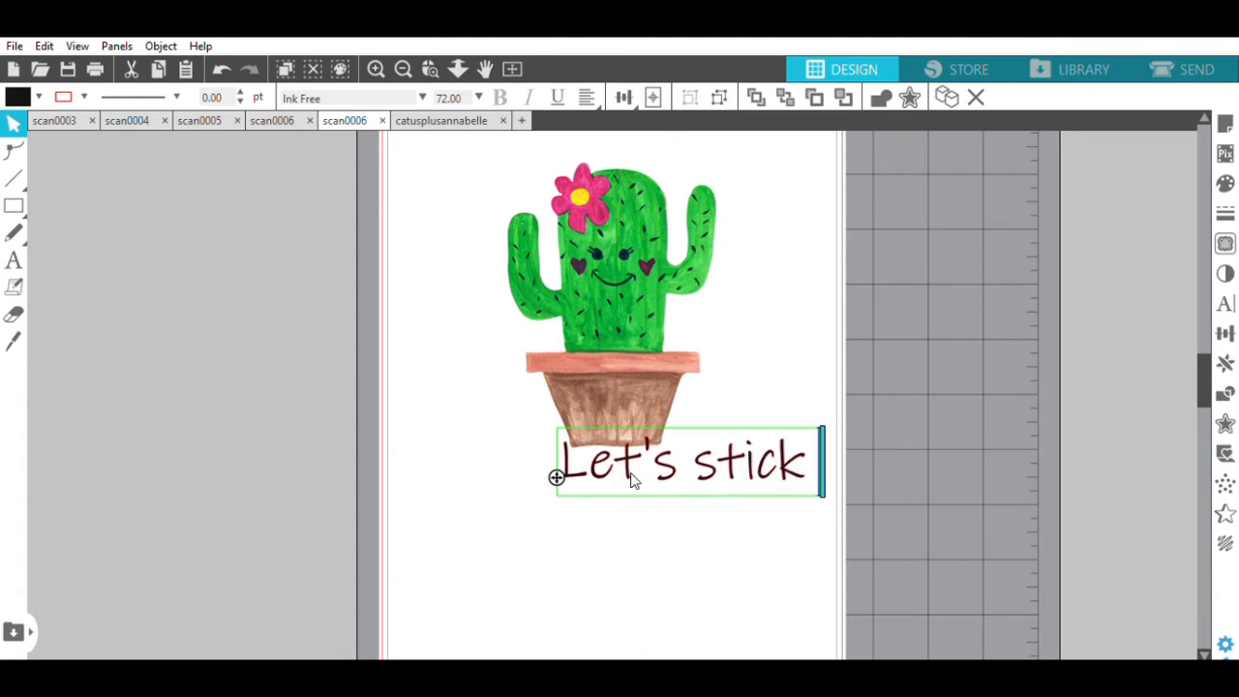
pyautogui.write('togey')
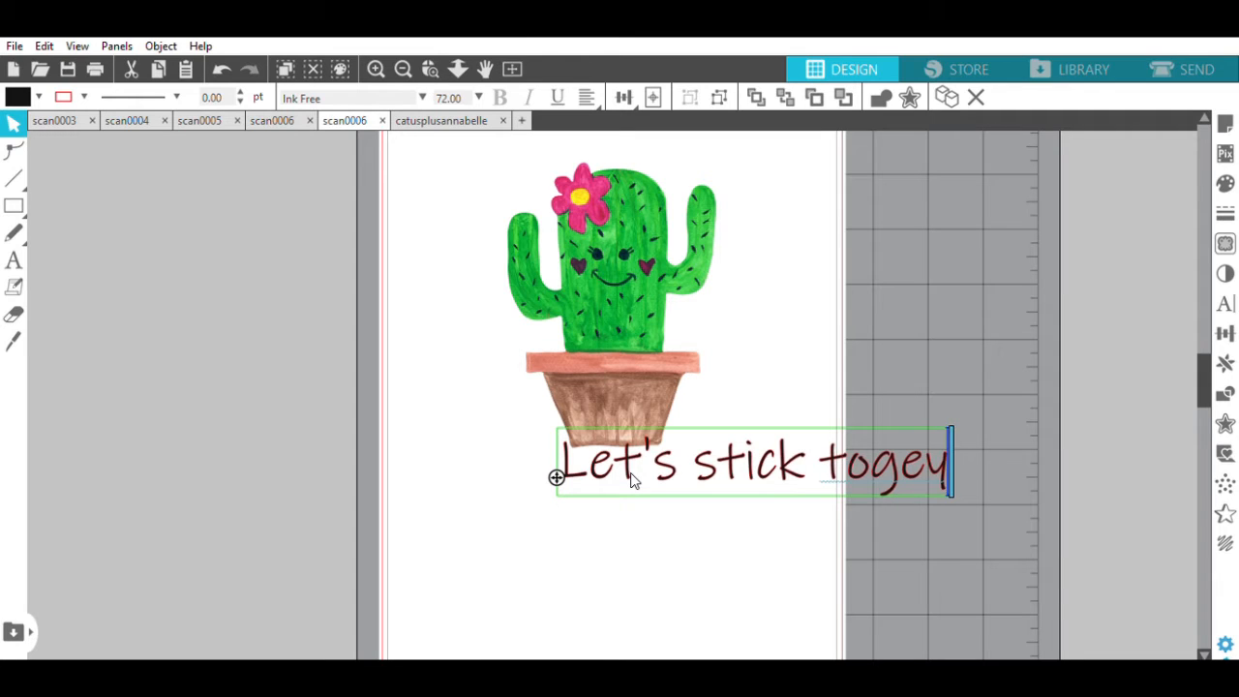
pyautogui.write('ther')
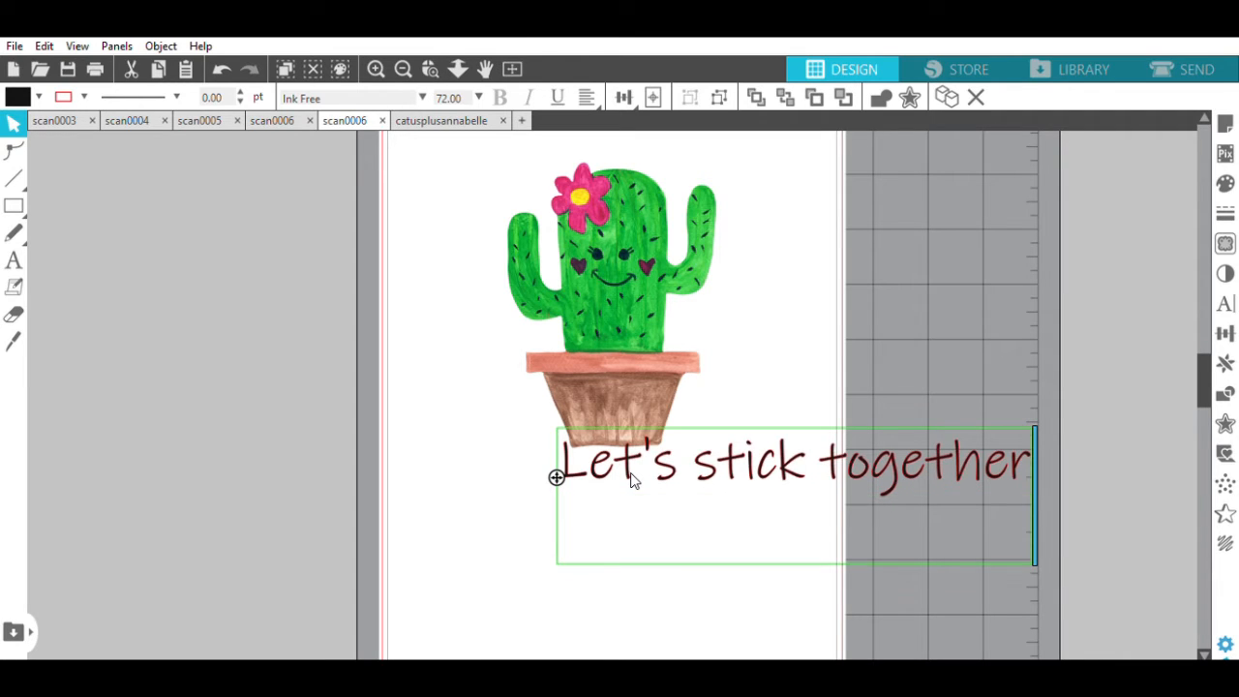
pyautogui.write('Valeni')
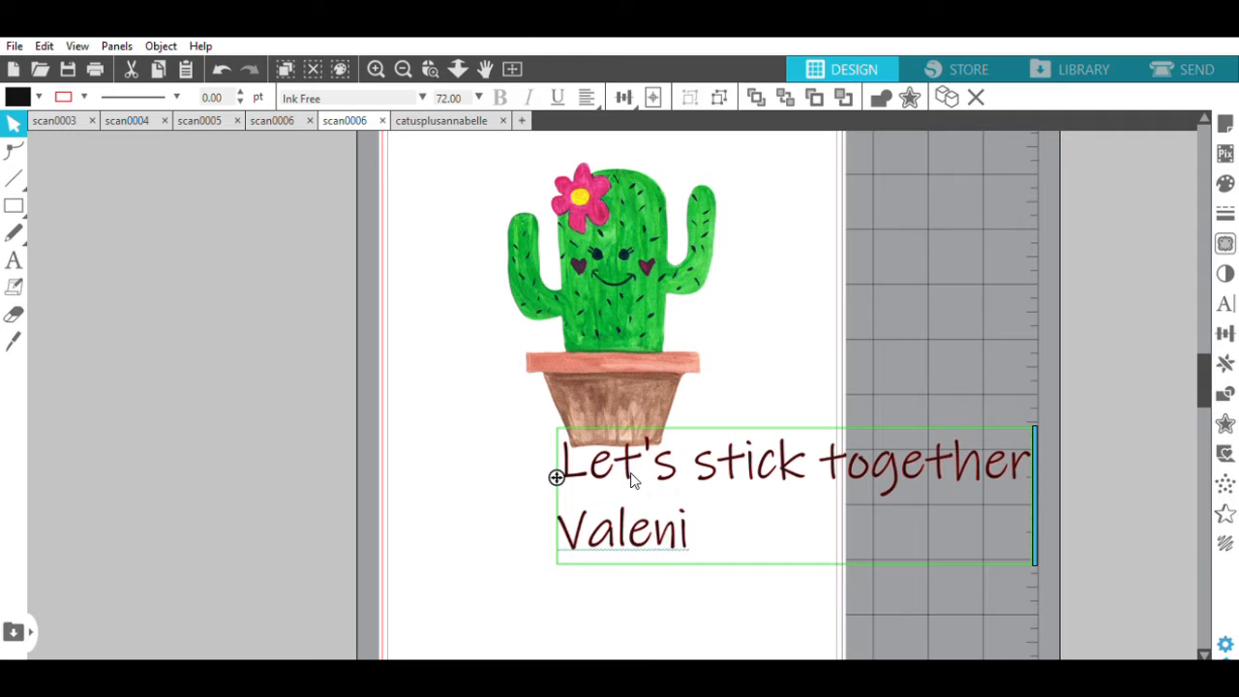
pyautogui.write('tine!')
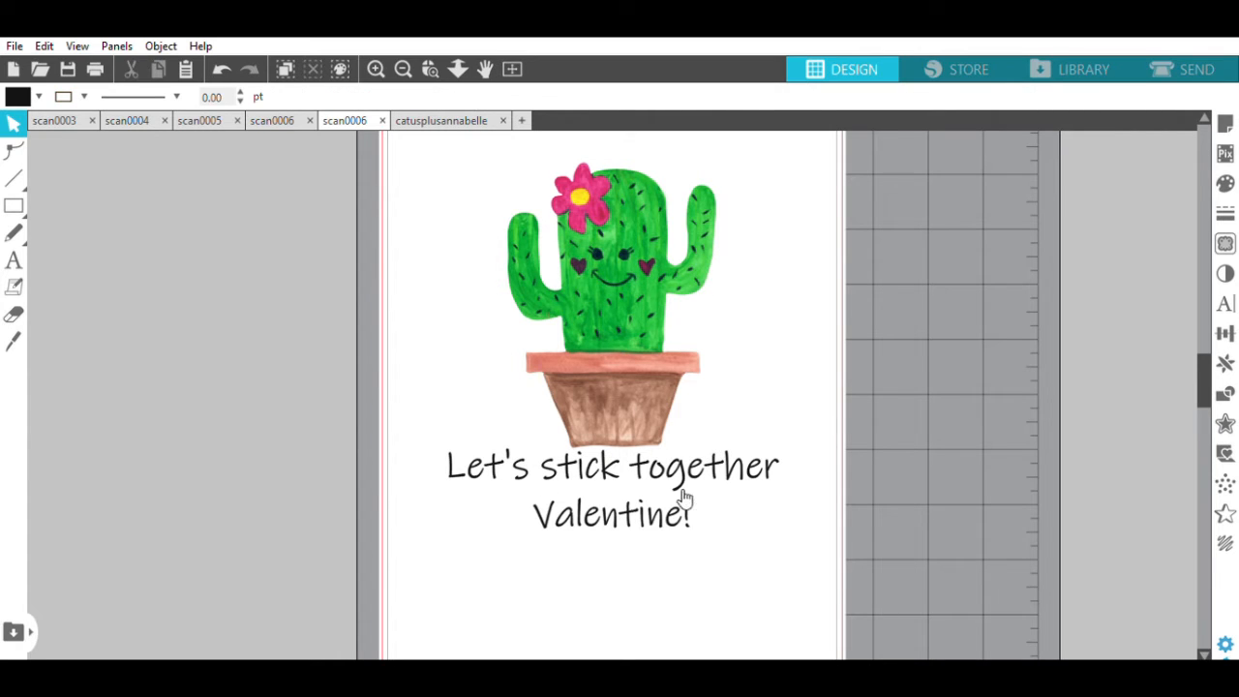
pyautogui.moveTo(422, 178)
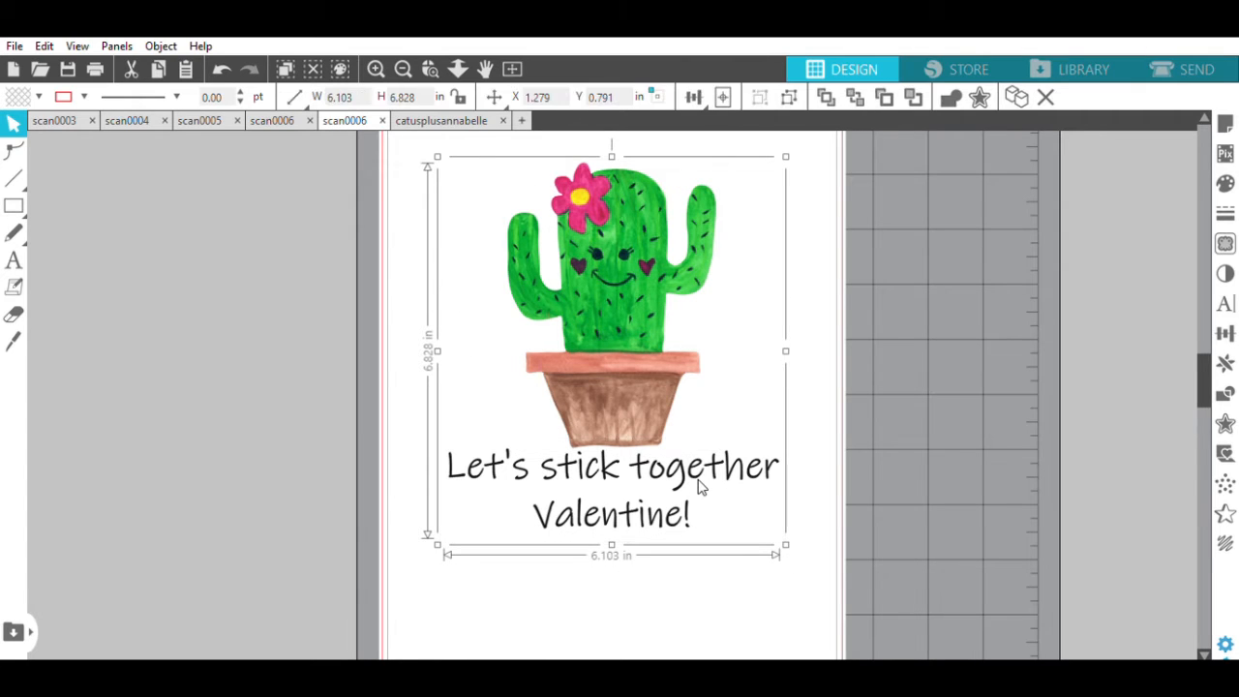
pyautogui.moveTo(708, 422)
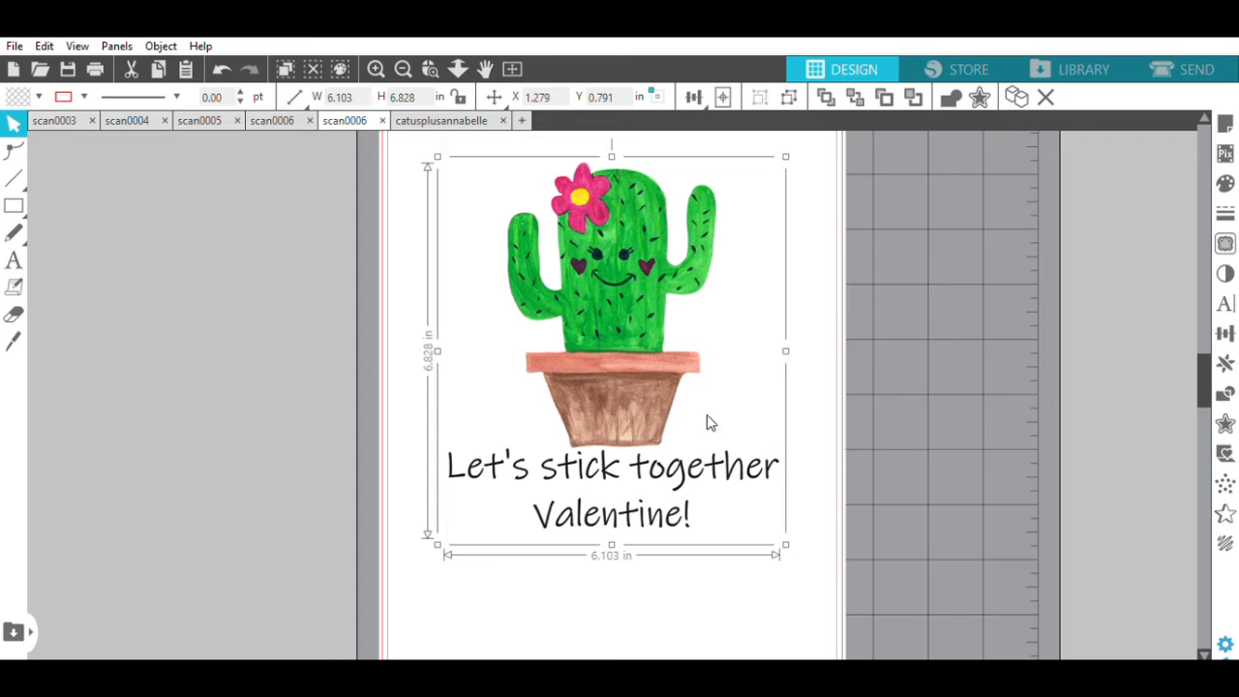
pyautogui.moveTo(544, 430)
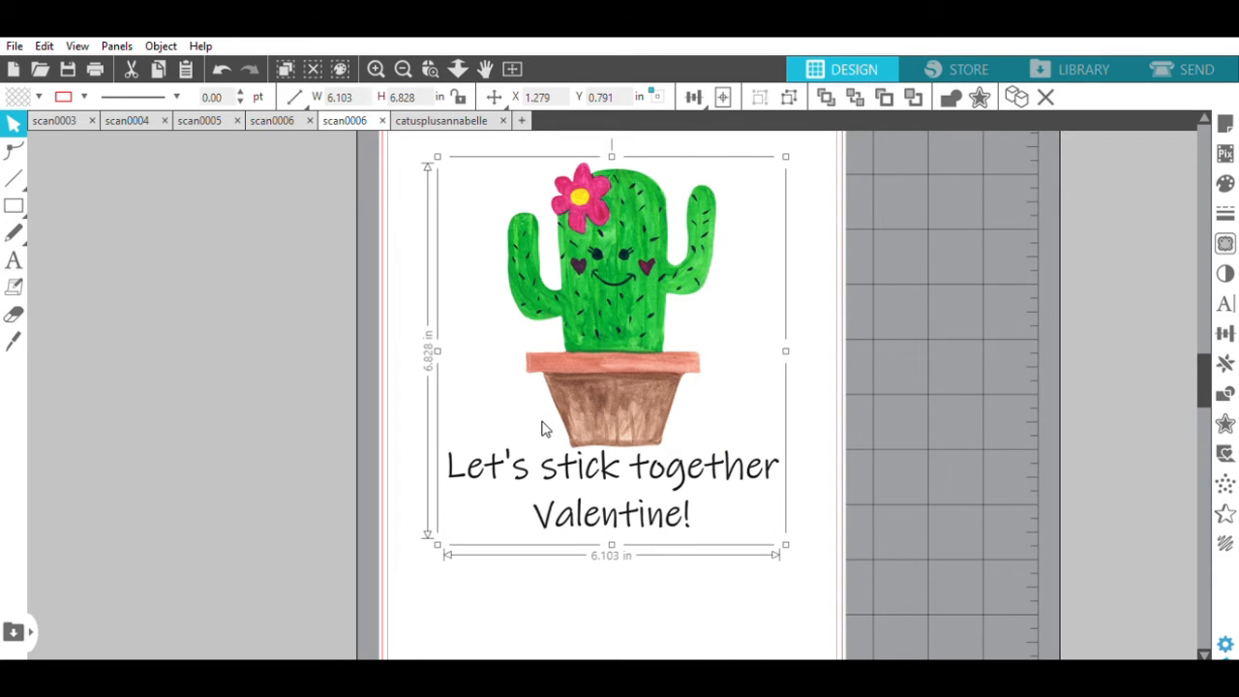
pyautogui.moveTo(732, 381)
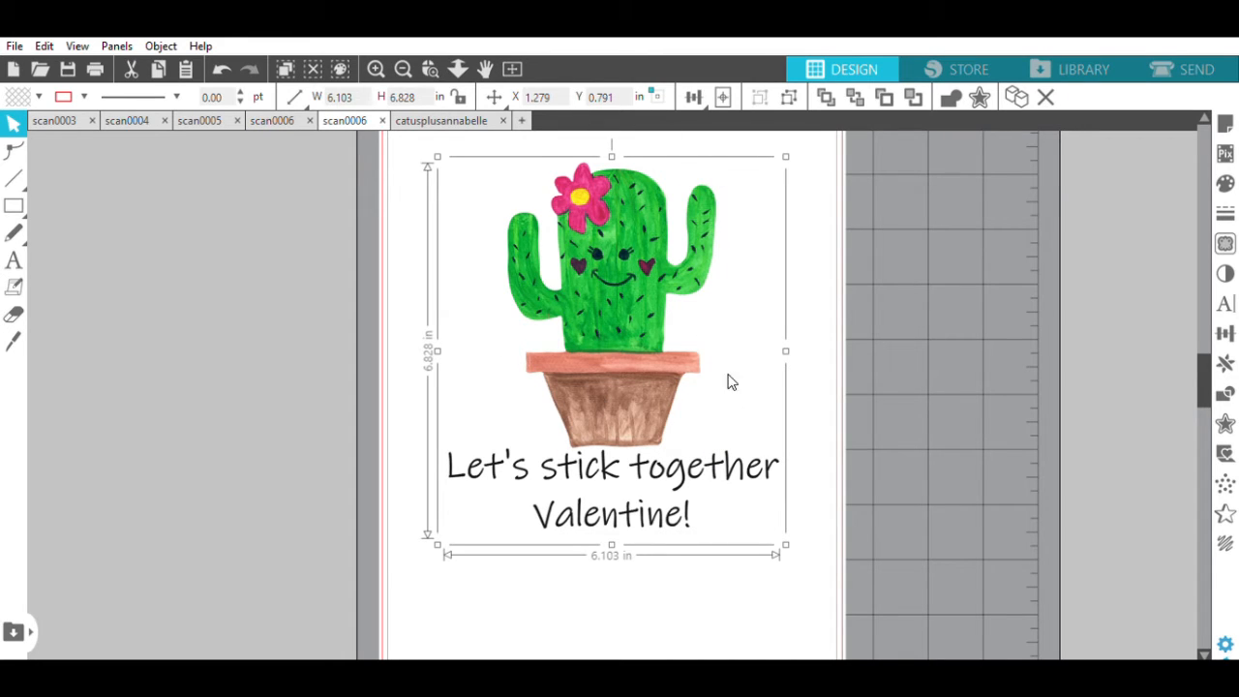
pyautogui.moveTo(592, 511)
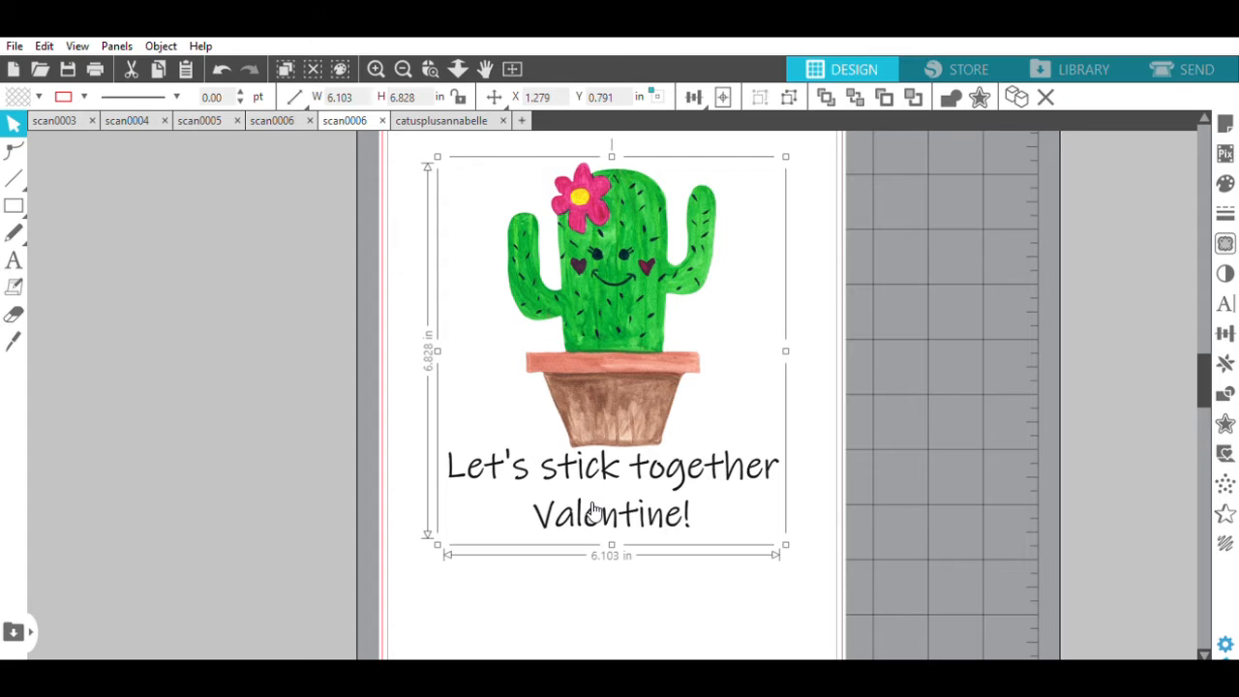
pyautogui.moveTo(697, 339)
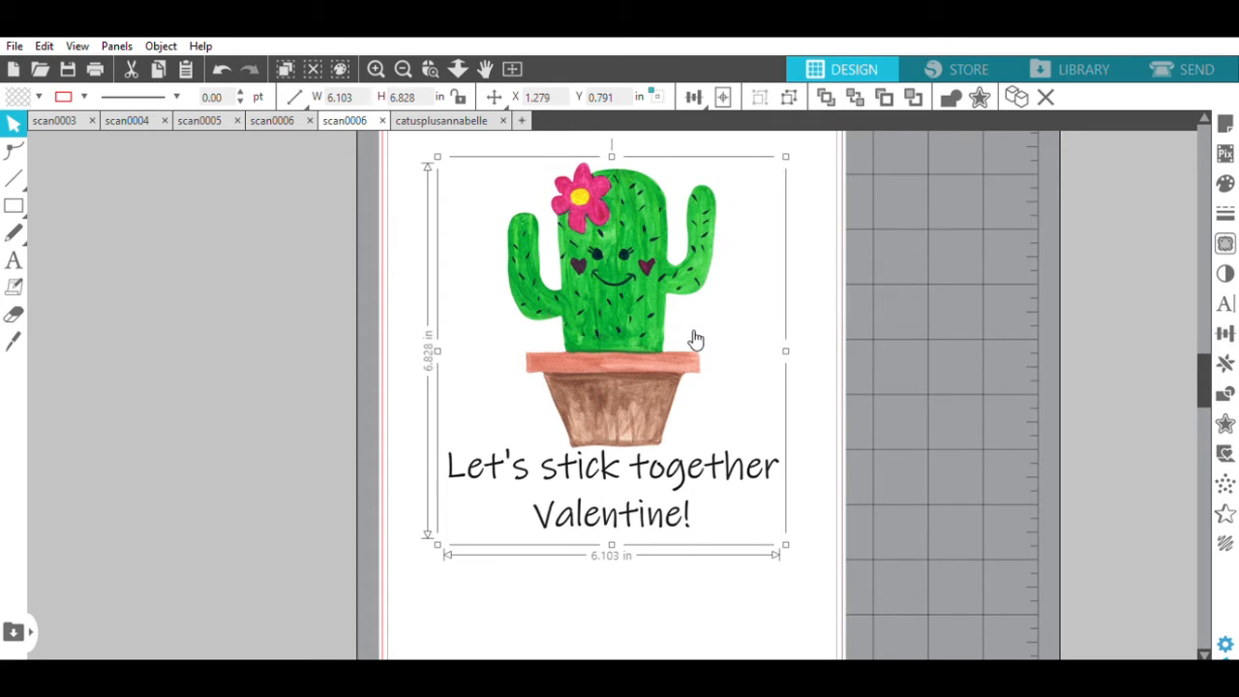
pyautogui.moveTo(674, 176)
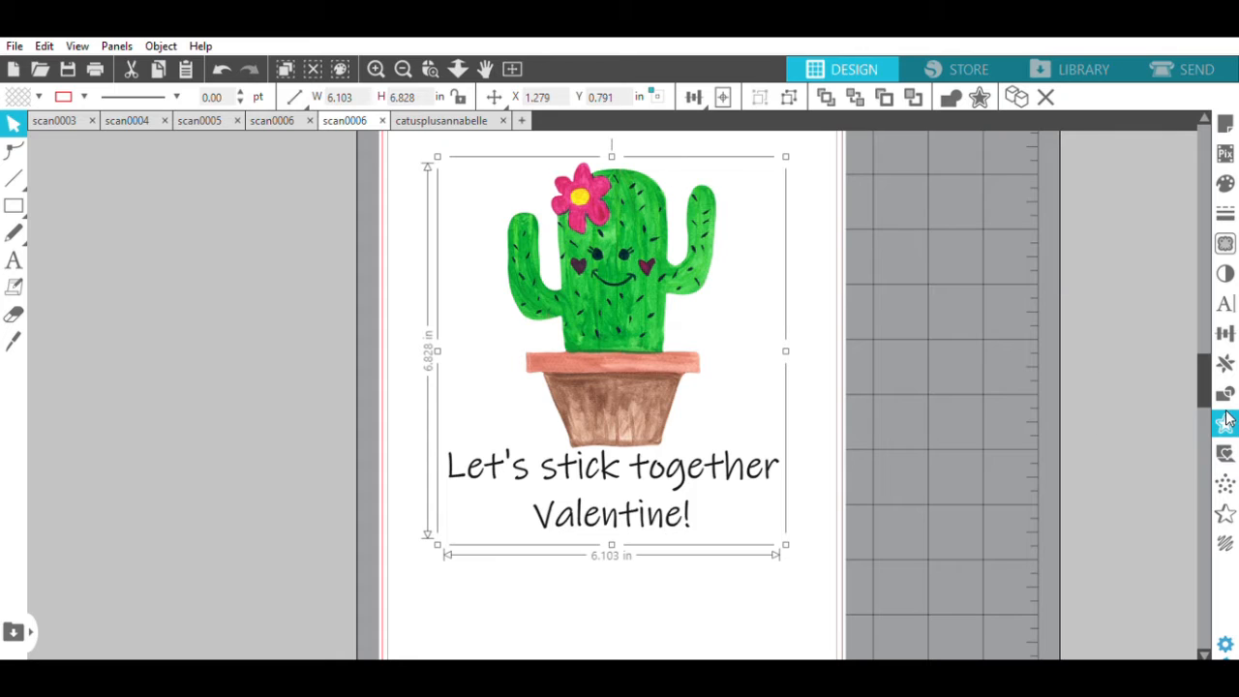
pyautogui.moveTo(1227, 410)
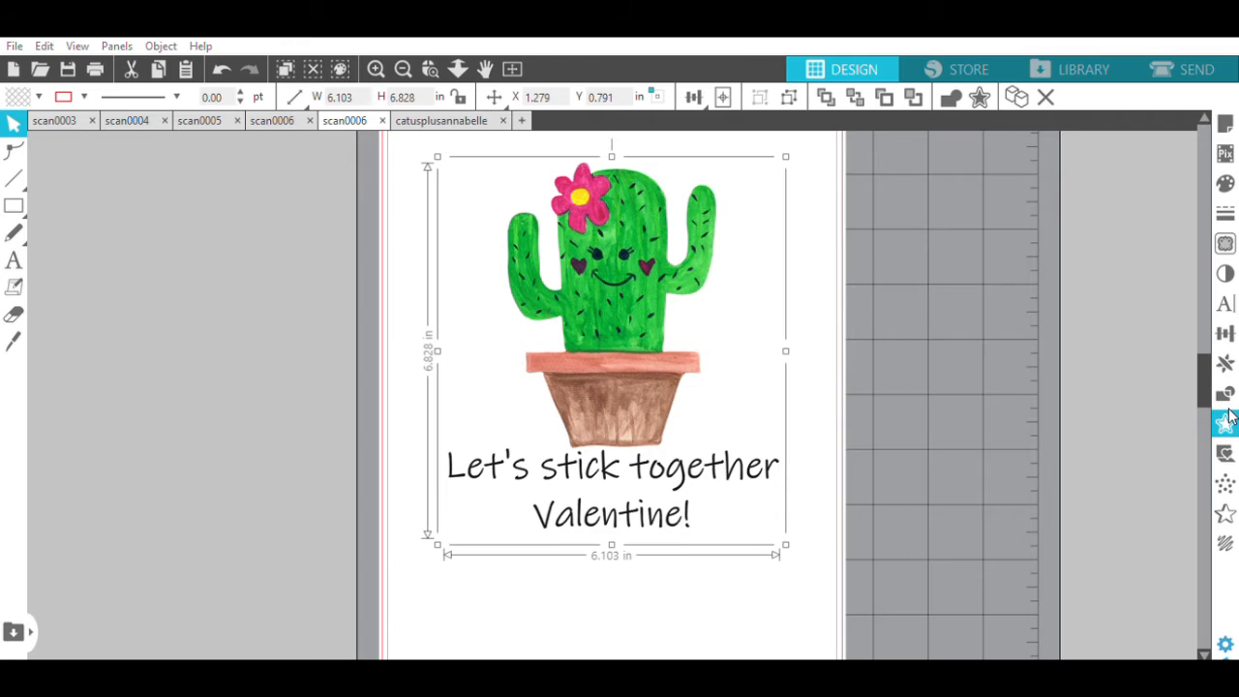
pyautogui.moveTo(981, 174)
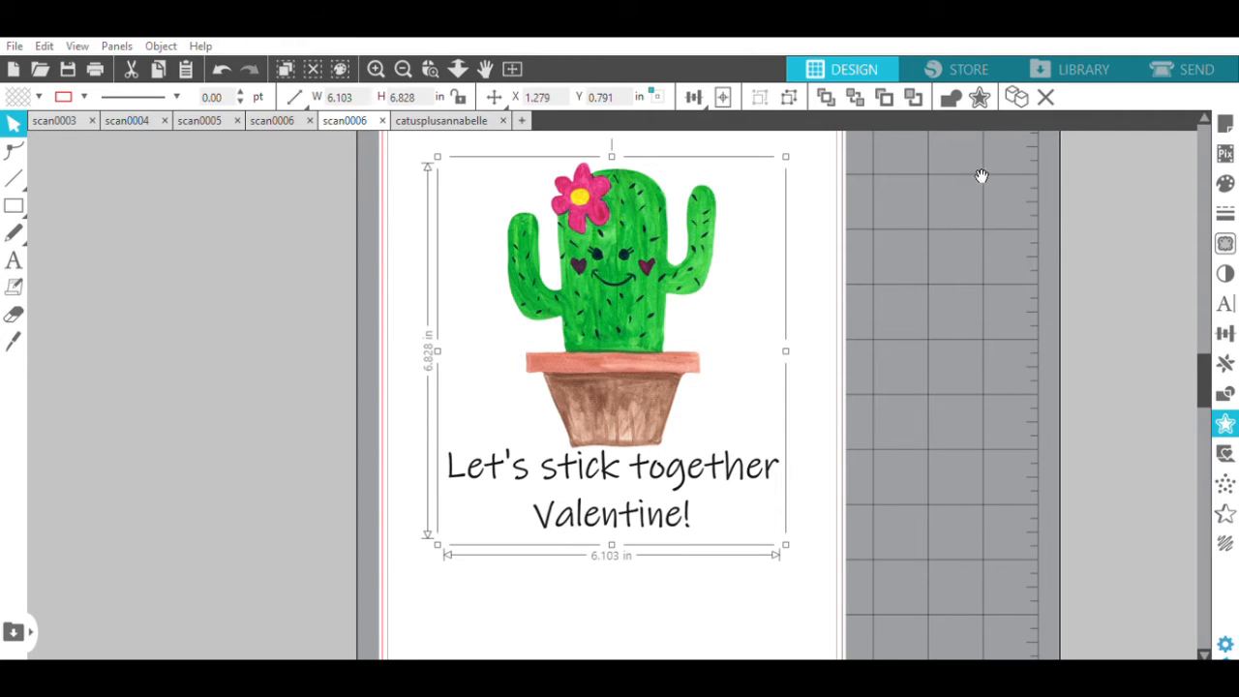
pyautogui.moveTo(930, 190)
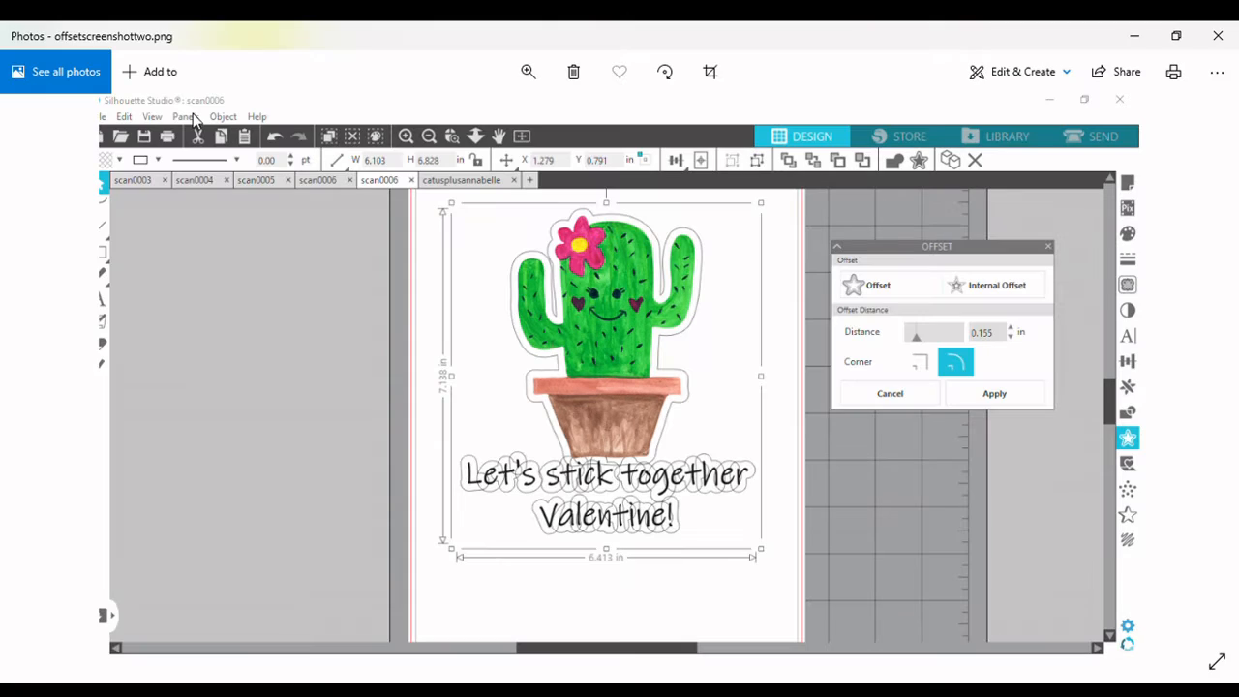
pyautogui.moveTo(817, 223)
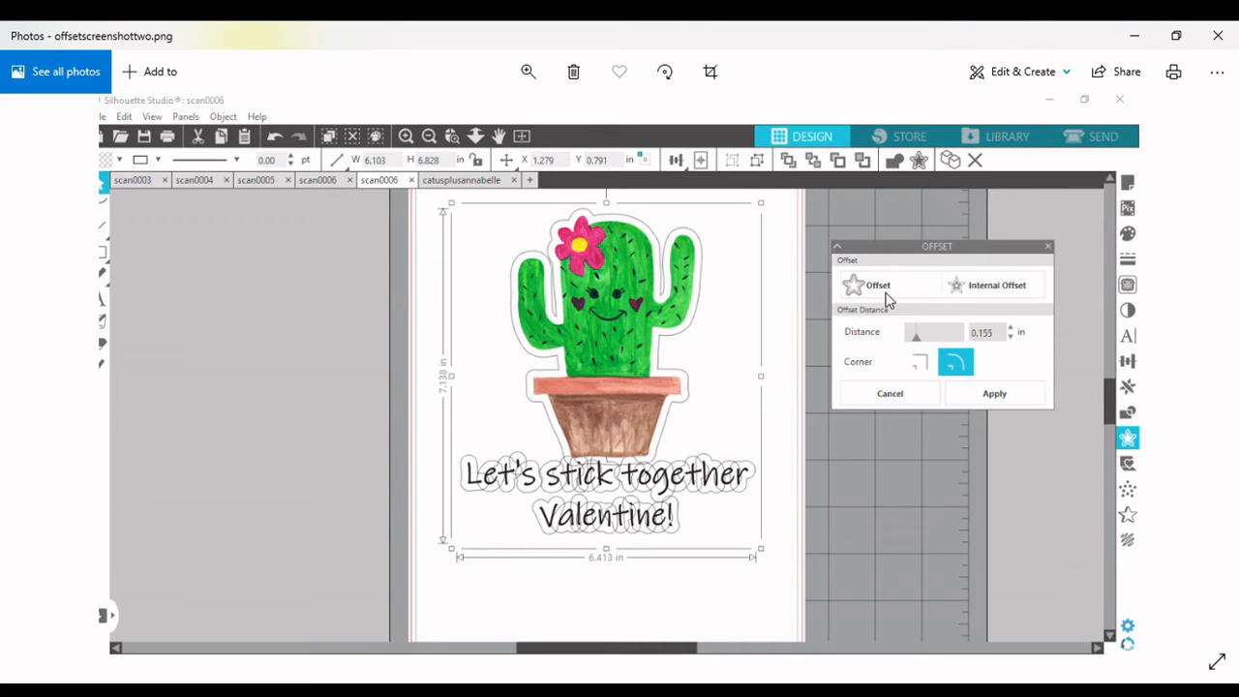
pyautogui.moveTo(1011, 331)
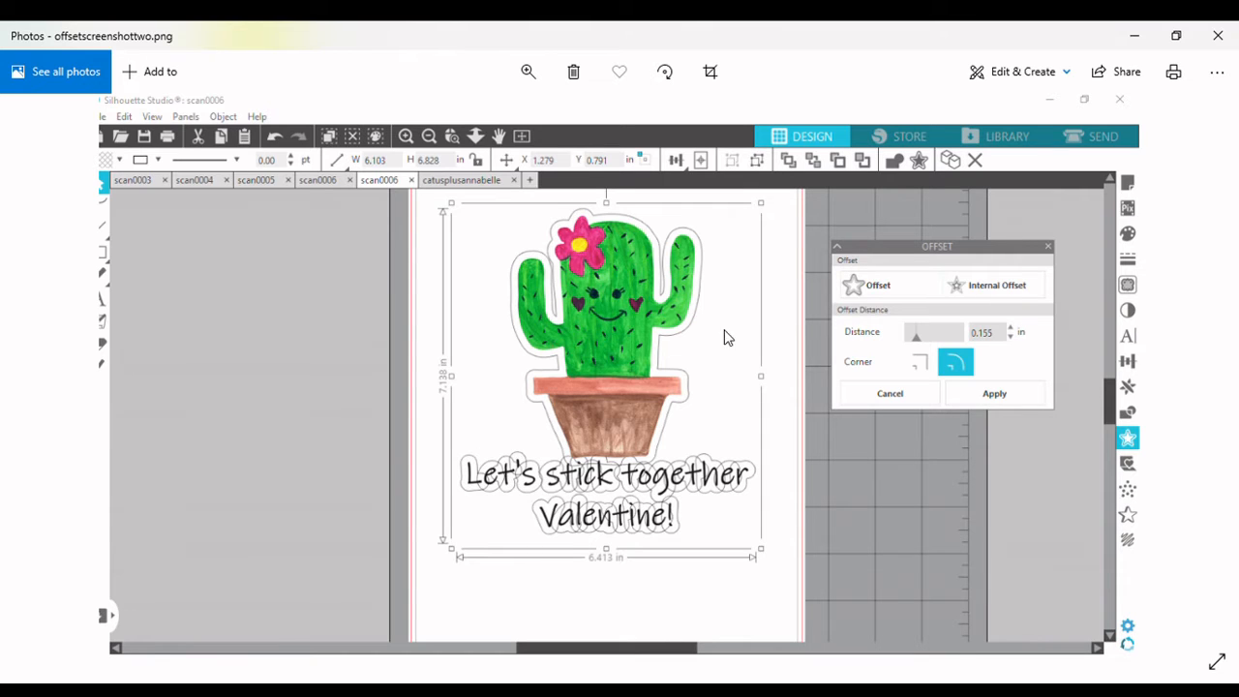
pyautogui.moveTo(674, 275)
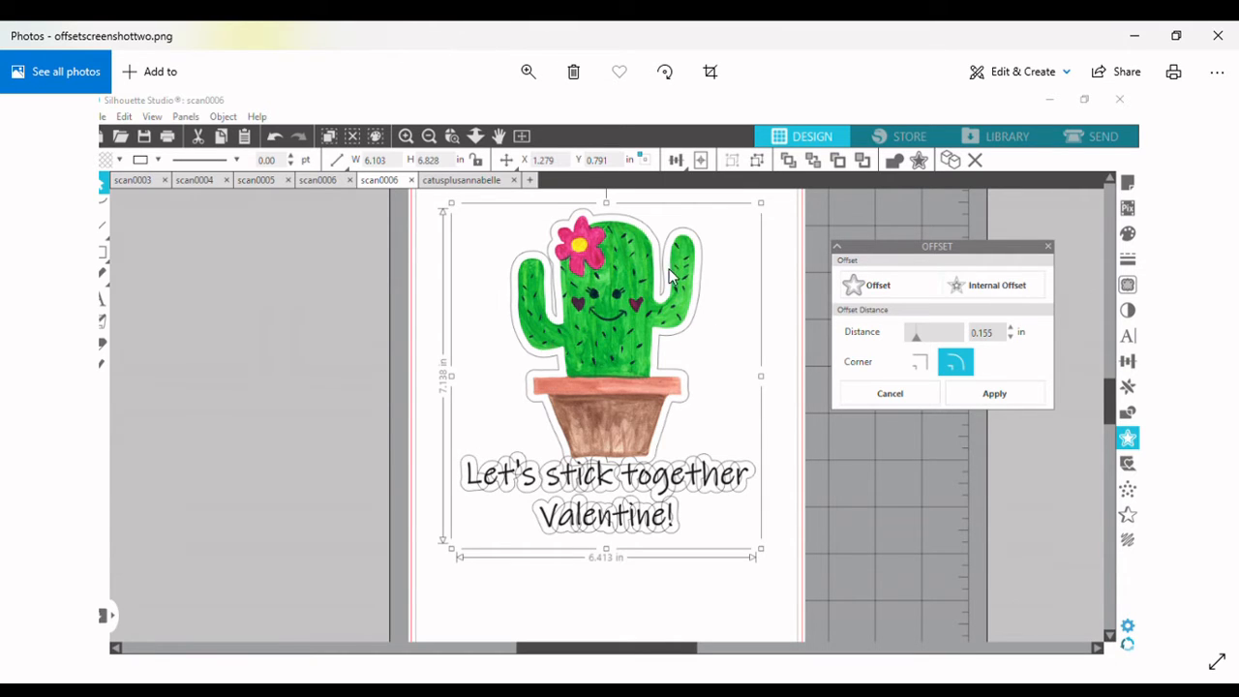
pyautogui.moveTo(681, 337)
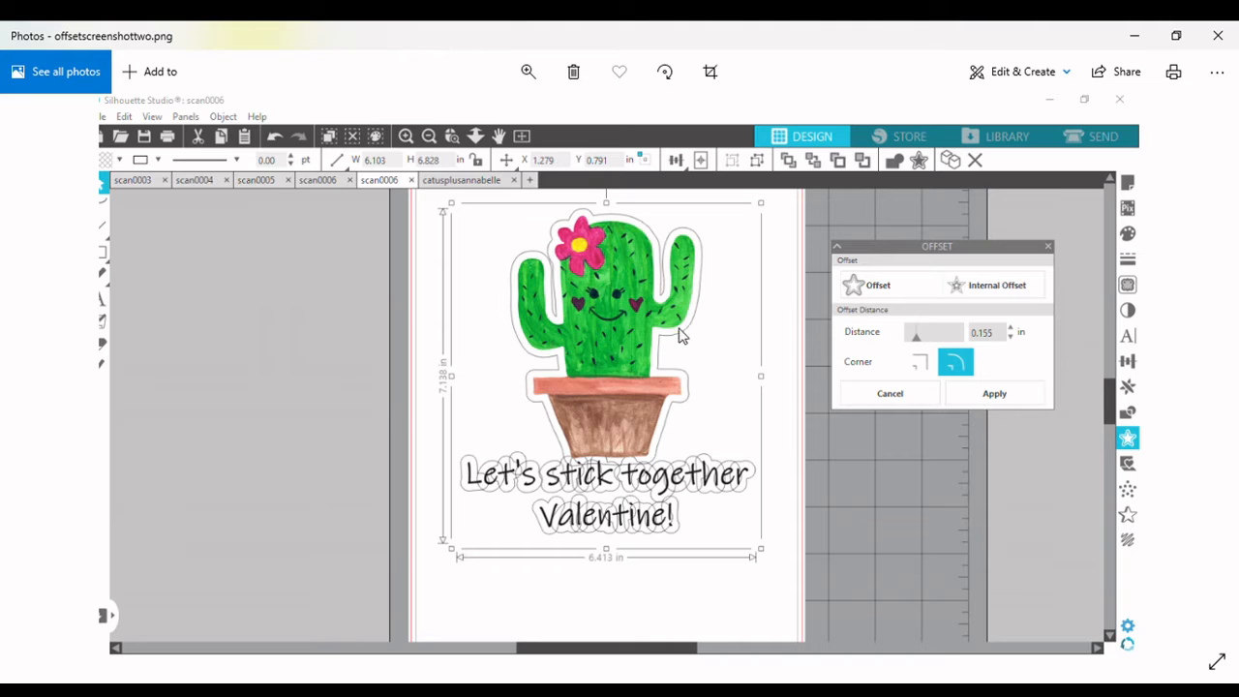
pyautogui.moveTo(689, 283)
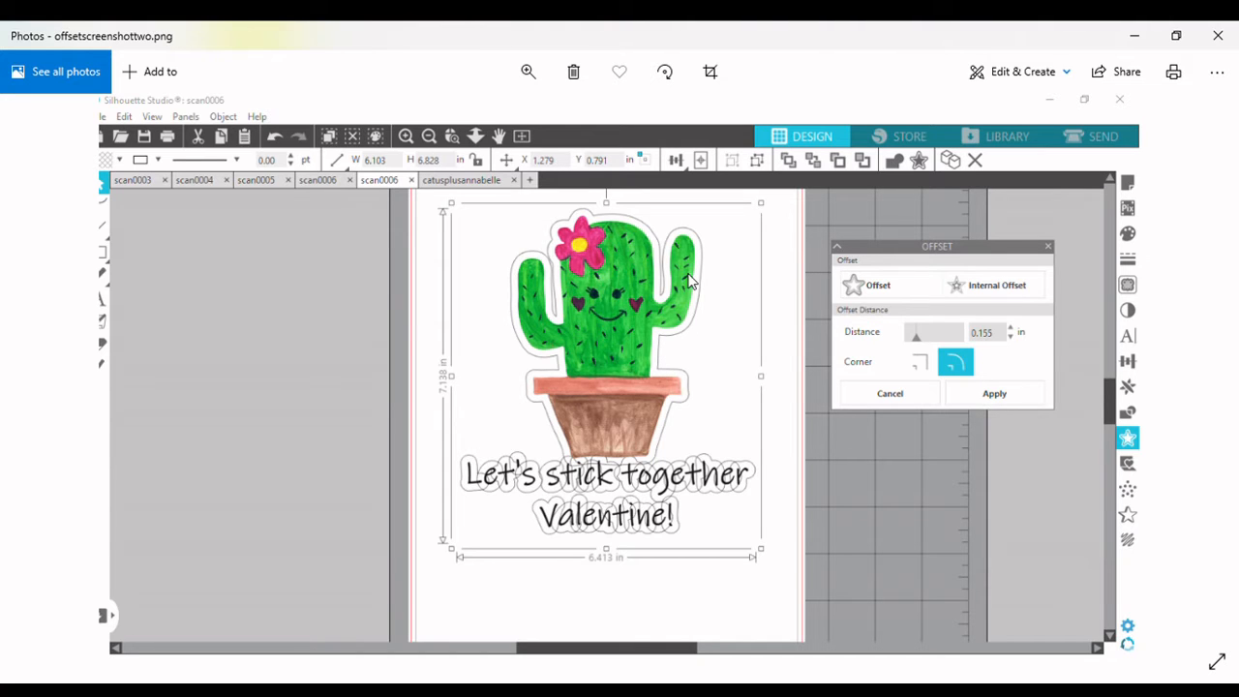
pyautogui.moveTo(541, 364)
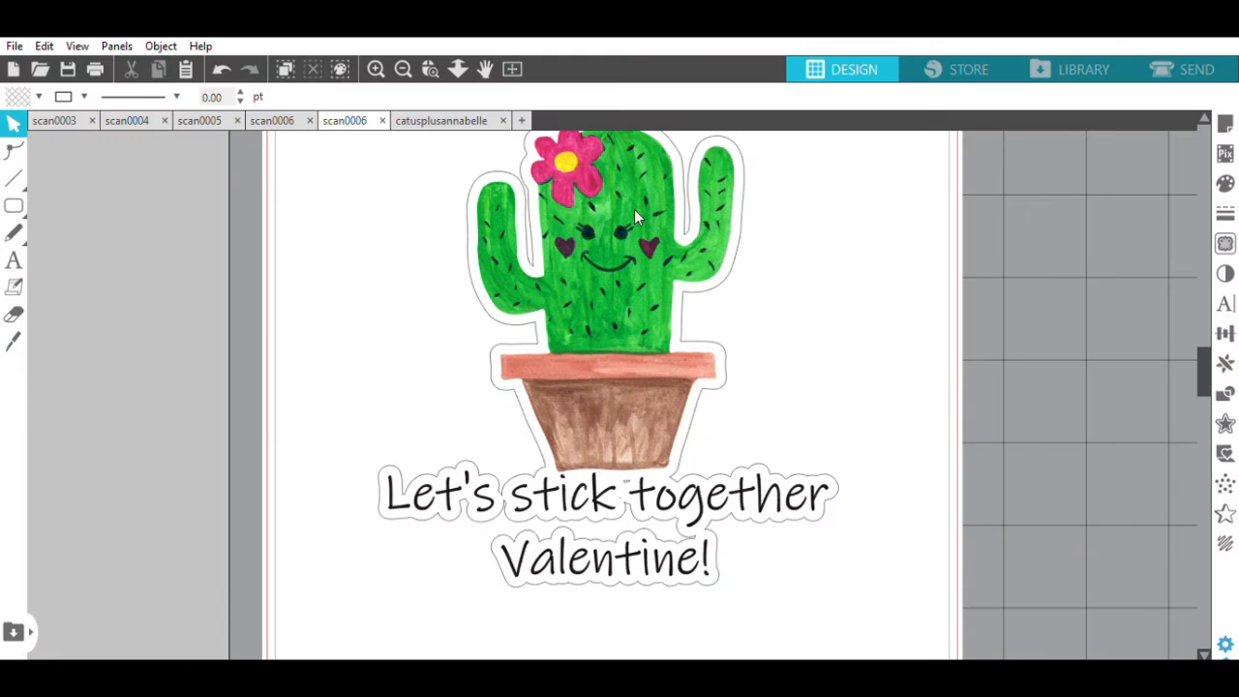
pyautogui.moveTo(840, 333)
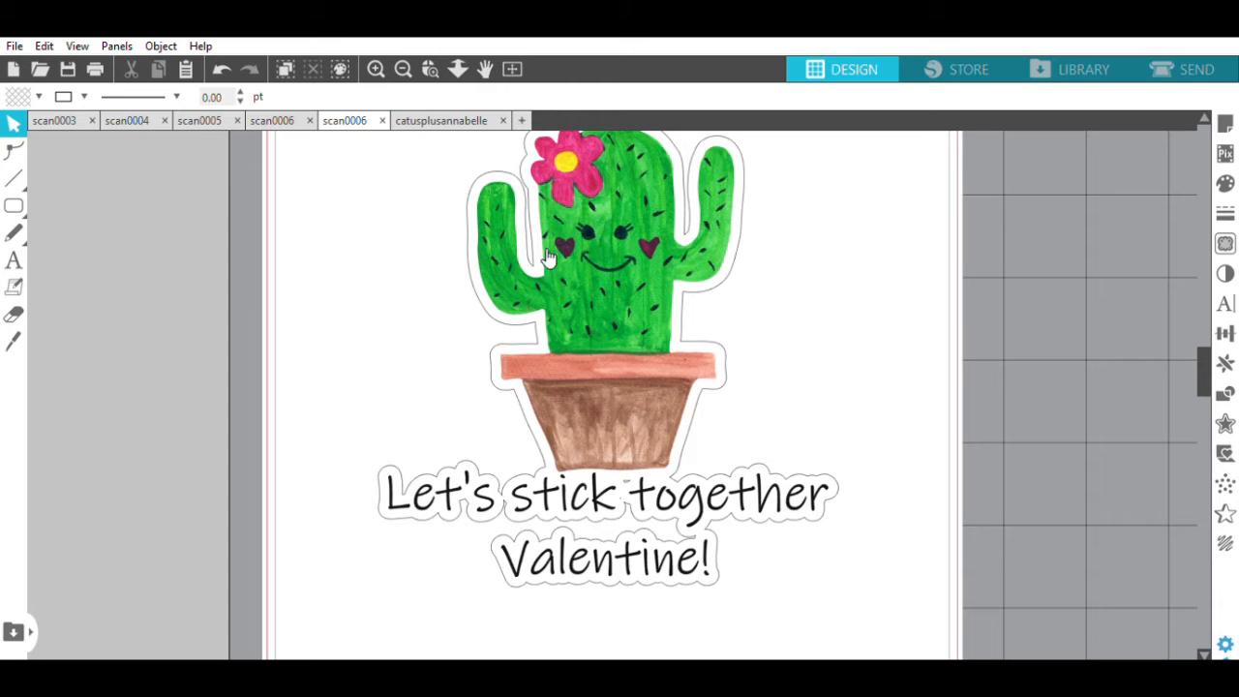
pyautogui.click(376, 70)
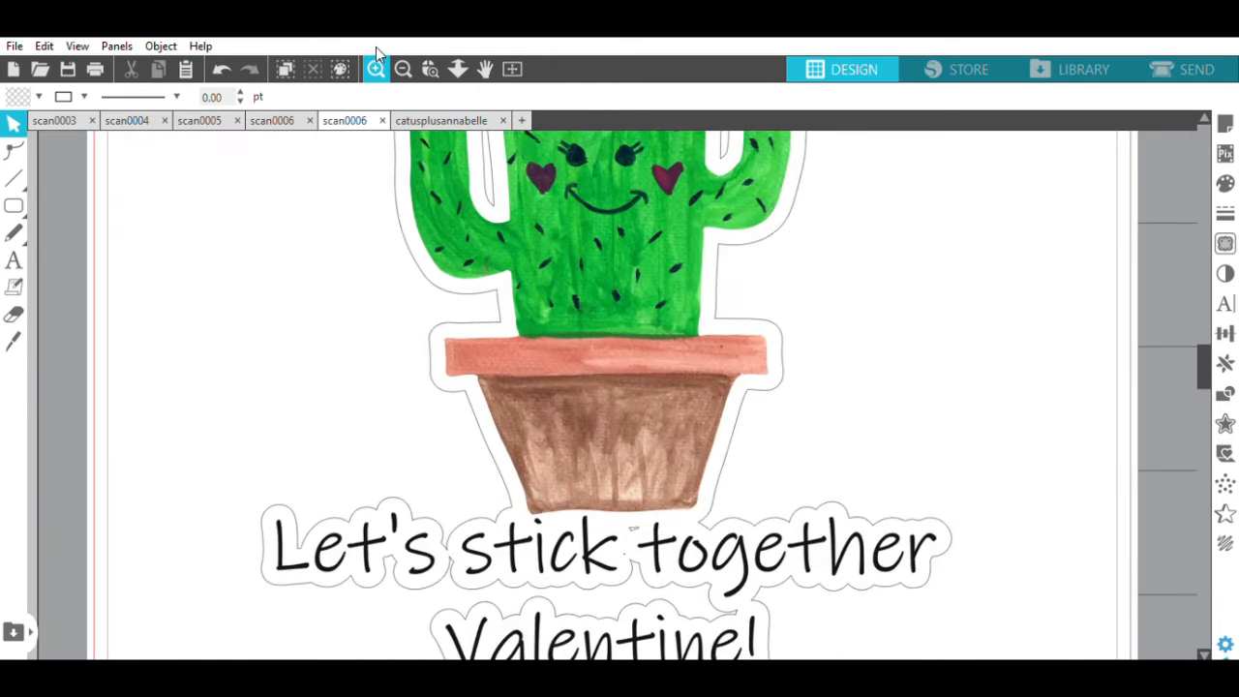
pyautogui.click(376, 70)
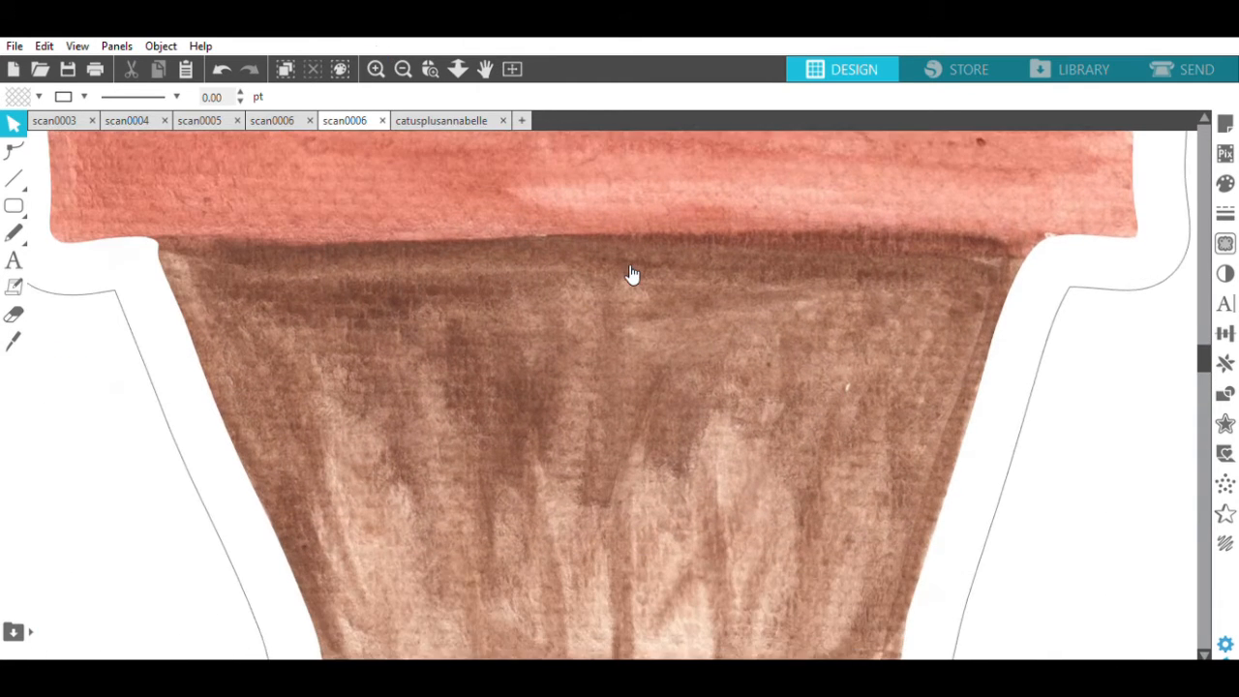
pyautogui.scroll(-3)
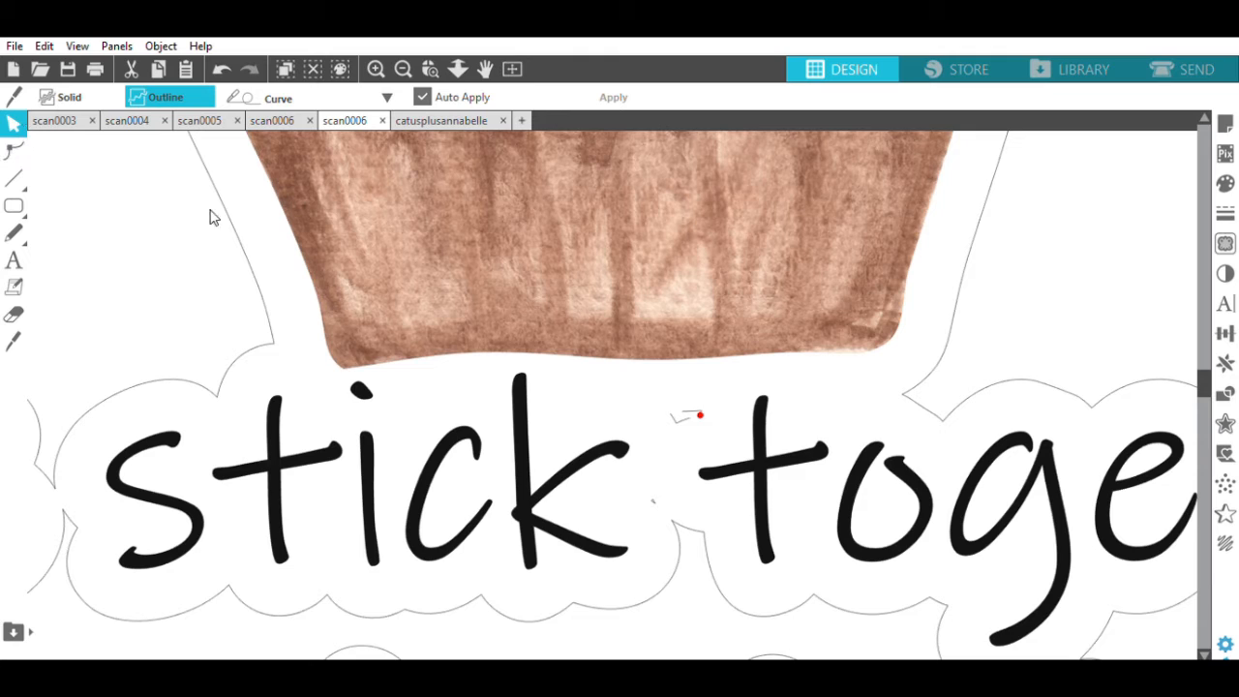
pyautogui.click(693, 411)
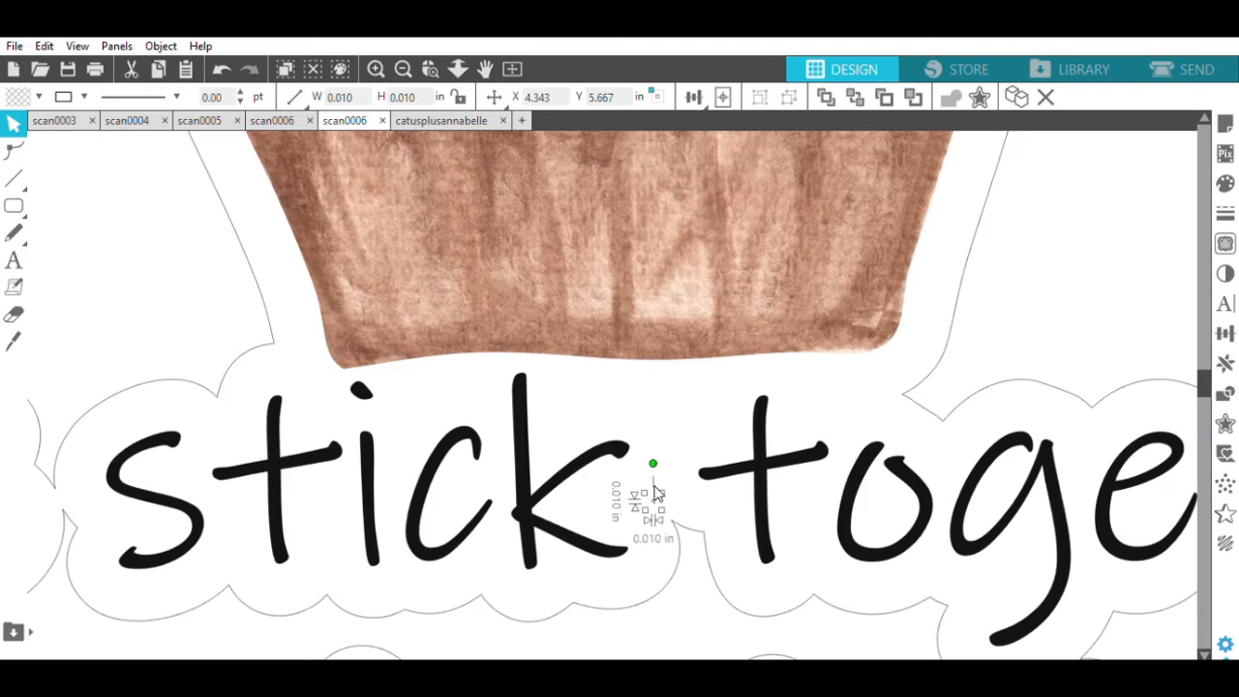
pyautogui.click(677, 461)
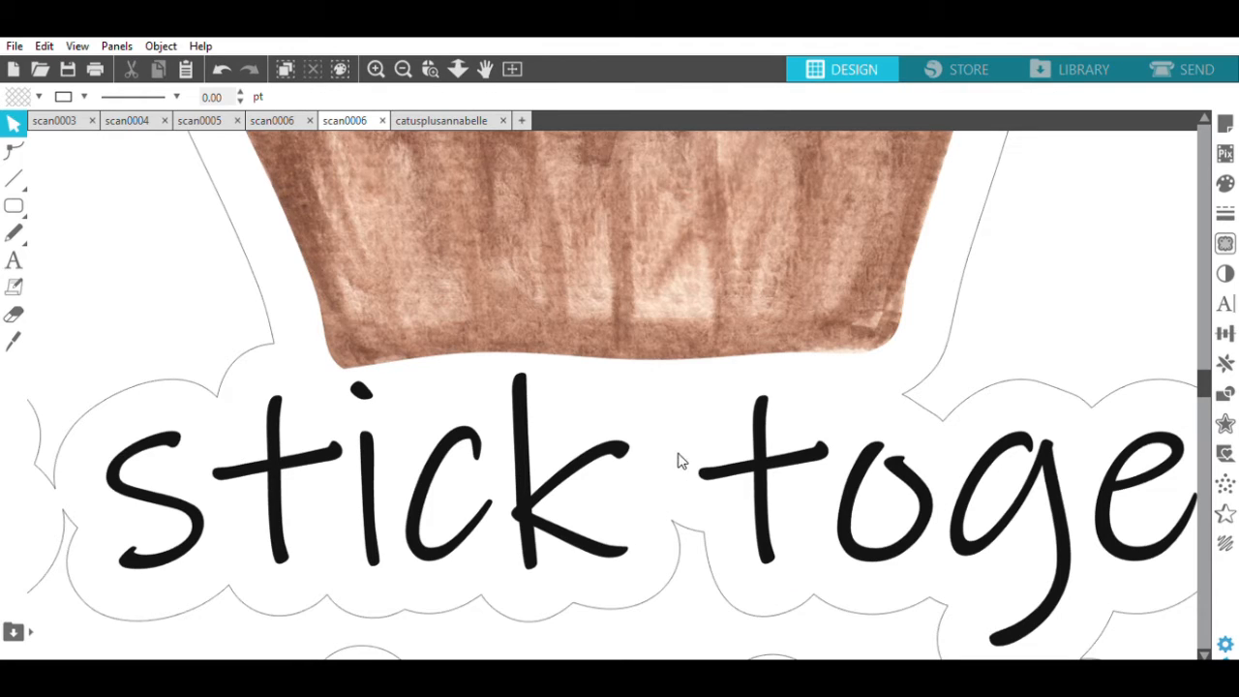
pyautogui.moveTo(1146, 91)
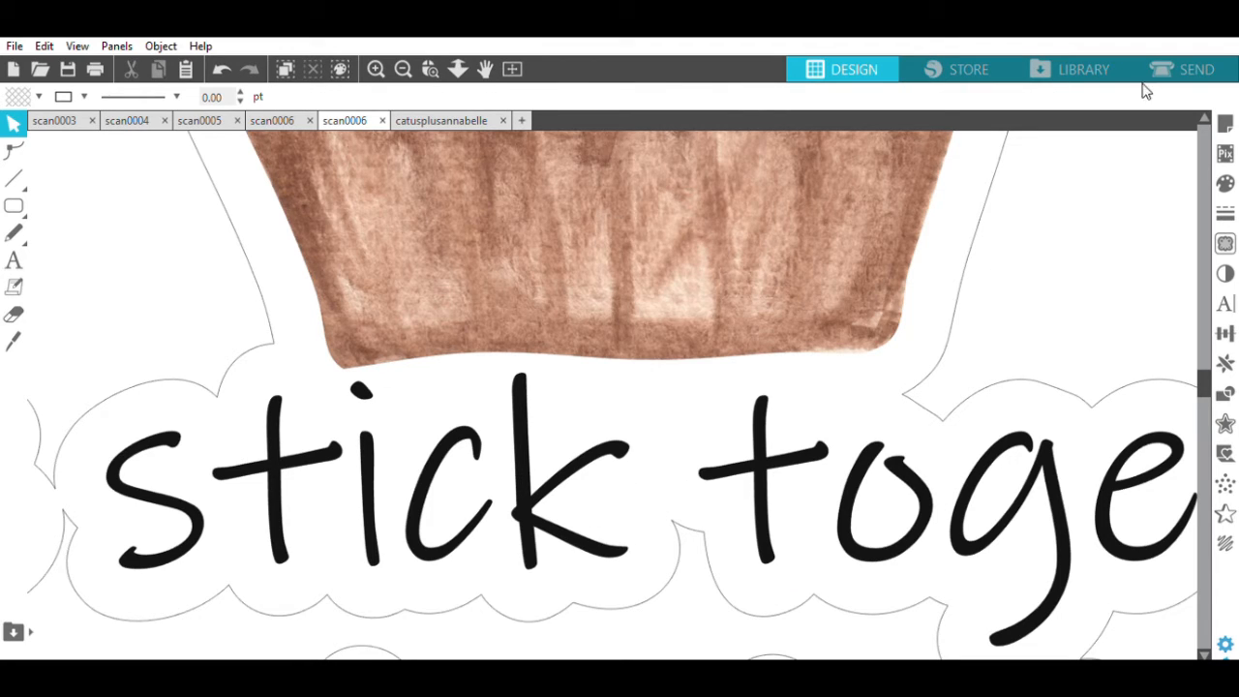
pyautogui.click(375, 69)
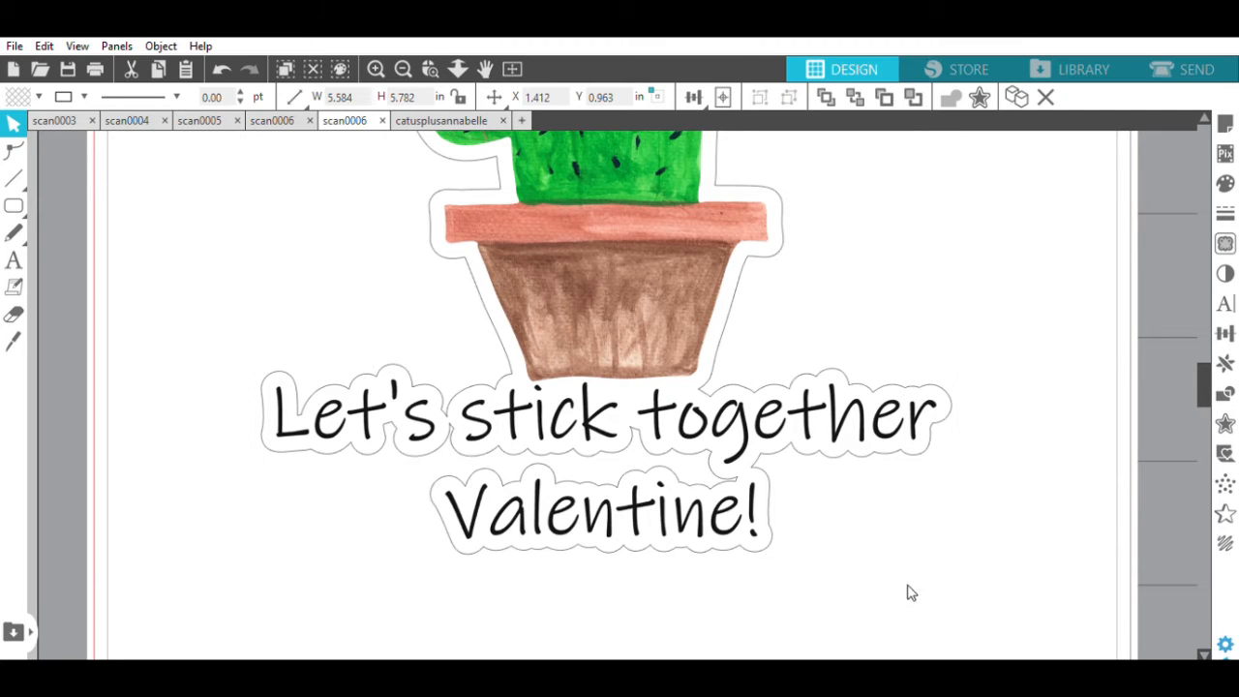
pyautogui.click(911, 592)
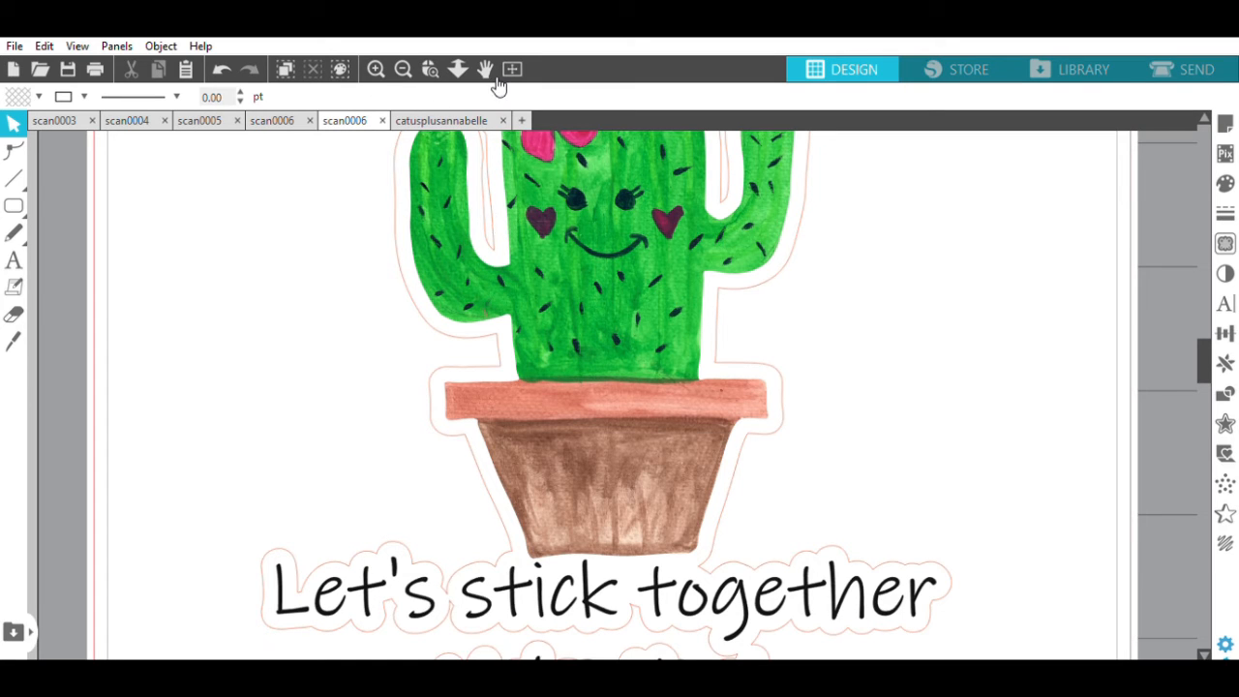
pyautogui.moveTo(494, 86)
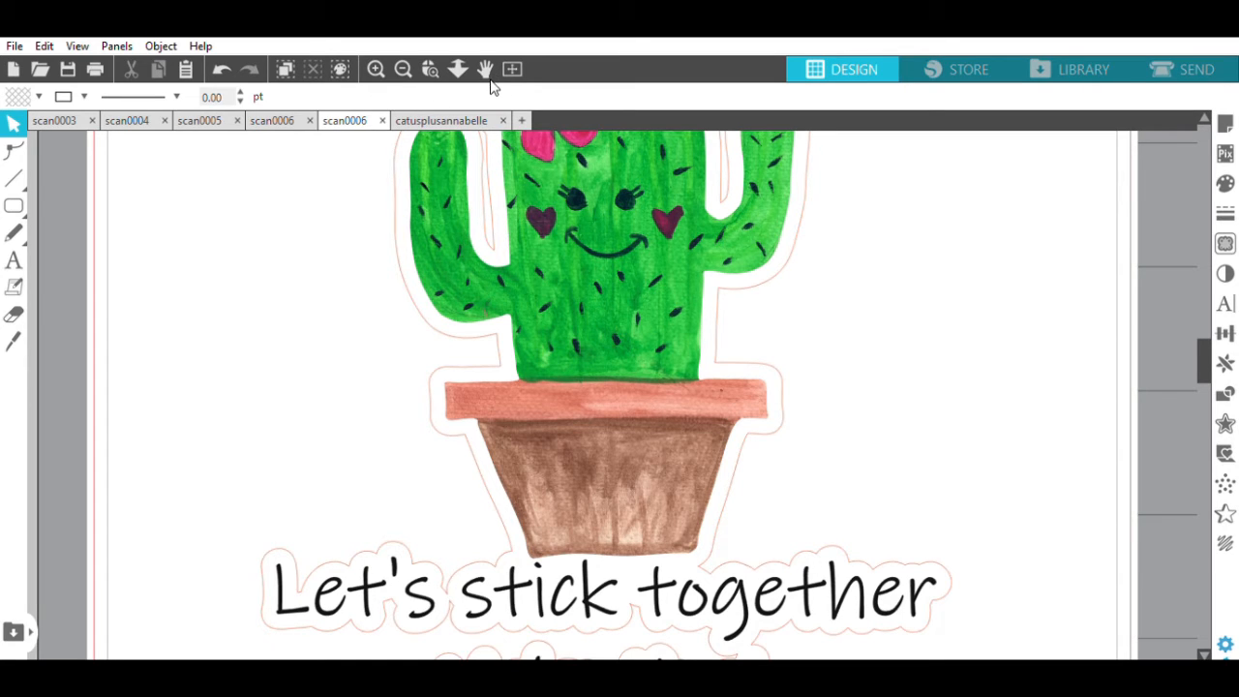
pyautogui.moveTo(269, 240)
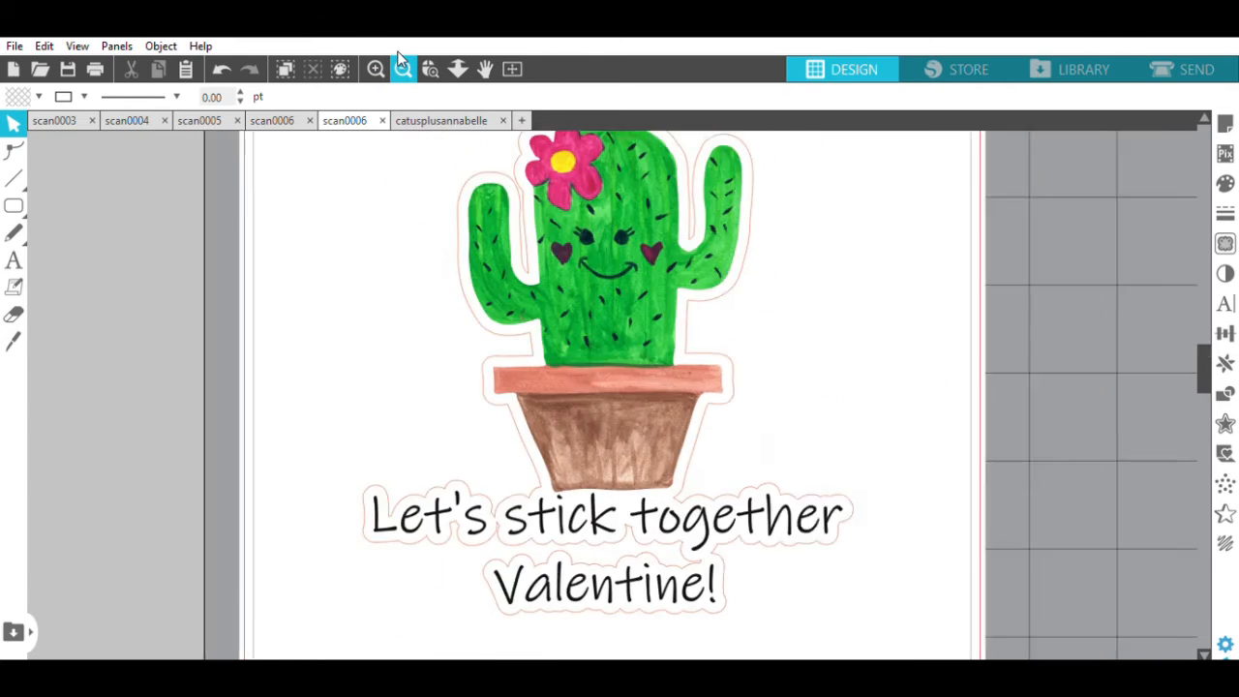
# Fit the page in view and draw a rounded square border around the sticker design
pyautogui.click(403, 70)
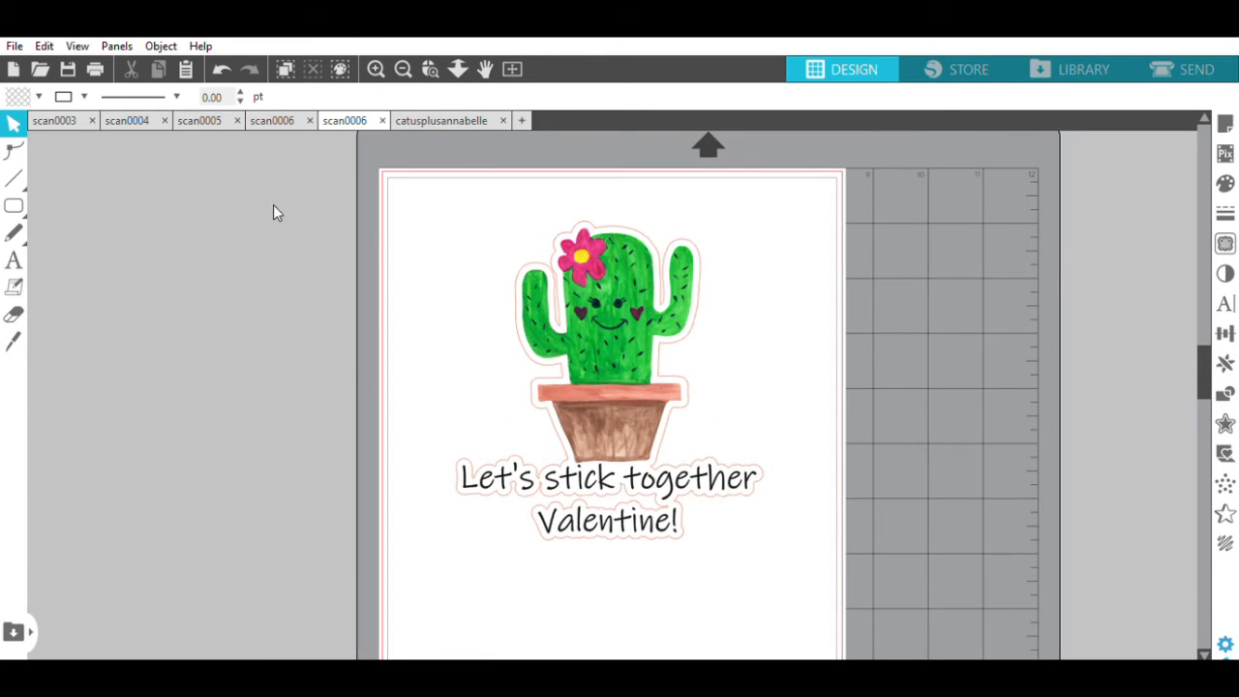
pyautogui.click(14, 205)
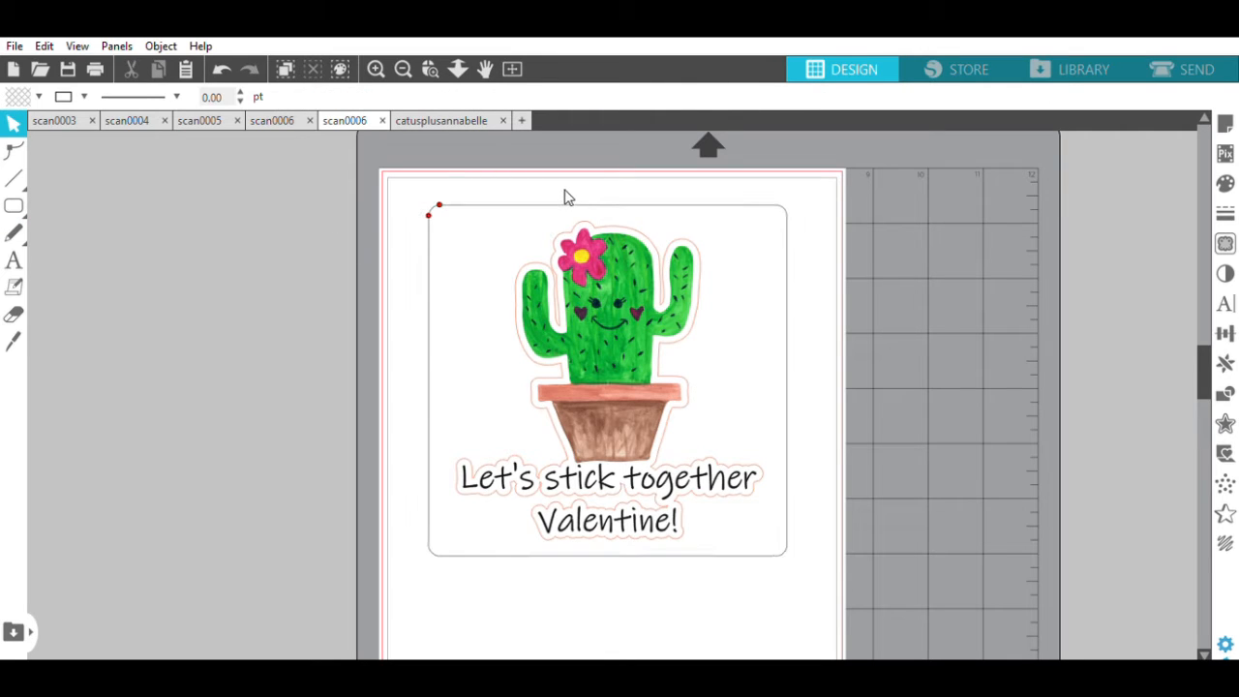
pyautogui.click(608, 378)
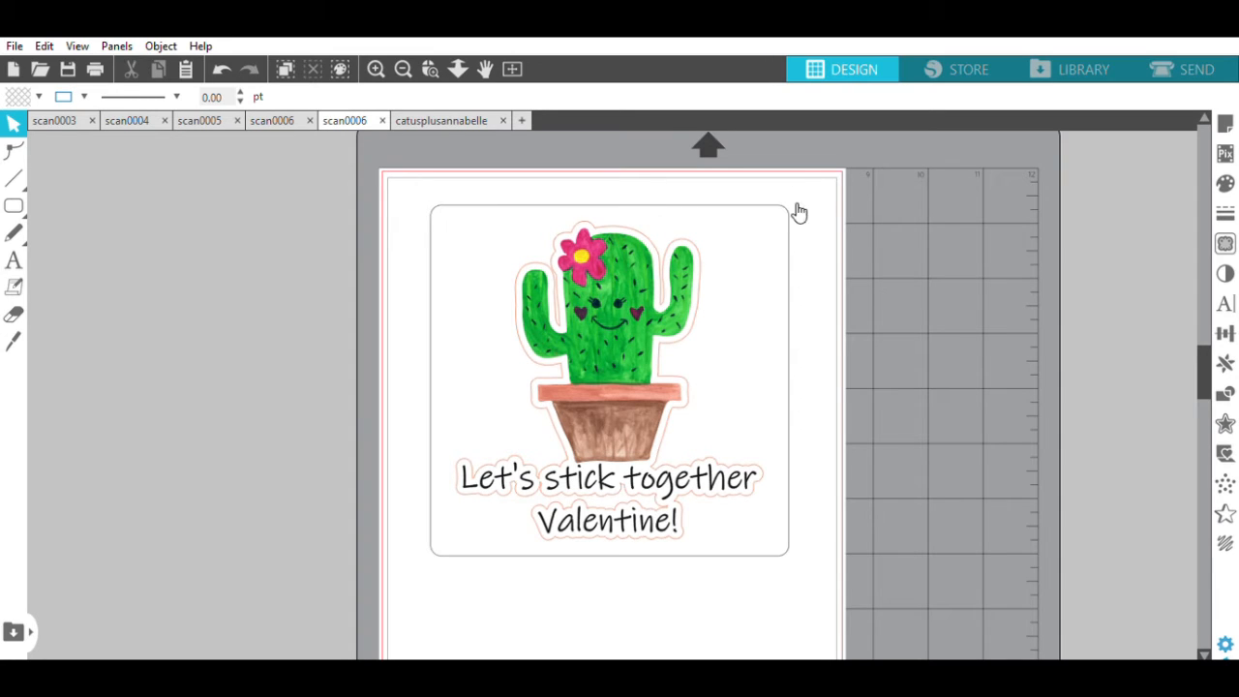
pyautogui.moveTo(891, 577)
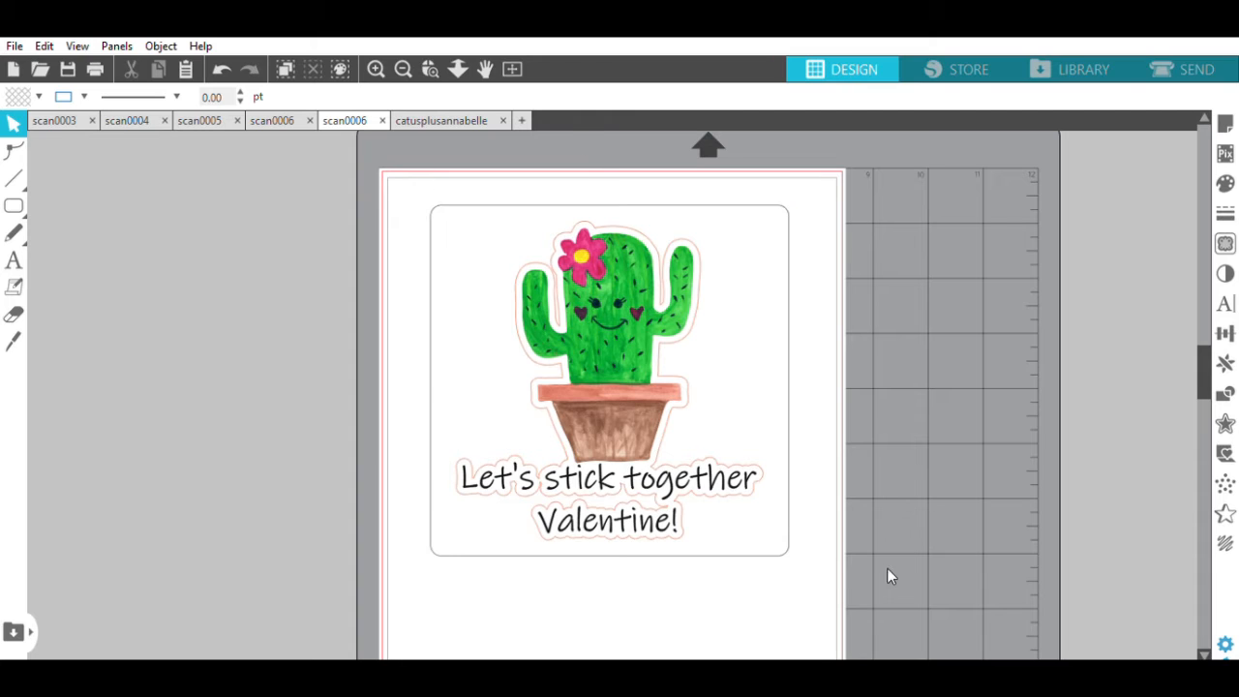
pyautogui.moveTo(740, 203)
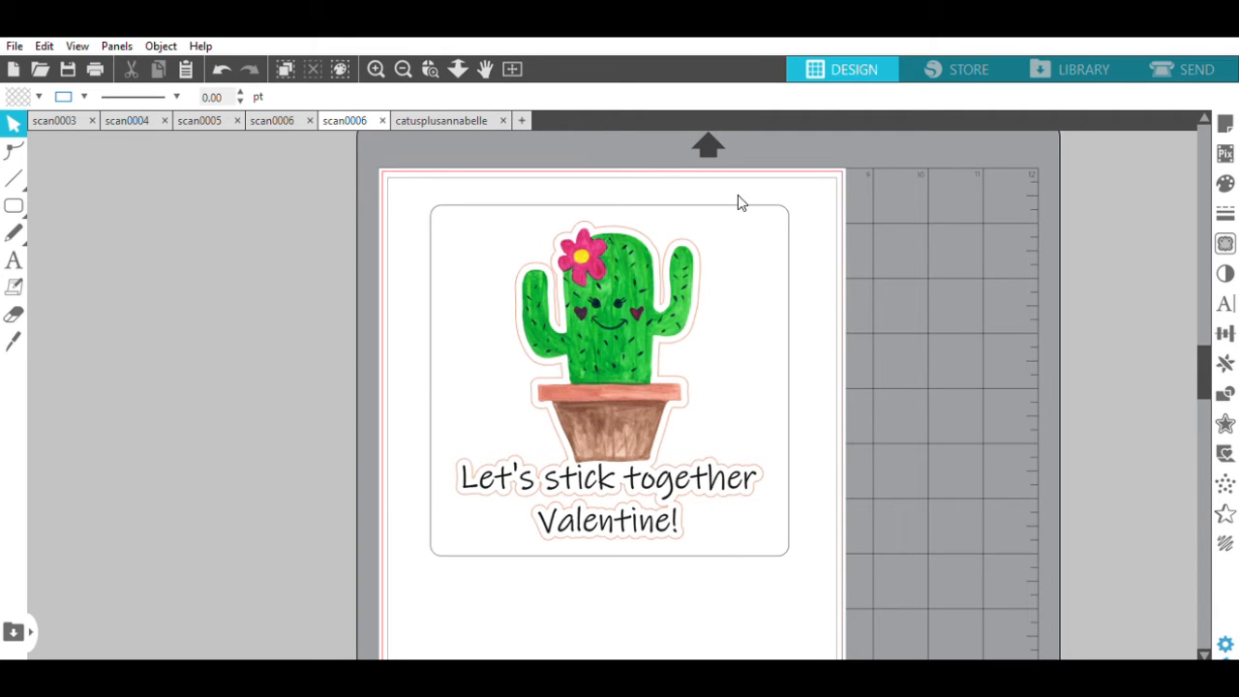
pyautogui.moveTo(626, 158)
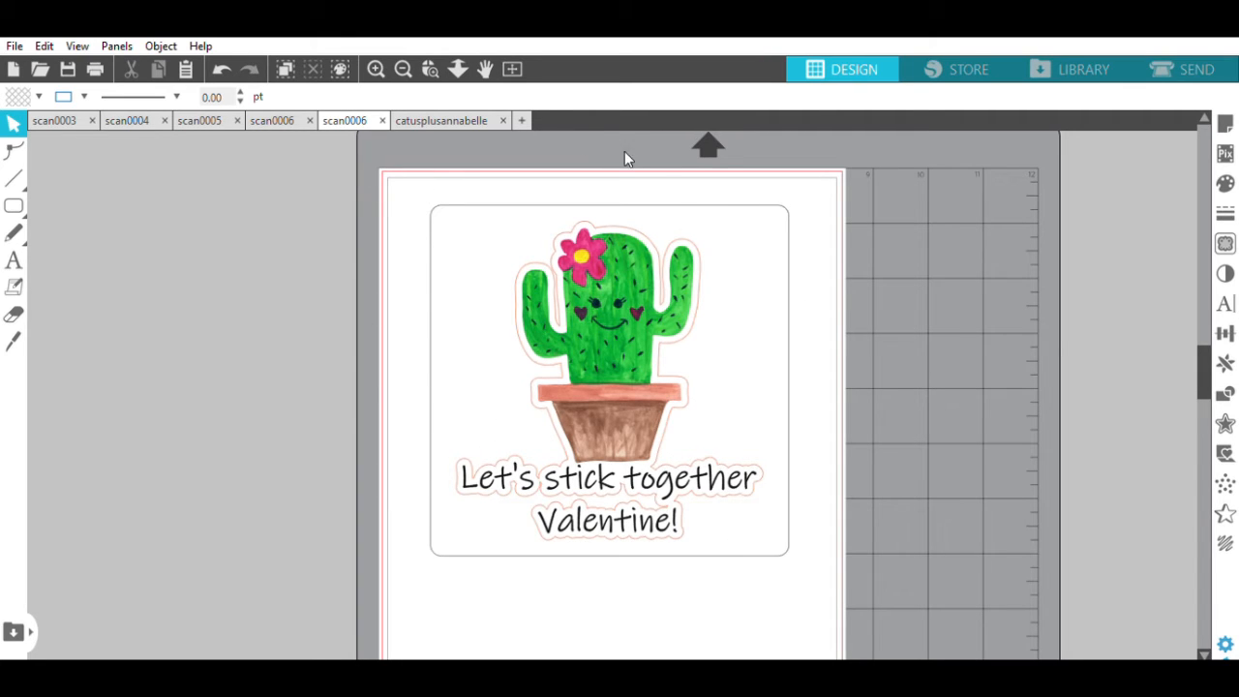
pyautogui.moveTo(465, 286)
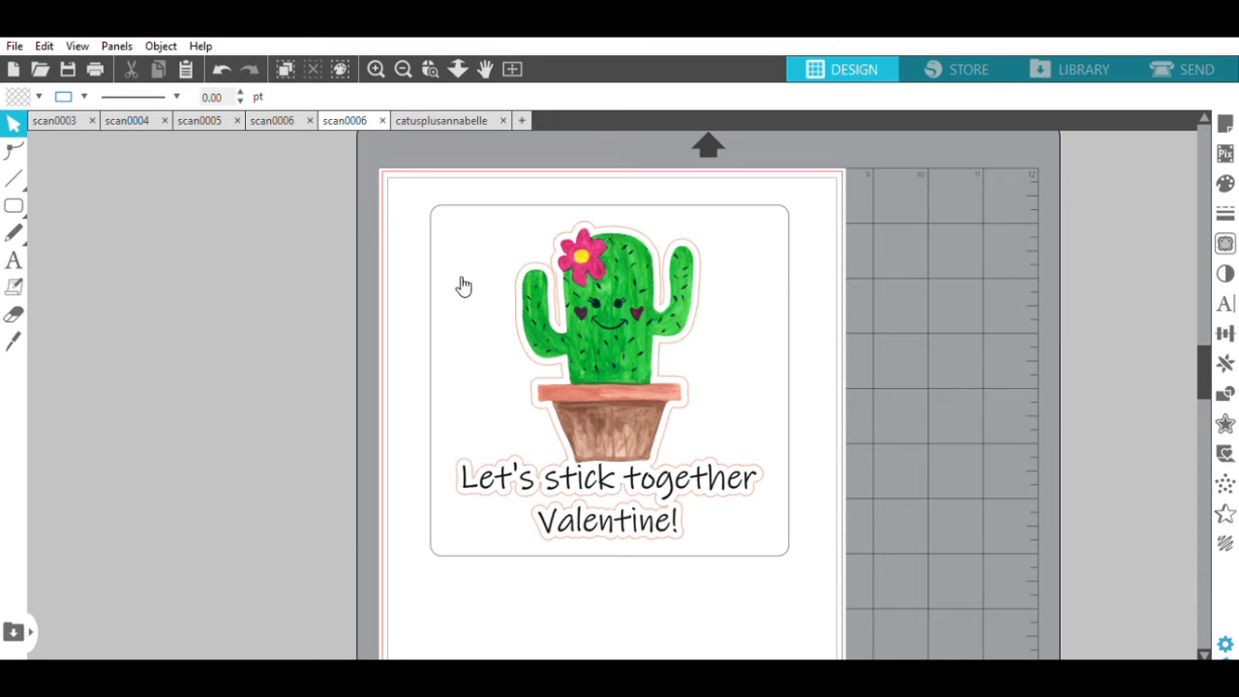
pyautogui.moveTo(395, 186)
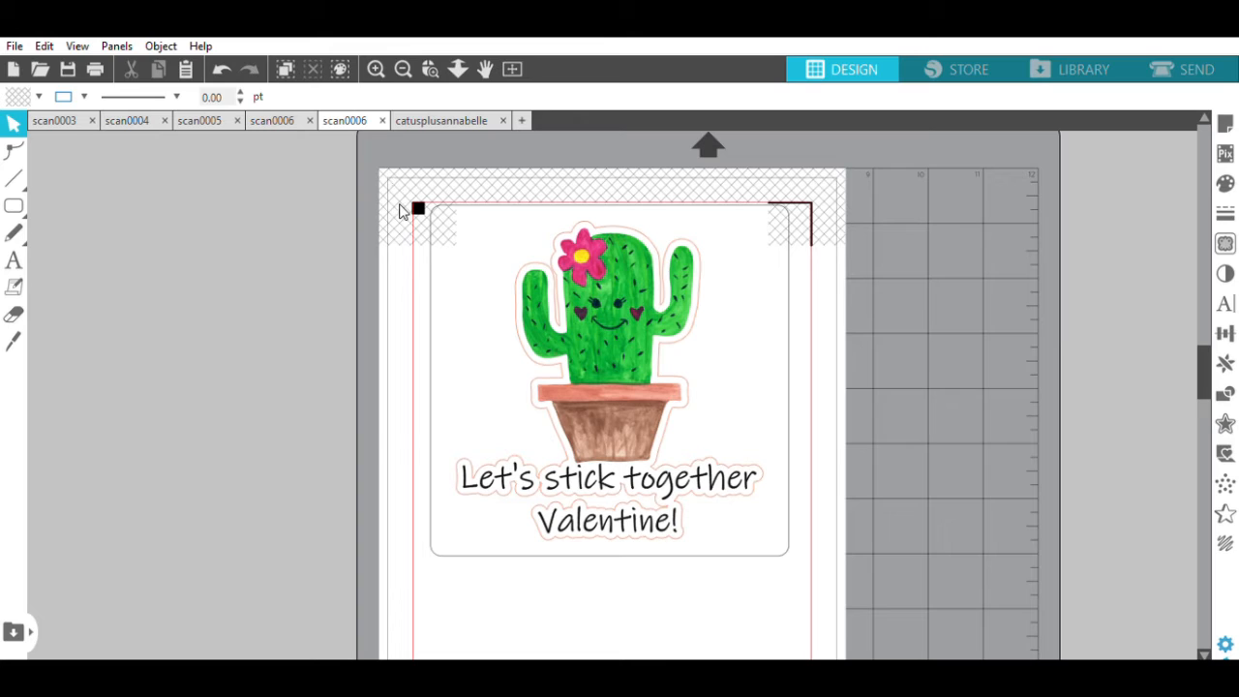
pyautogui.moveTo(604, 281)
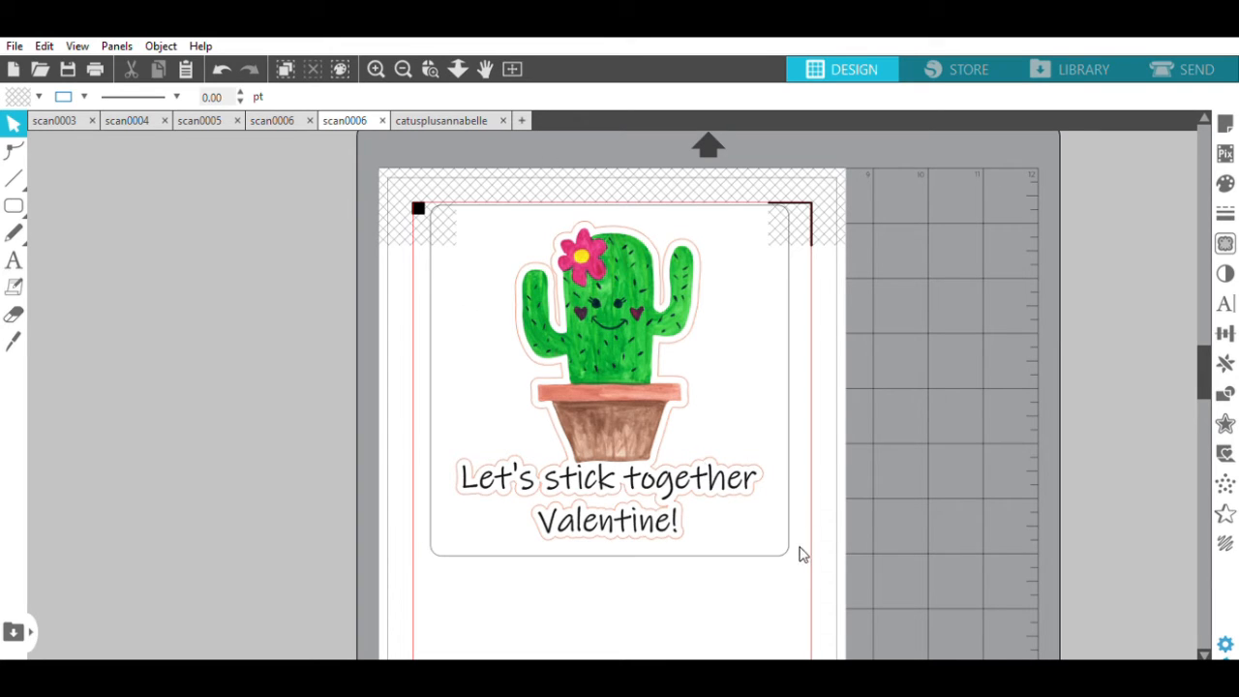
# Select the bordered sticker and move the shrunken copy into the page's top-left corner
pyautogui.click(608, 377)
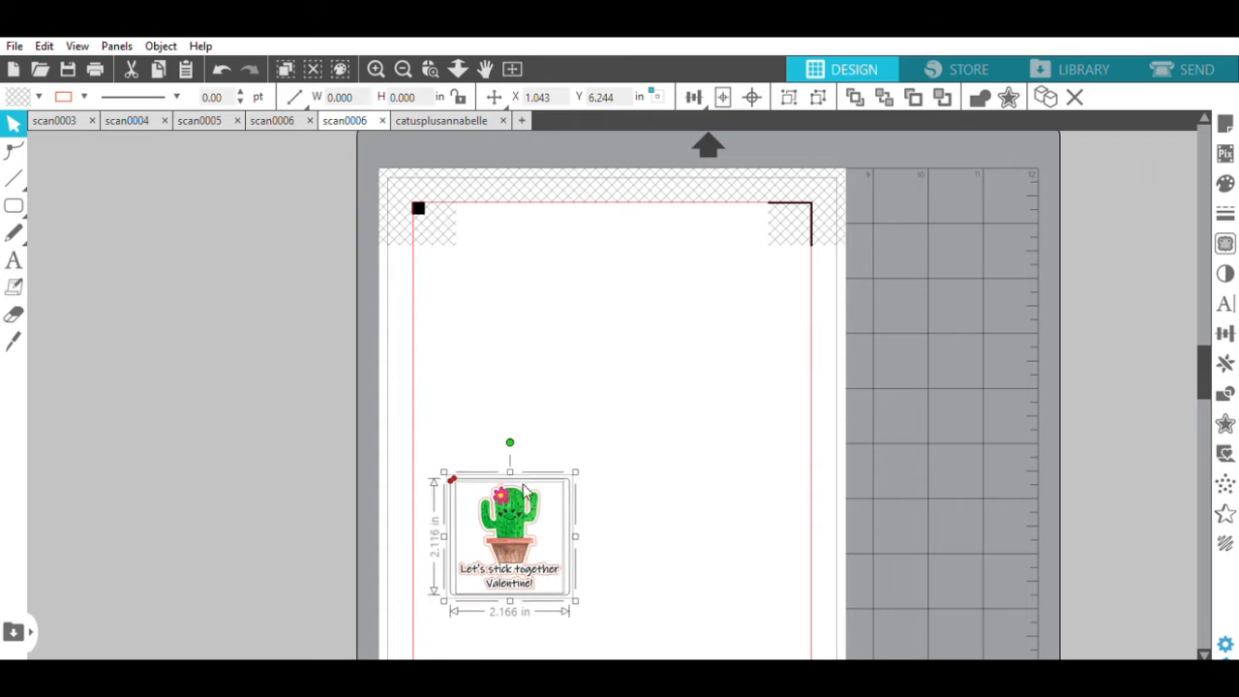
pyautogui.moveTo(509, 532); pyautogui.dragTo(484, 320)
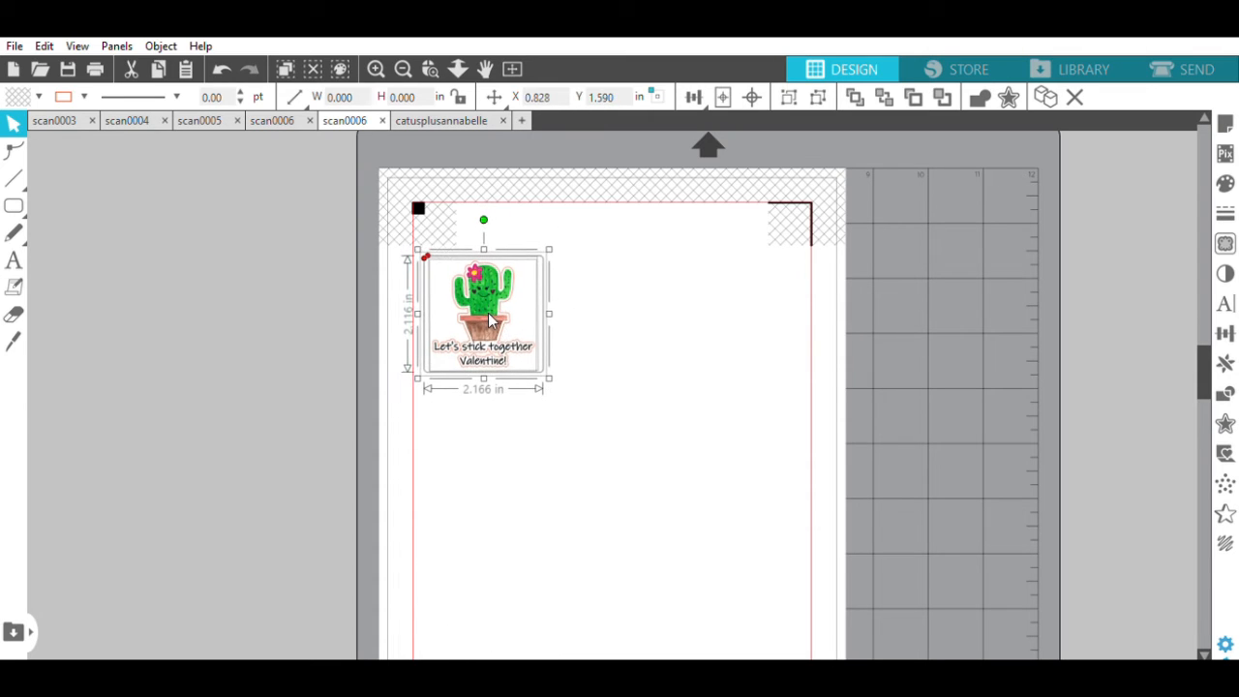
pyautogui.moveTo(947, 453)
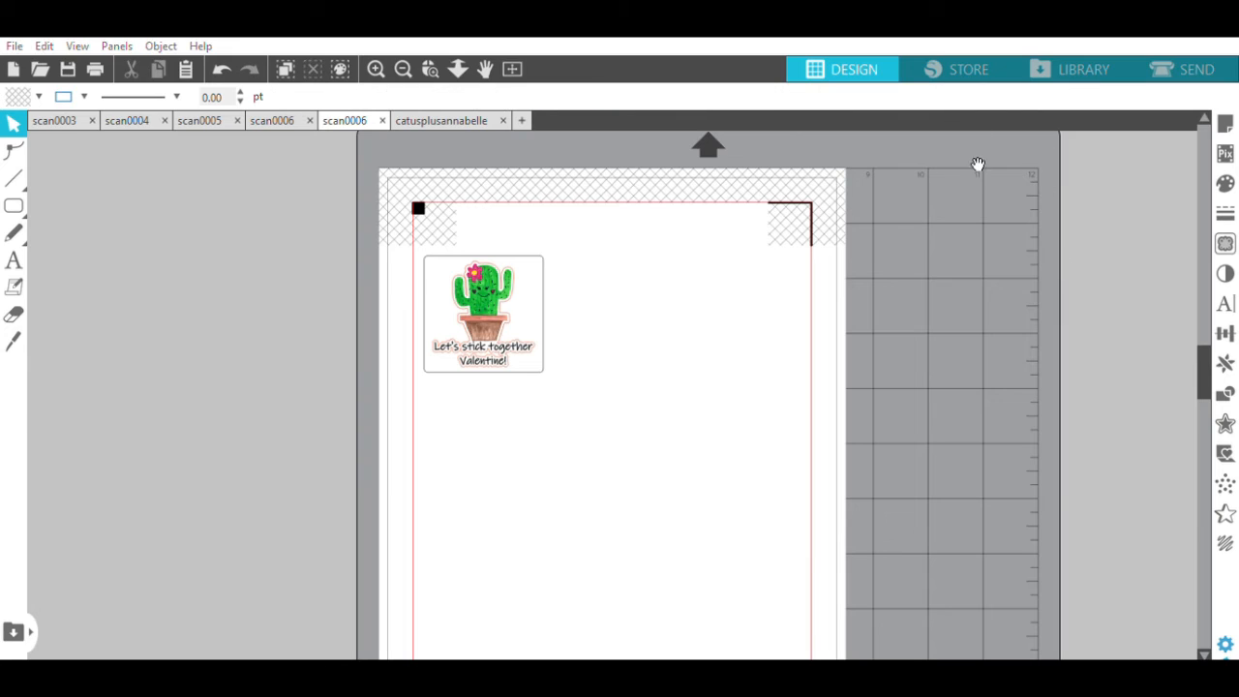
pyautogui.moveTo(1185, 209)
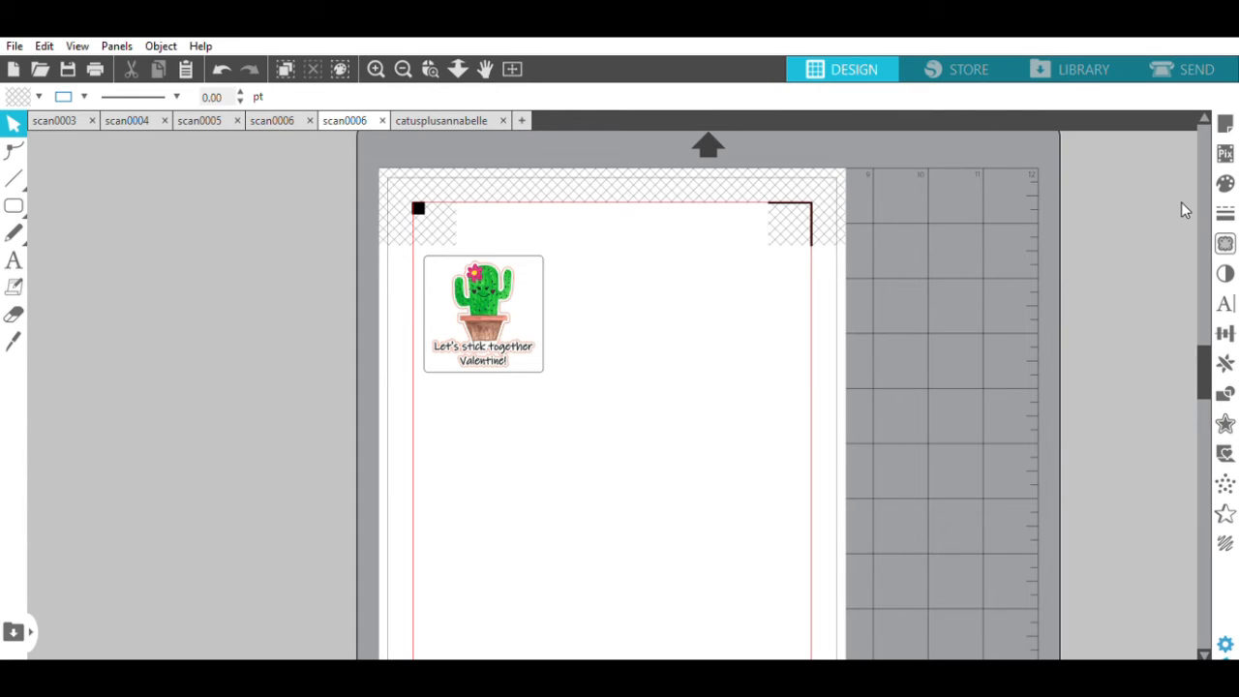
pyautogui.moveTo(1226, 362)
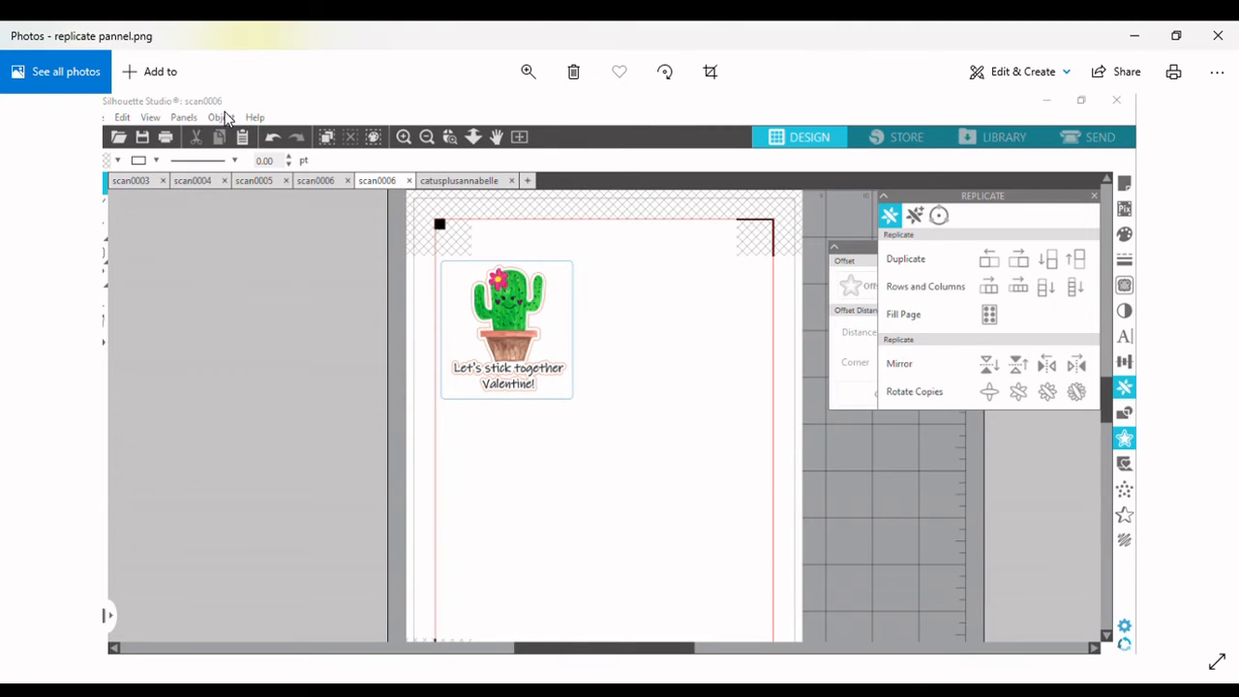
pyautogui.moveTo(282, 170)
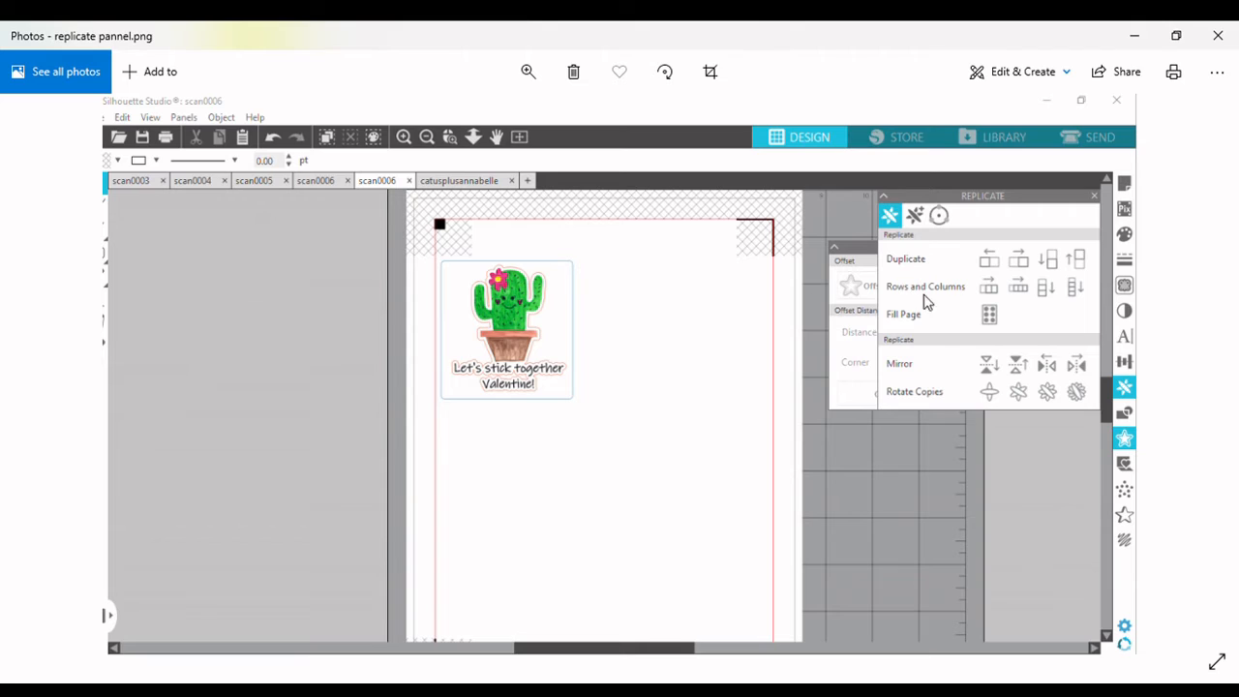
pyautogui.moveTo(592, 306)
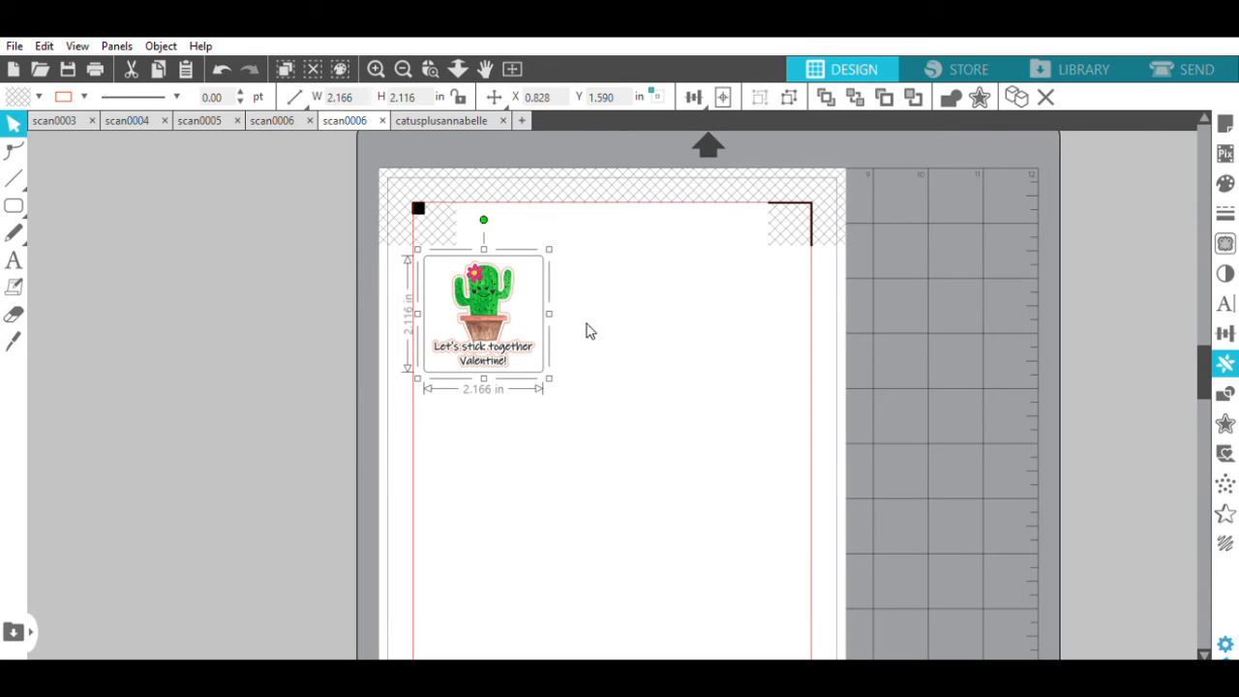
pyautogui.moveTo(875, 438)
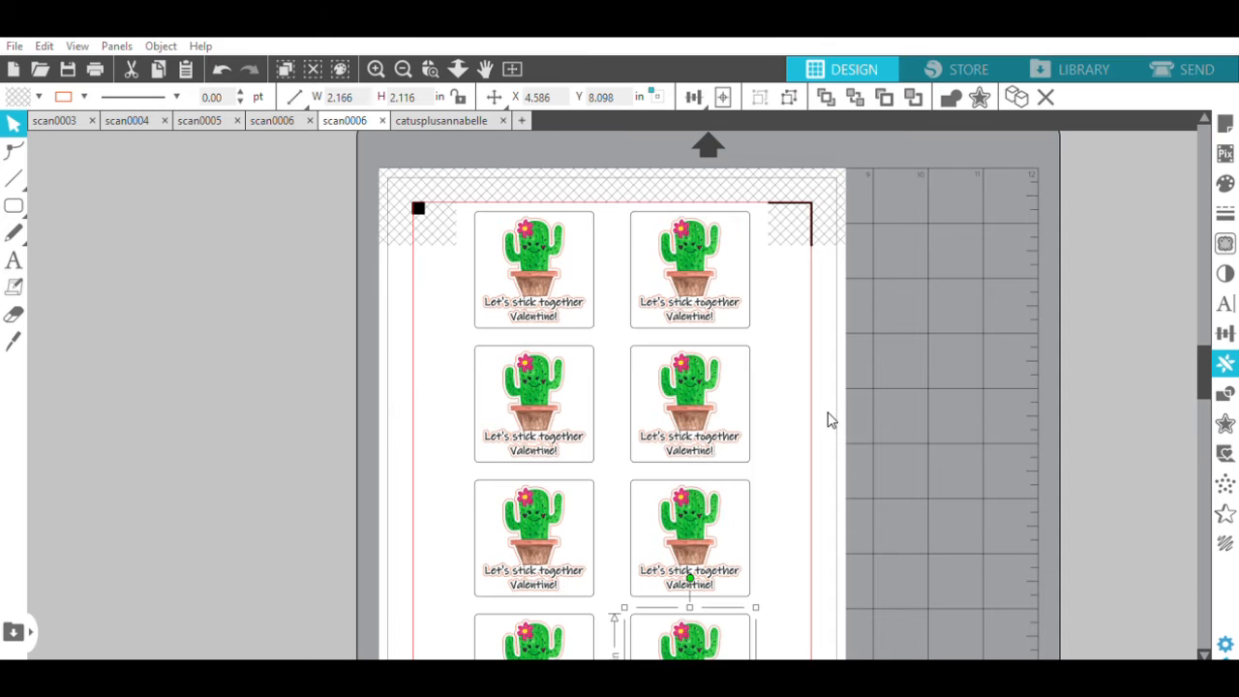
pyautogui.moveTo(569, 254)
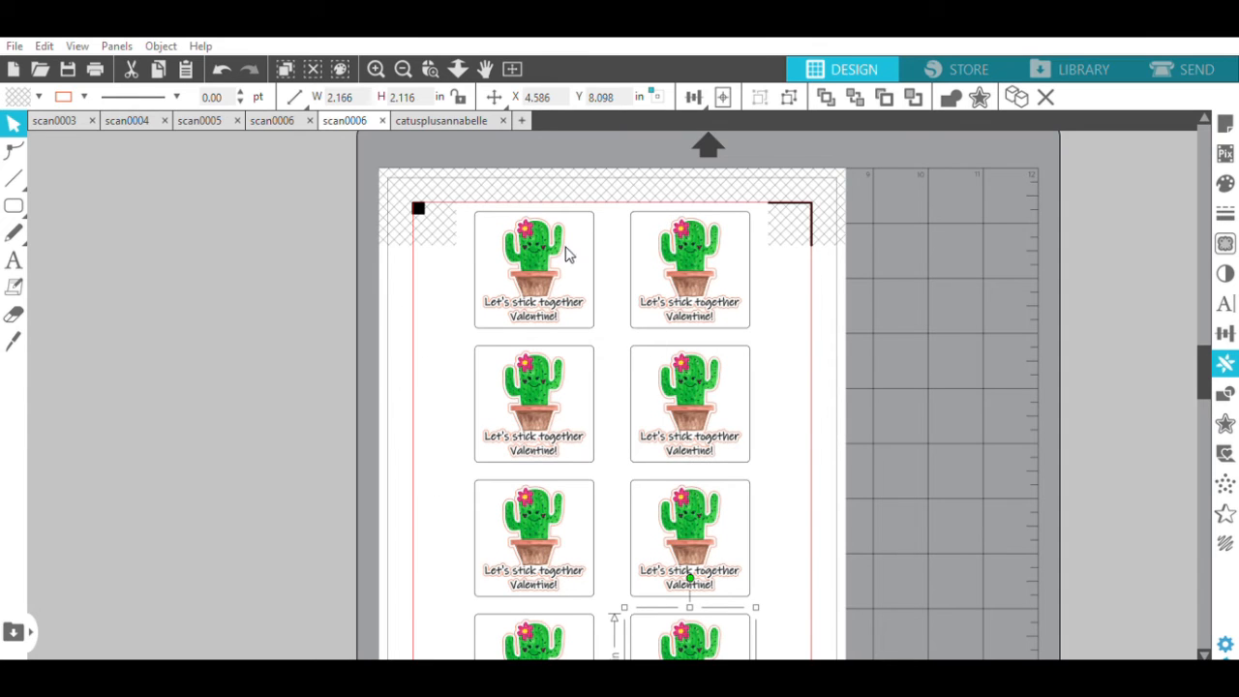
# Scroll down the page to check the replicated sticker copies in two columns
pyautogui.scroll(-3)
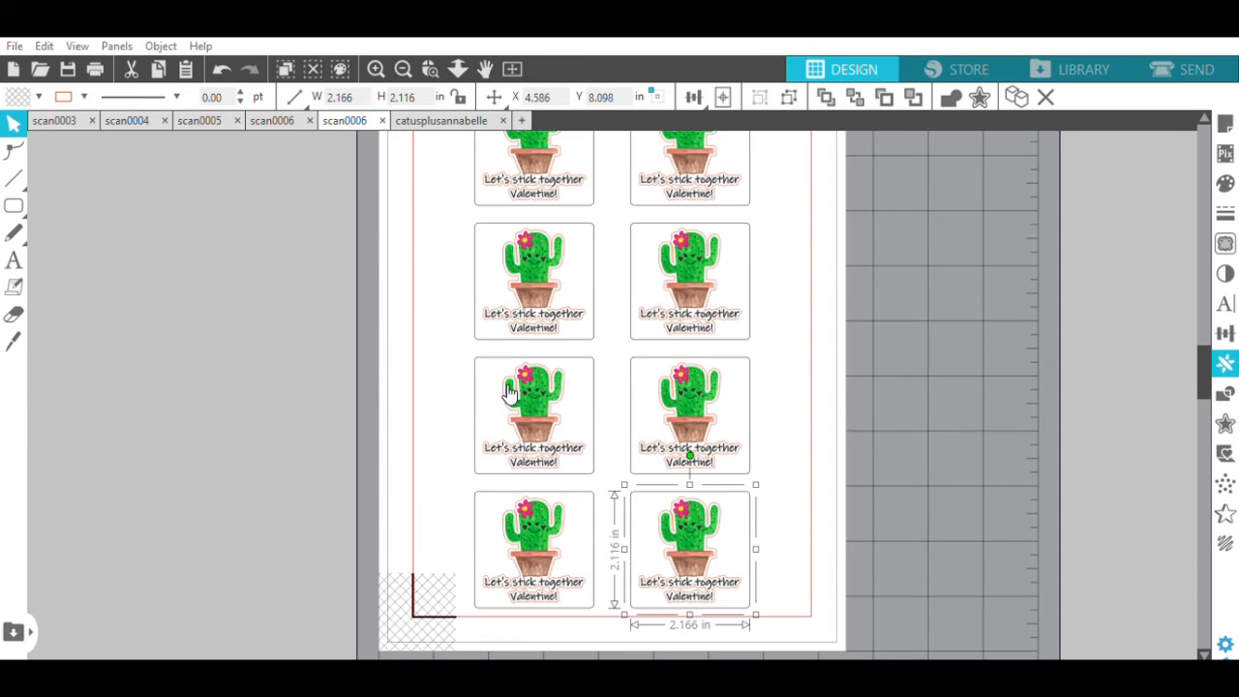
pyautogui.scroll(-3)
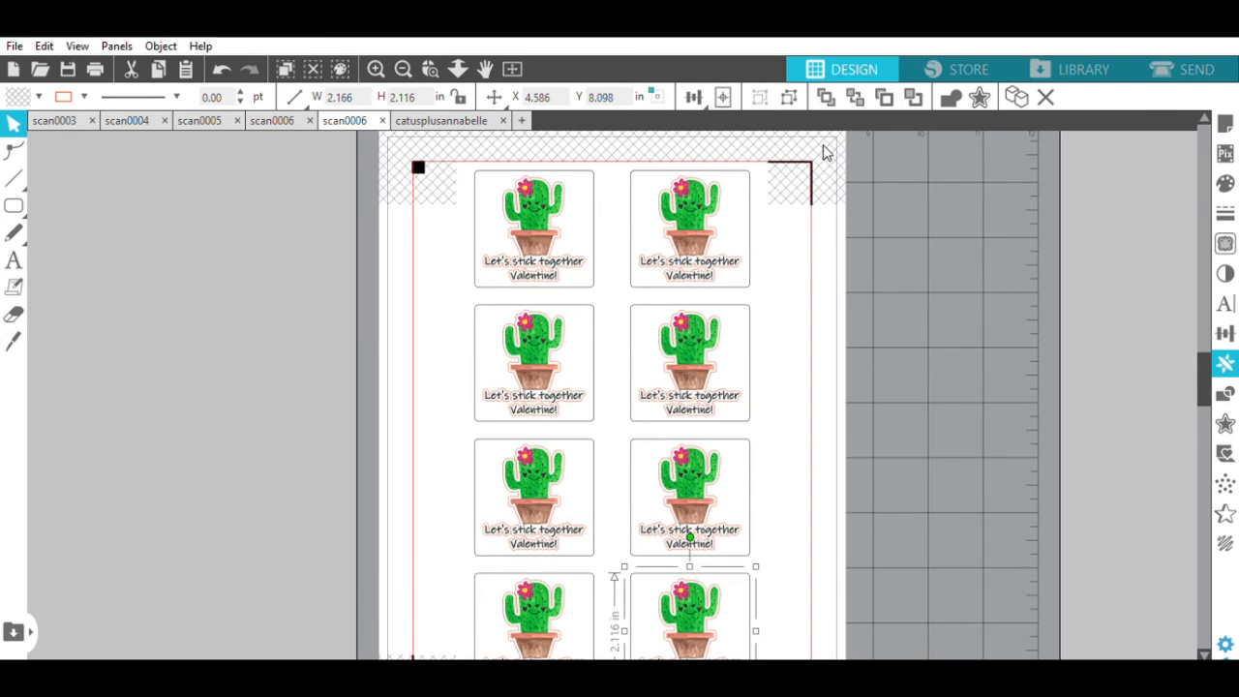
pyautogui.moveTo(814, 155)
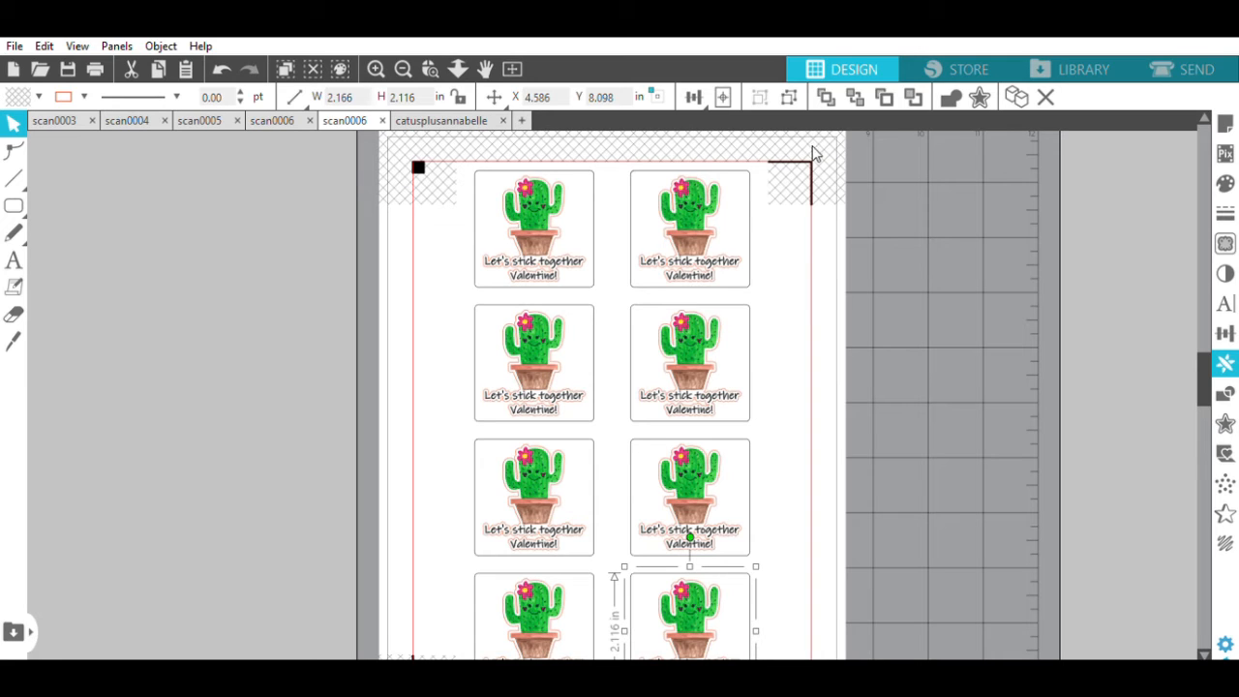
pyautogui.moveTo(708, 440)
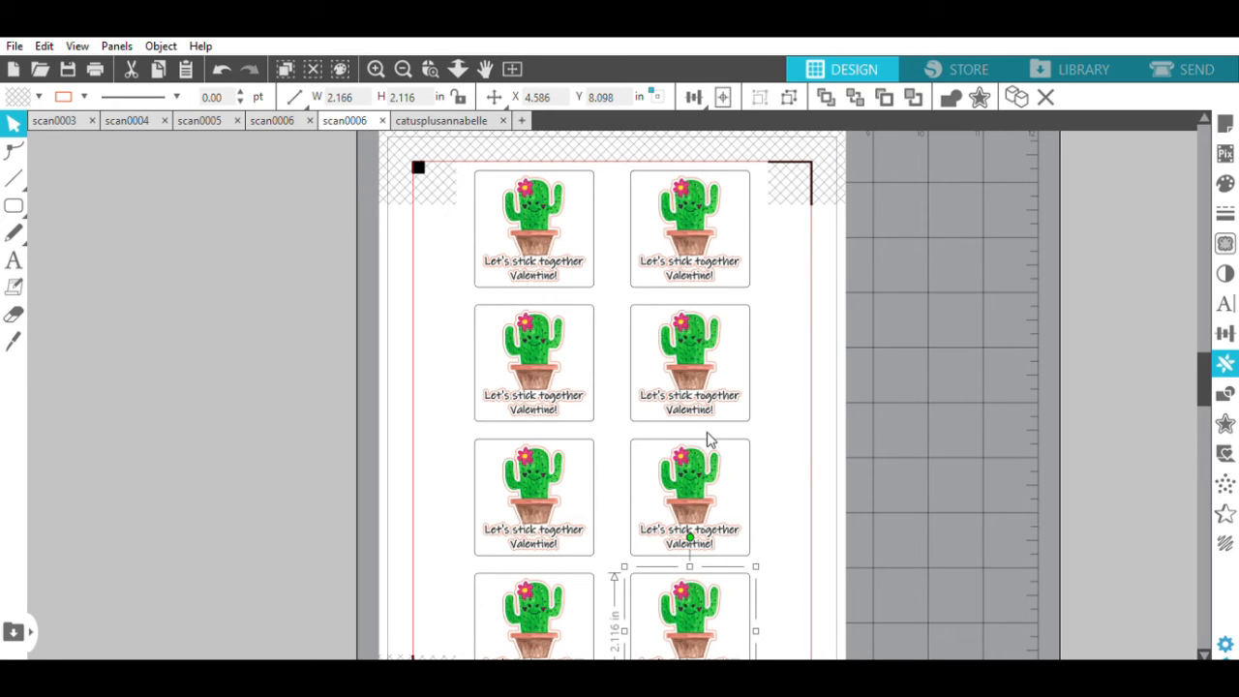
pyautogui.moveTo(597, 293)
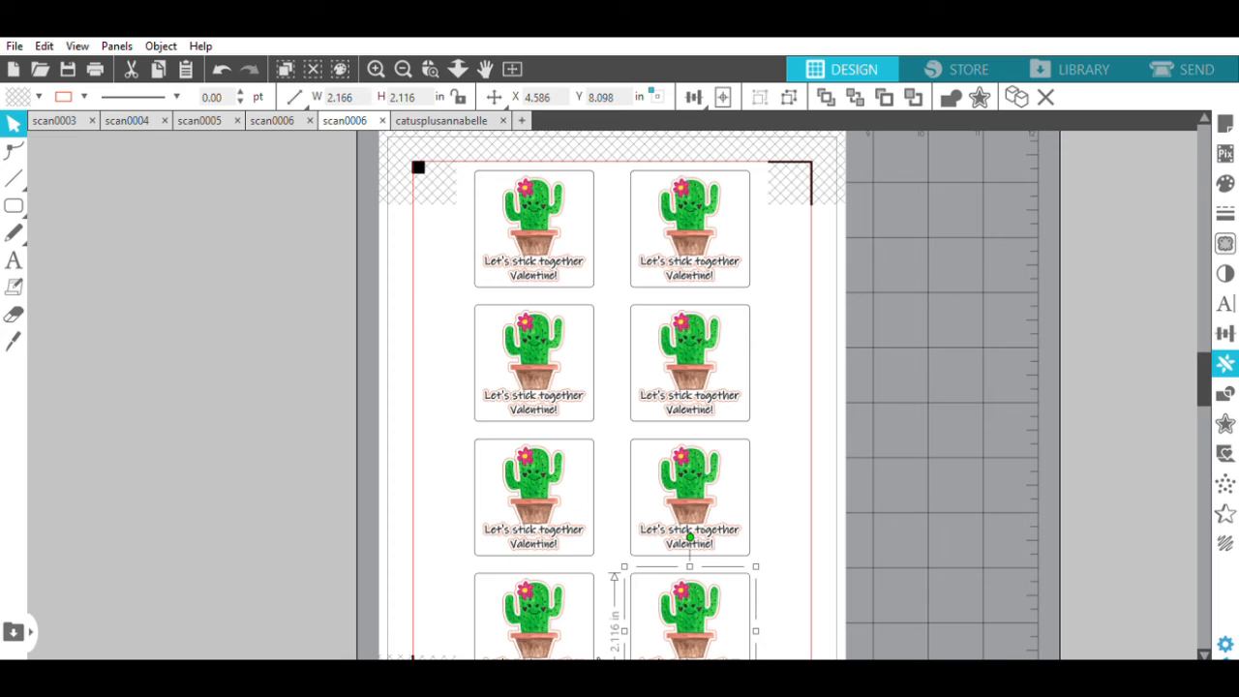
pyautogui.moveTo(821, 283)
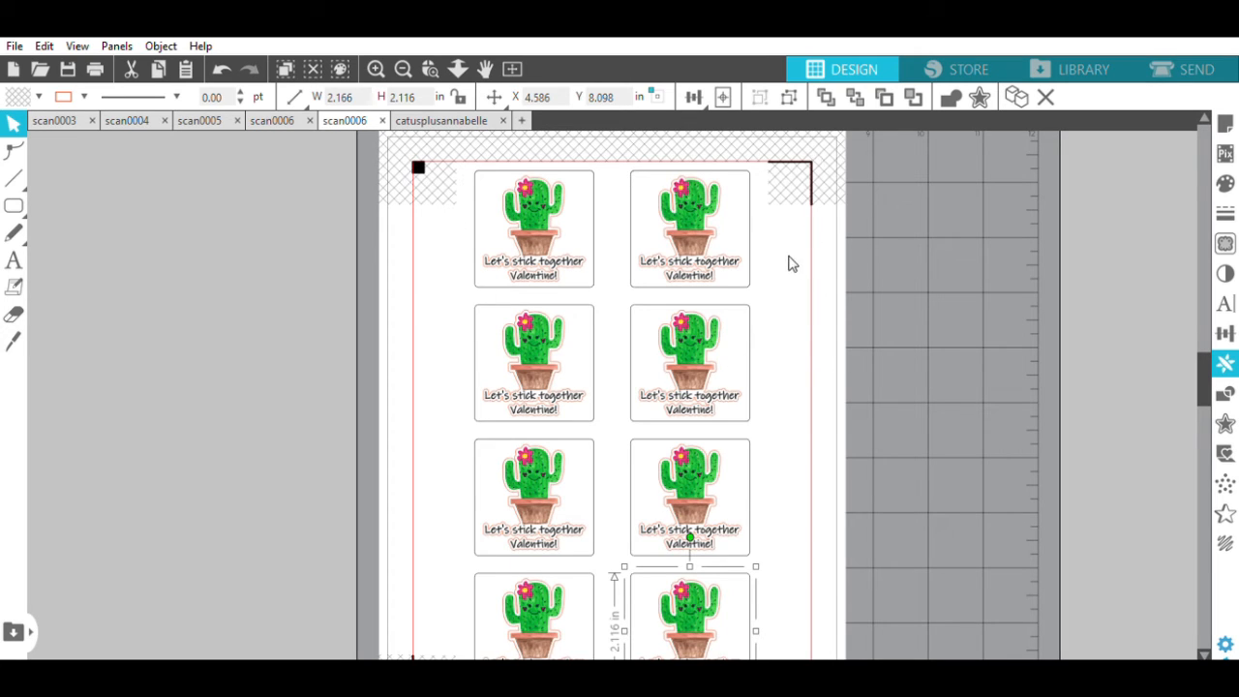
pyautogui.scroll(-3)
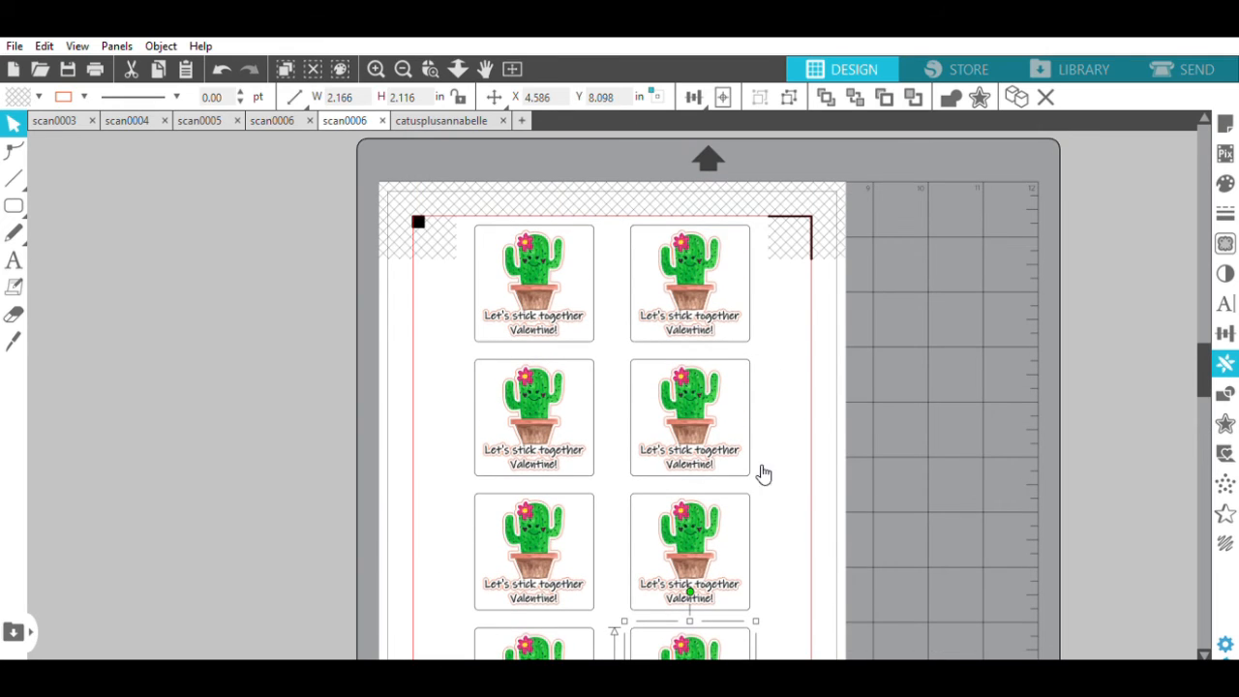
pyautogui.moveTo(868, 352)
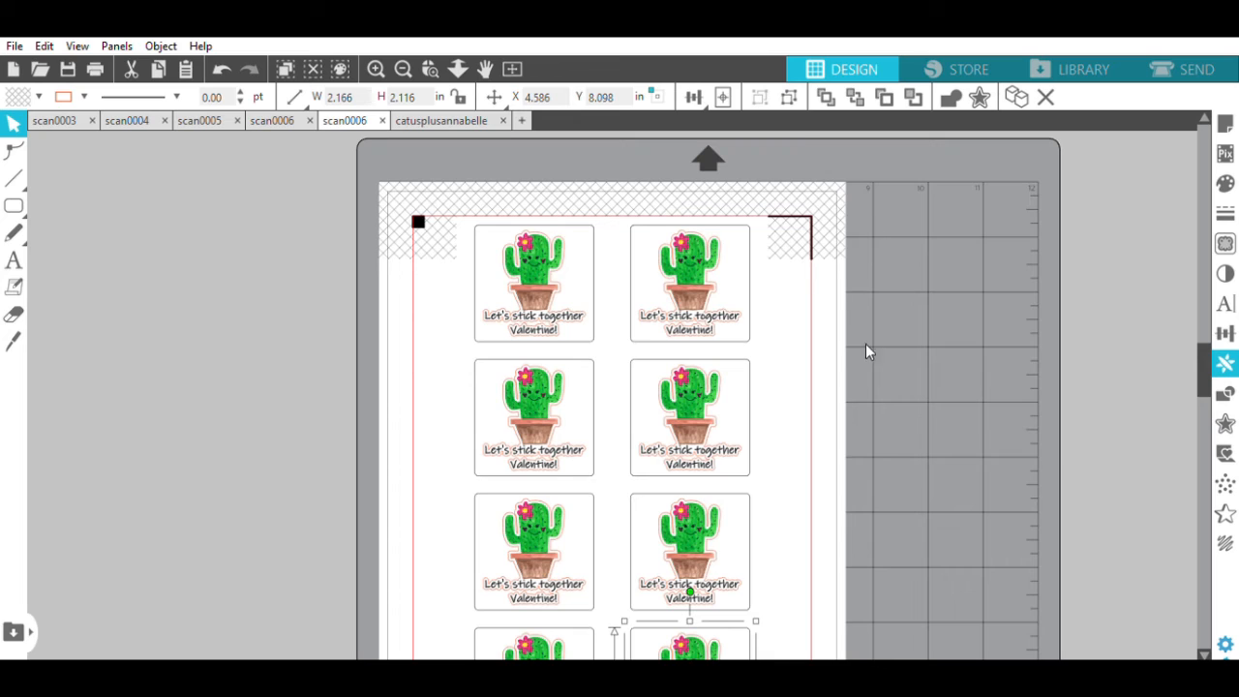
pyautogui.moveTo(596, 180)
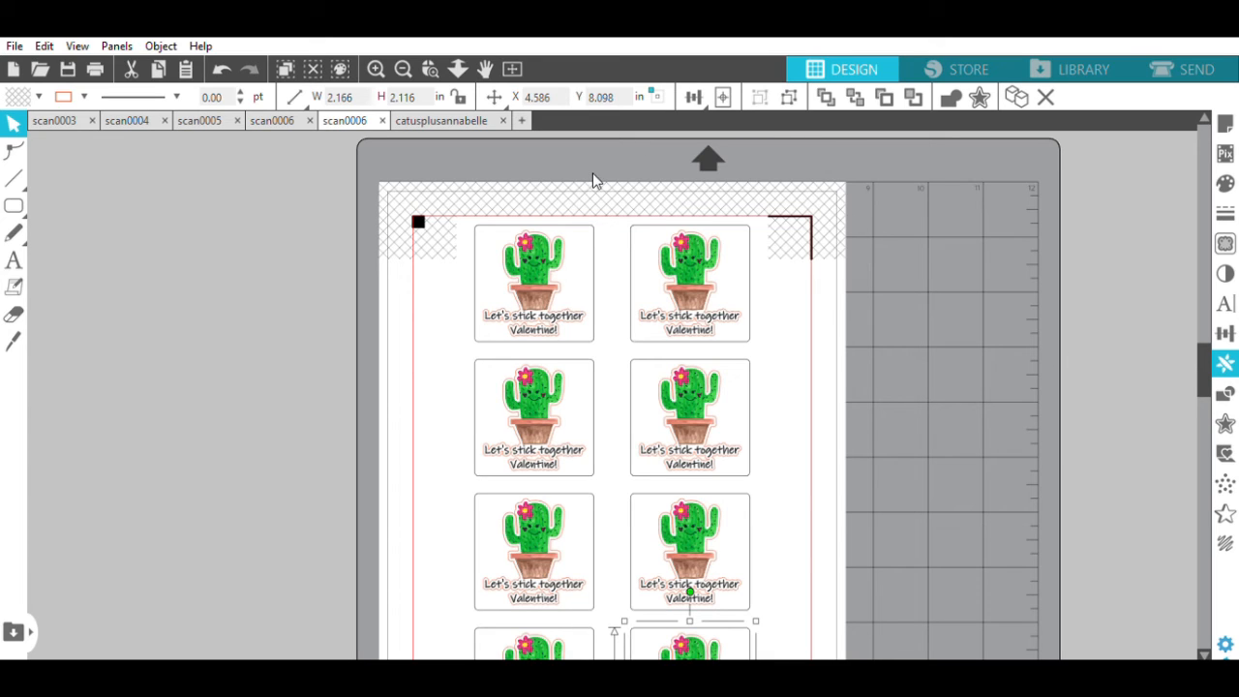
pyautogui.moveTo(352, 569)
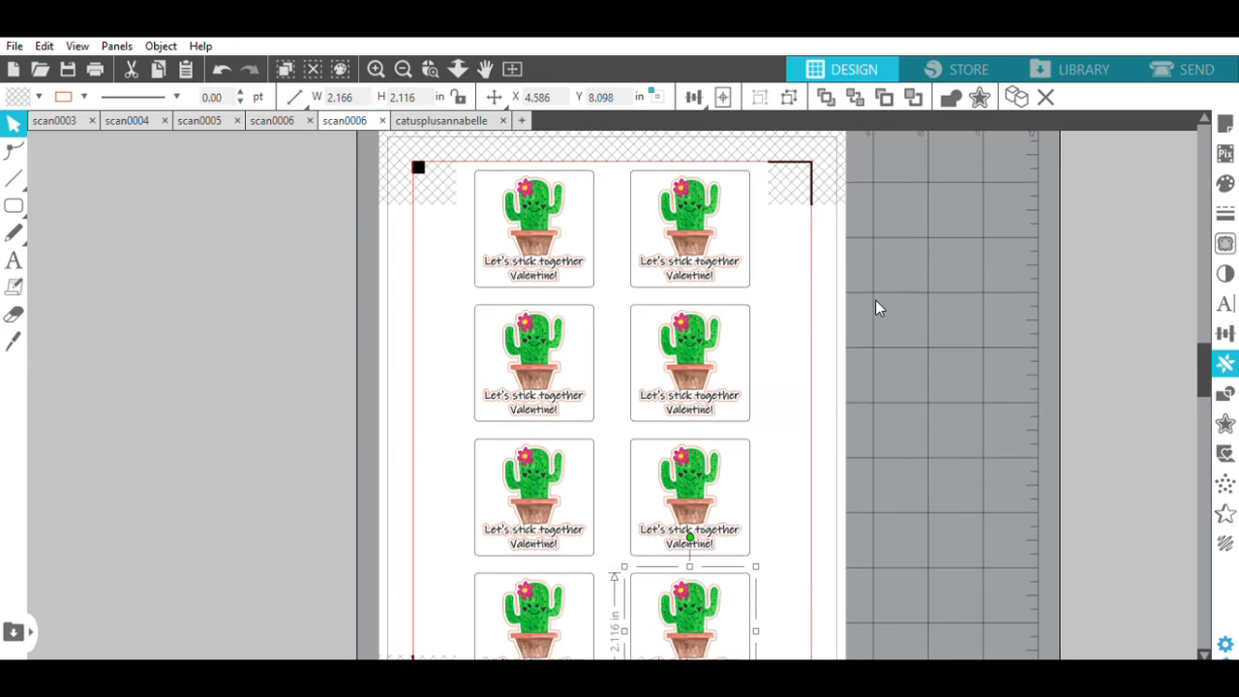
pyautogui.scroll(-3)
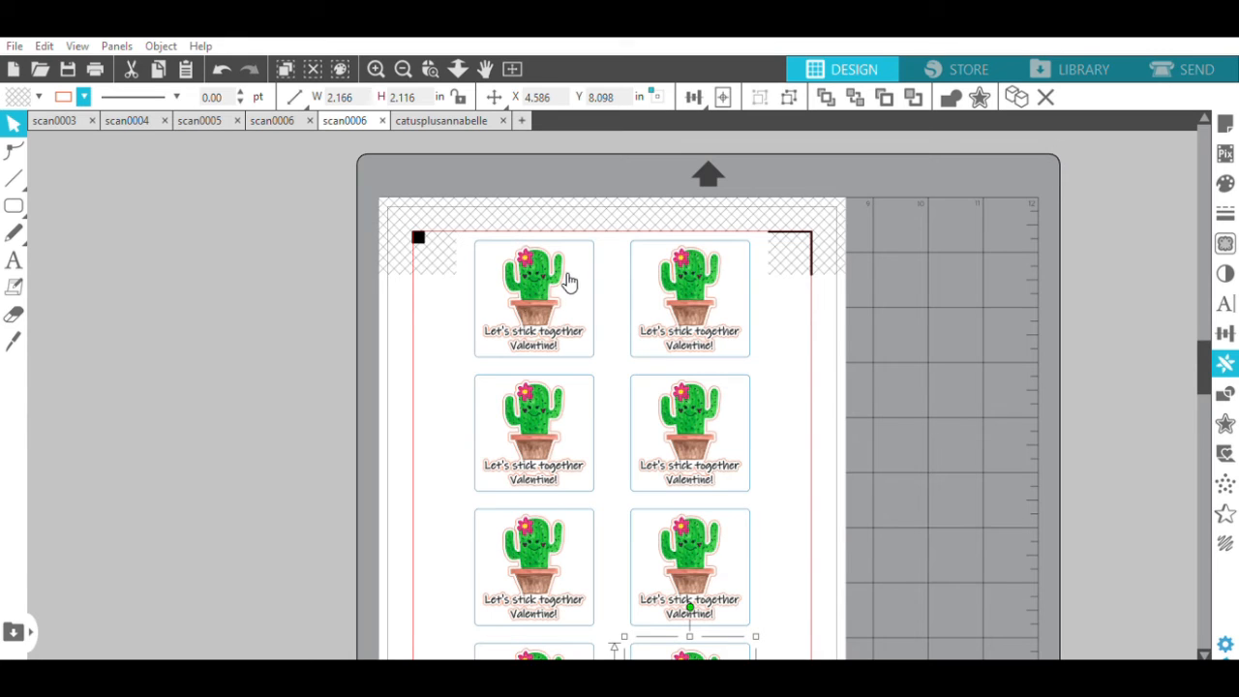
pyautogui.moveTo(498, 236)
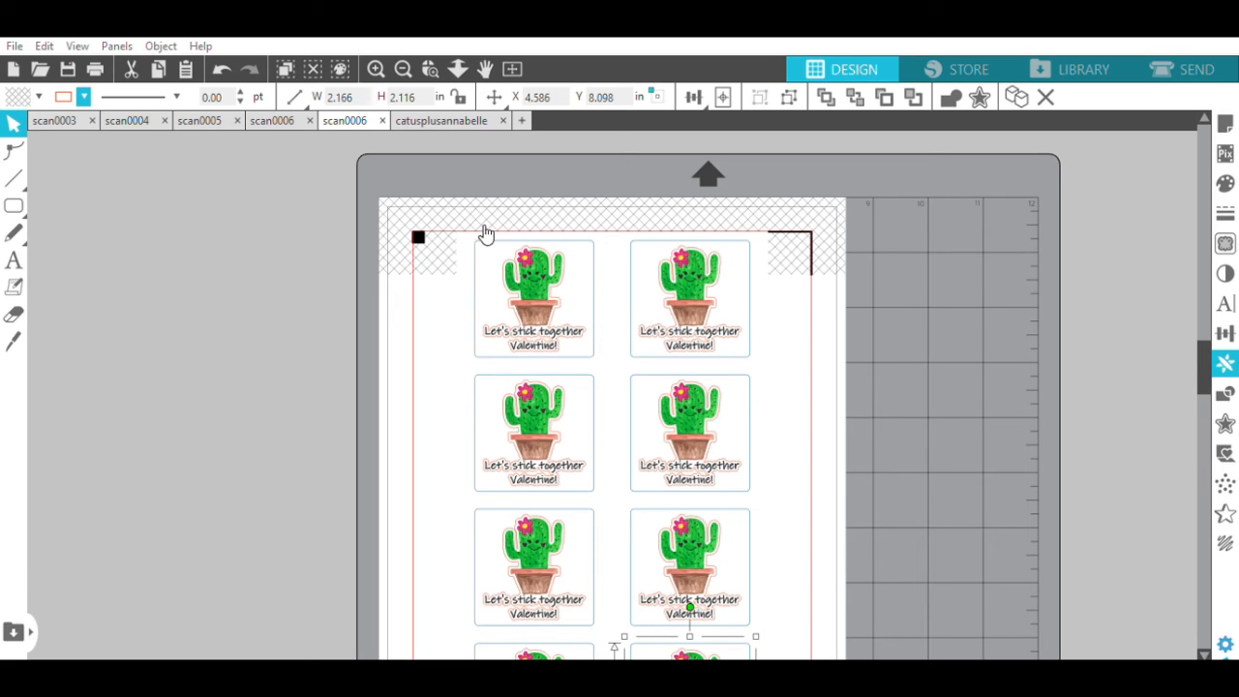
pyautogui.moveTo(752, 244)
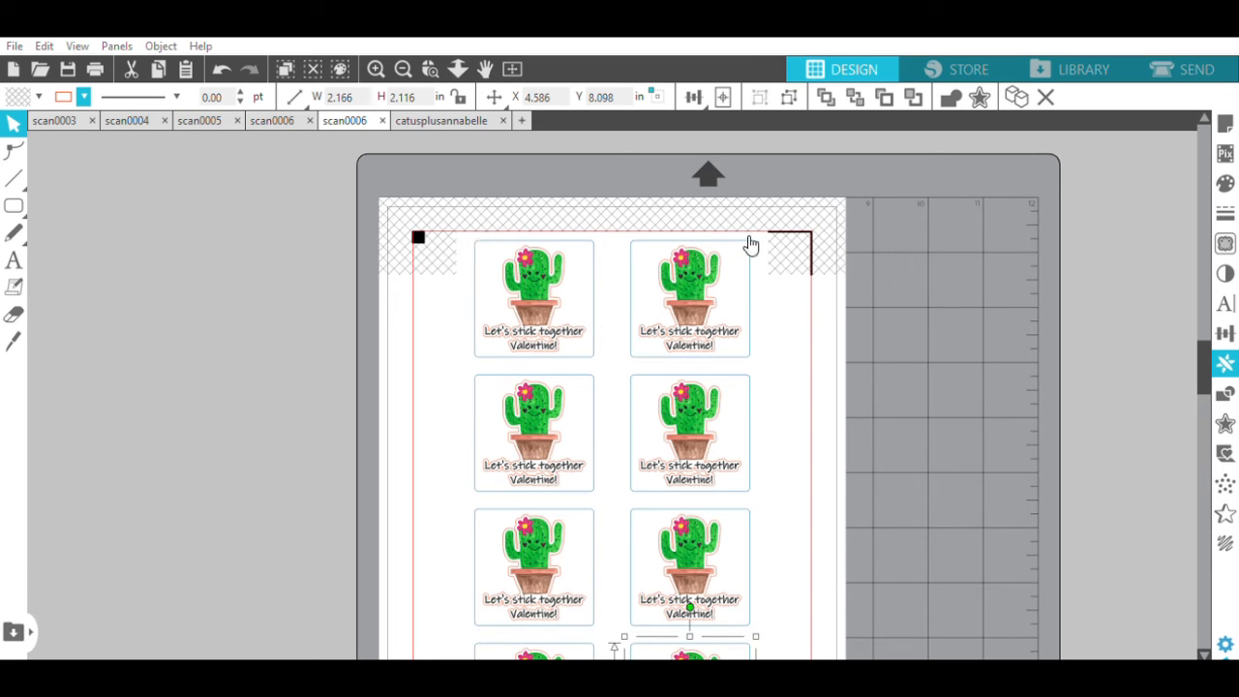
pyautogui.moveTo(757, 337)
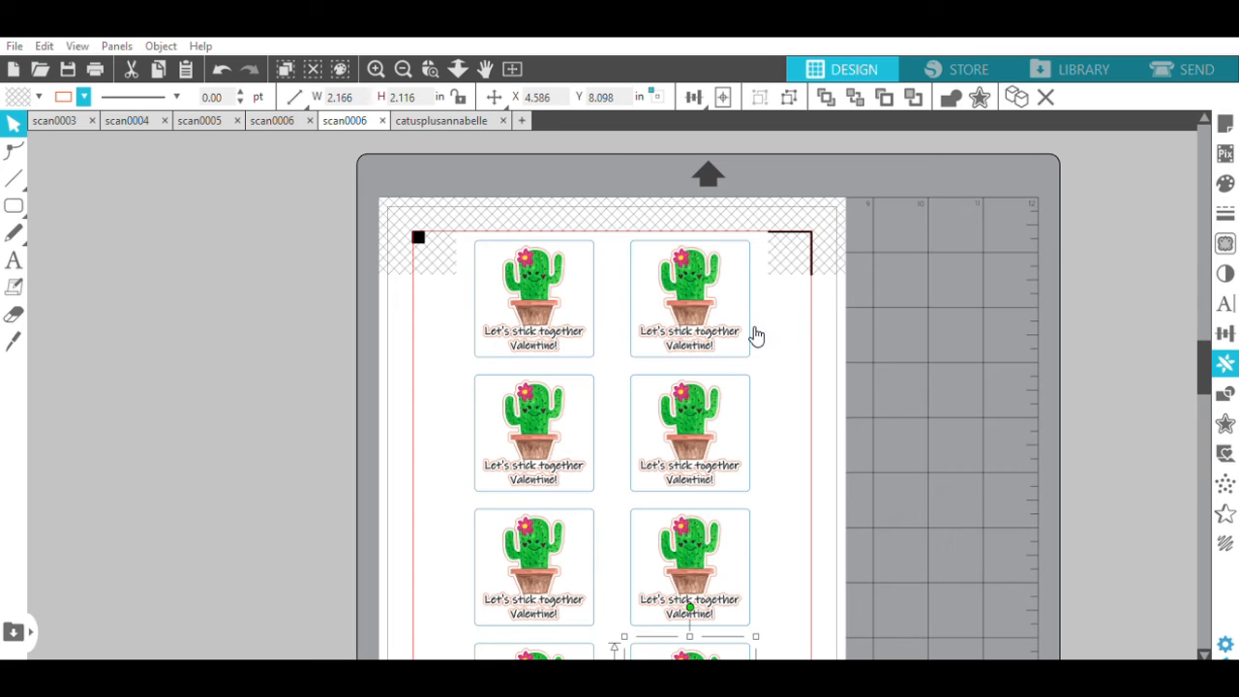
pyautogui.moveTo(747, 317)
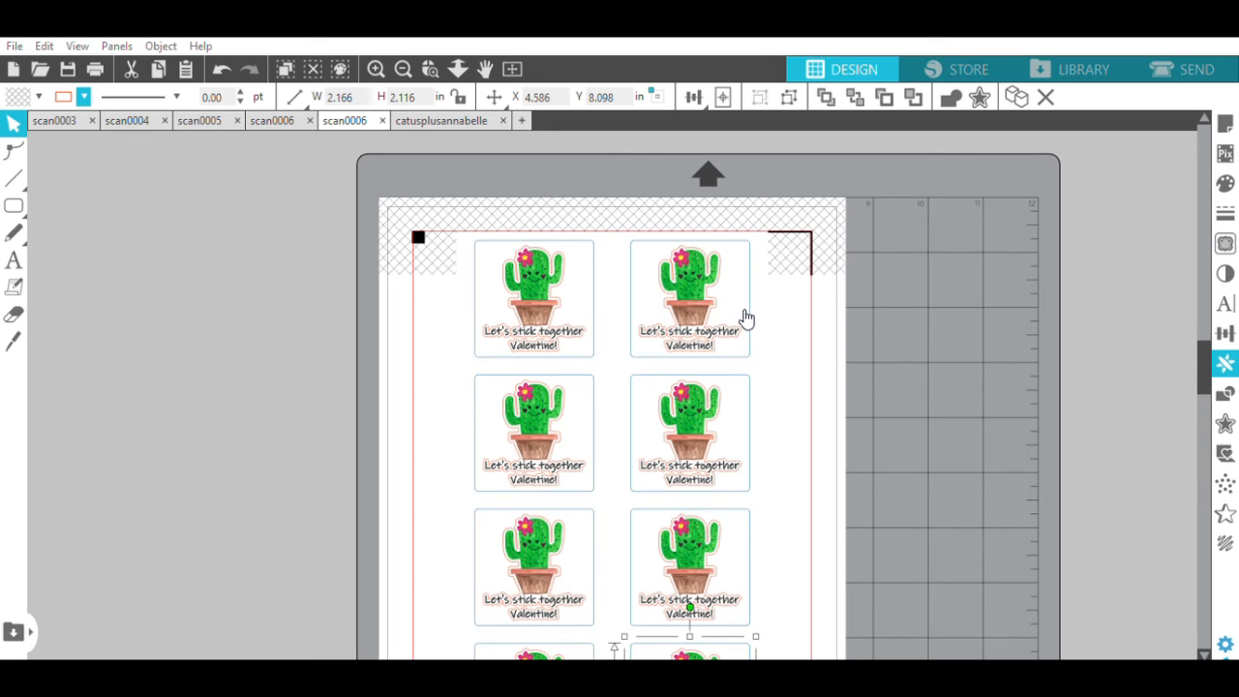
pyautogui.moveTo(1186, 60)
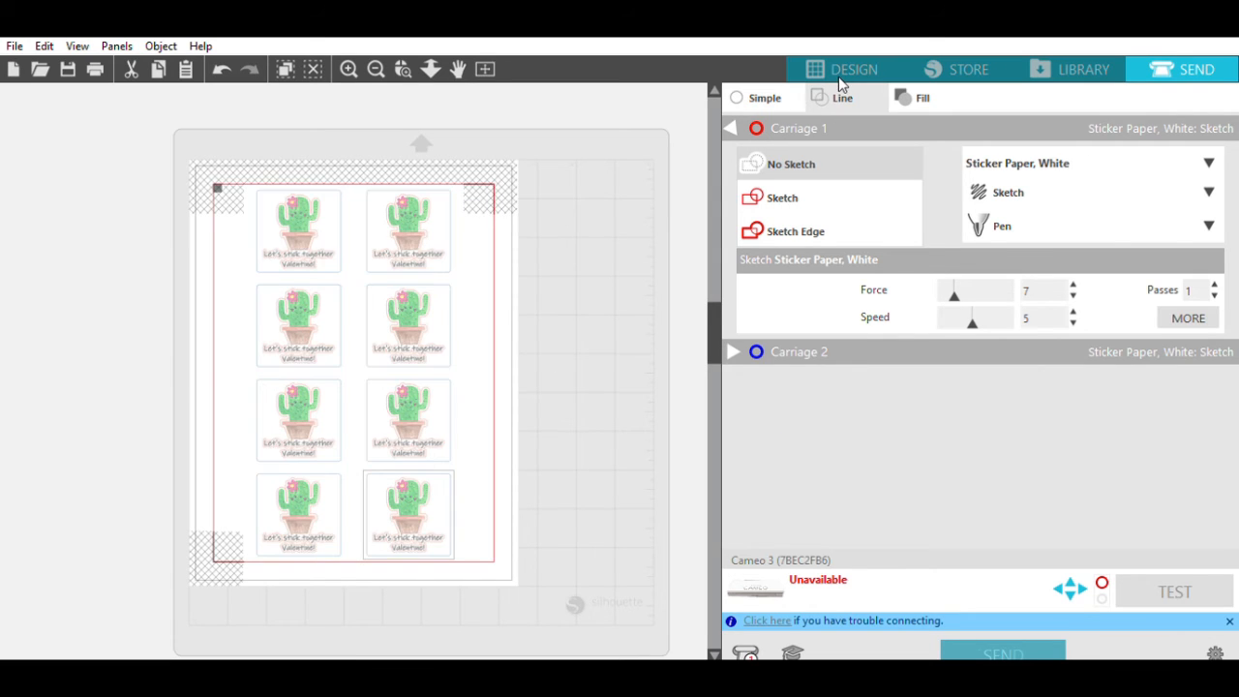
# Switch the Send panel to Line mode so cut settings list per line colour
pyautogui.click(842, 97)
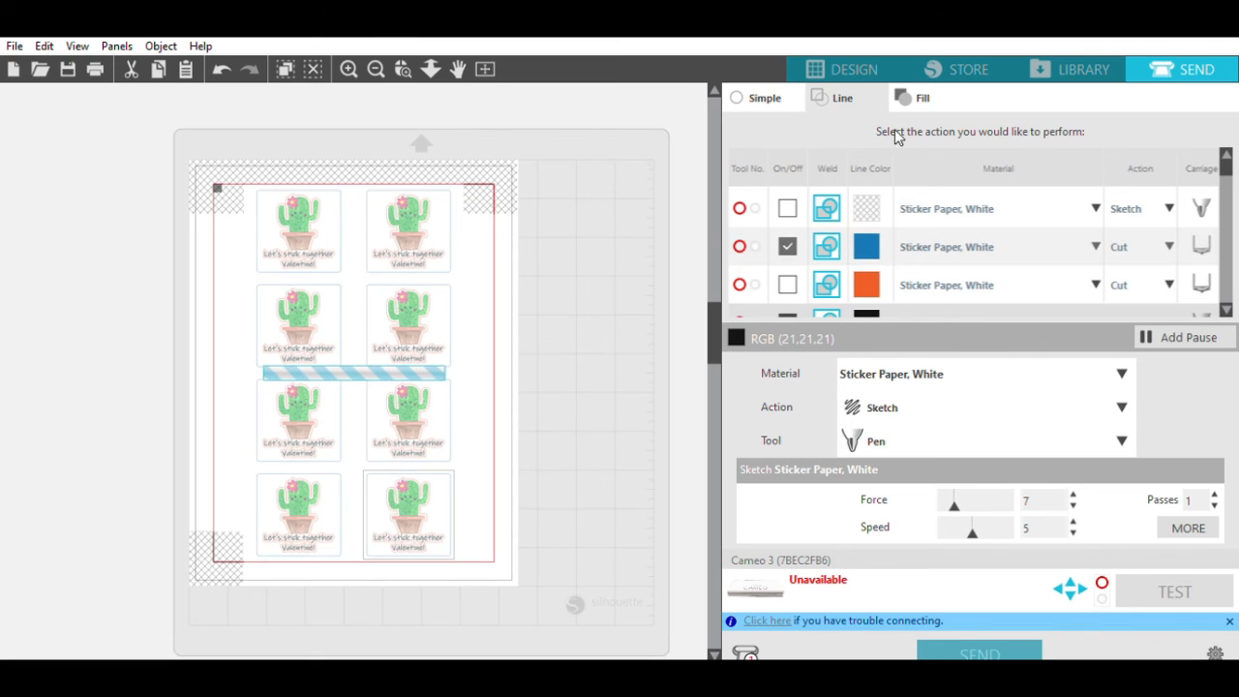
pyautogui.moveTo(475, 251)
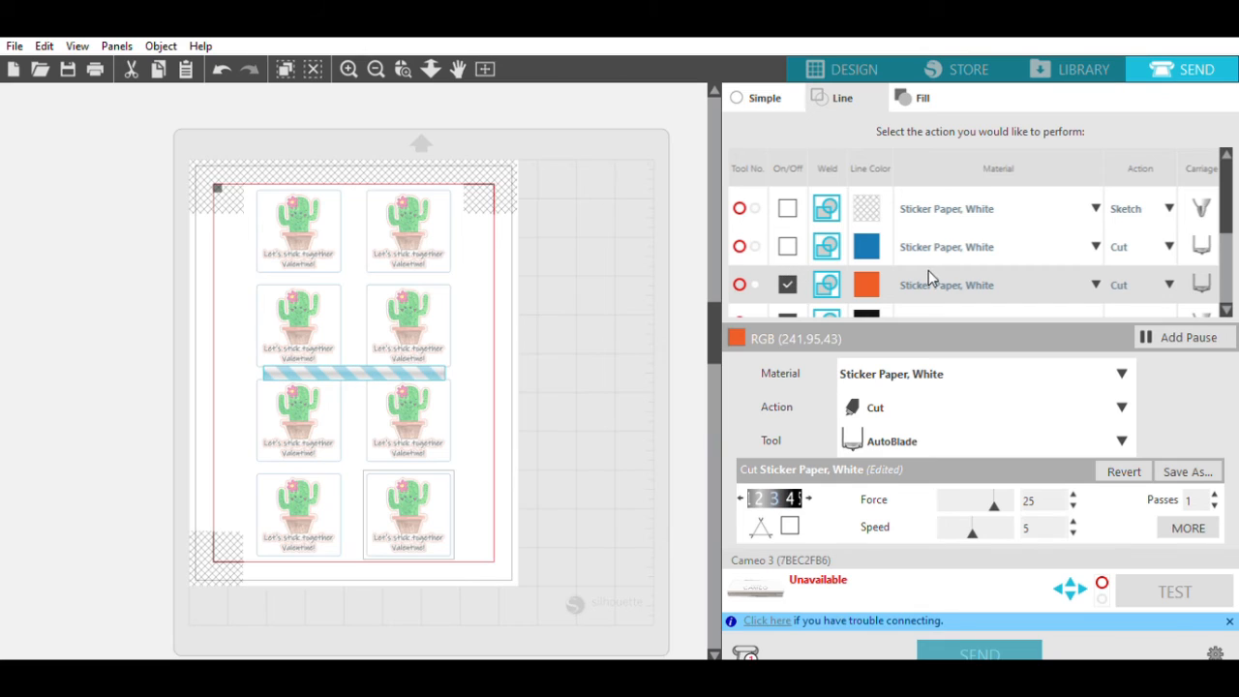
pyautogui.moveTo(908, 279)
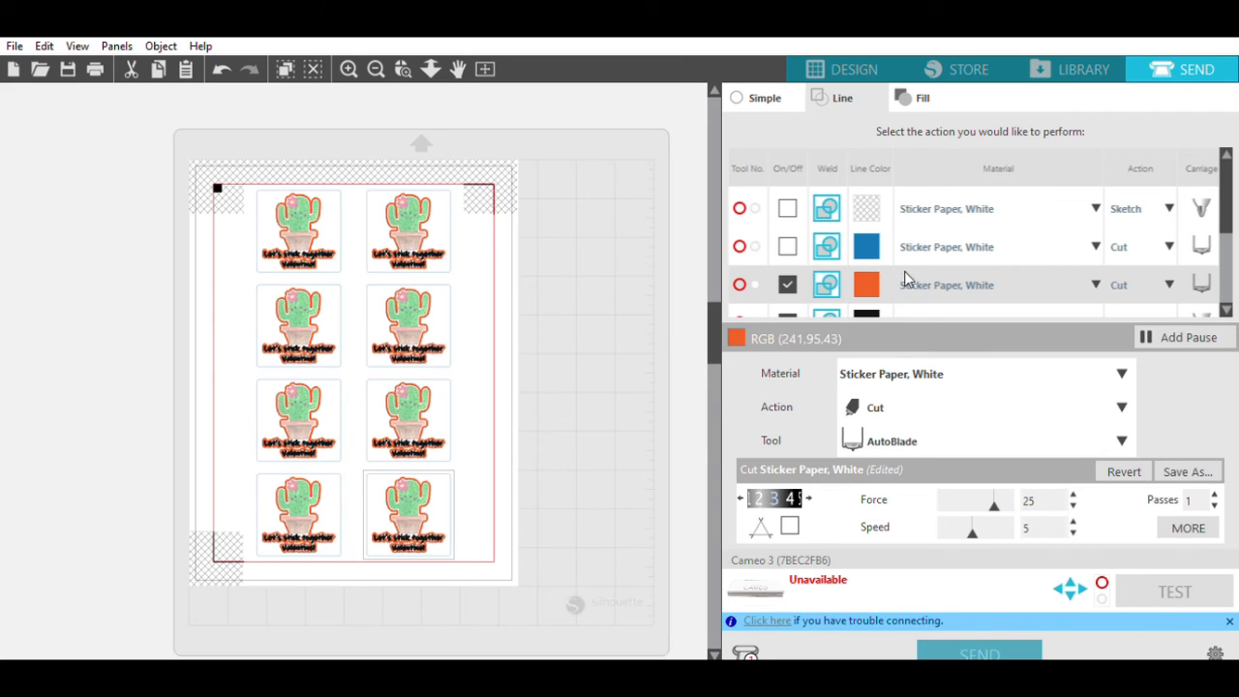
pyautogui.moveTo(875, 378)
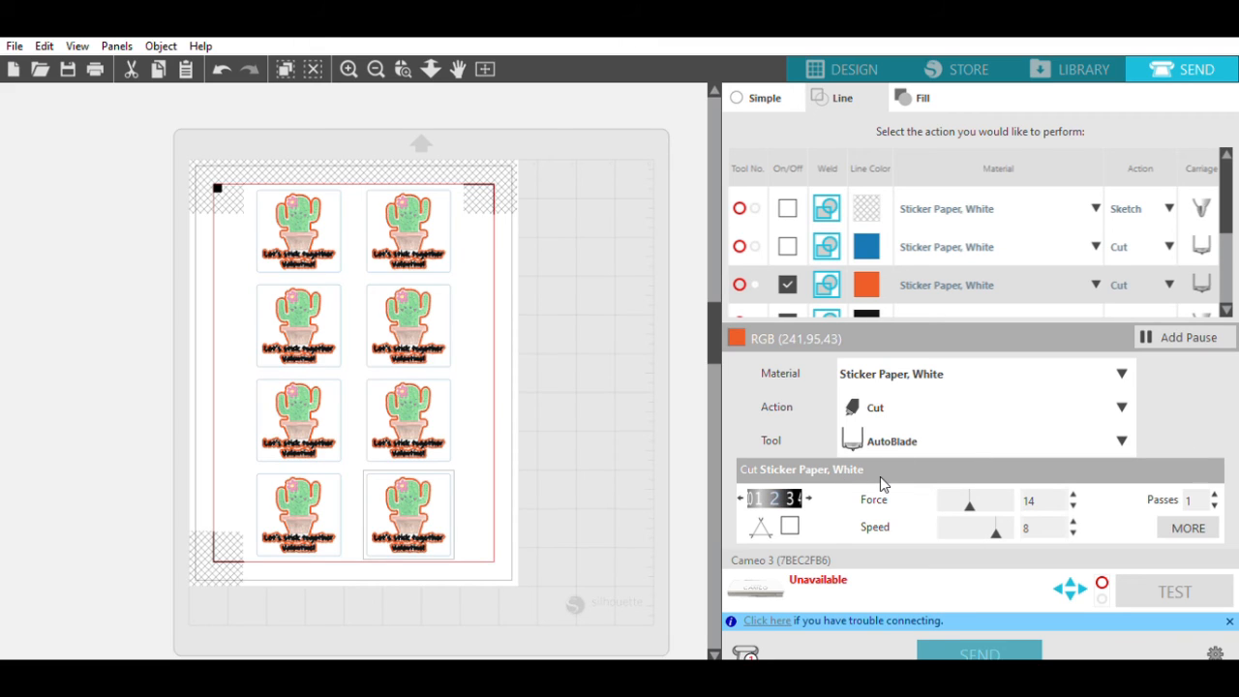
pyautogui.moveTo(782, 486)
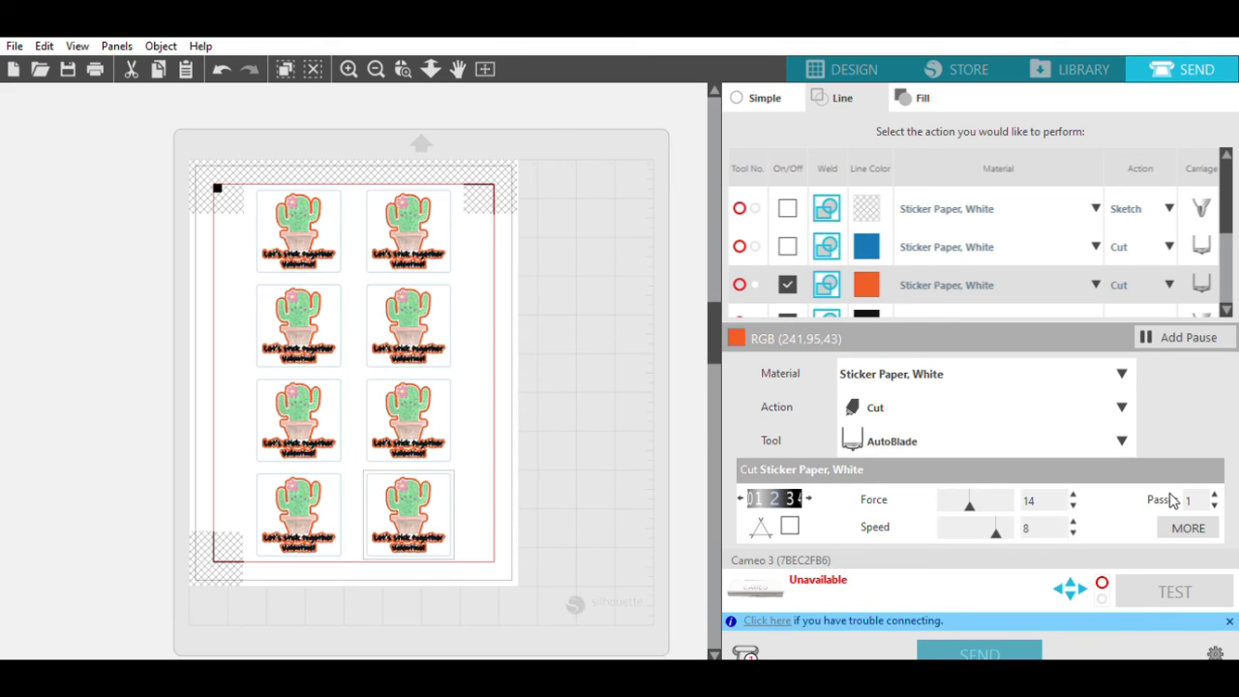
pyautogui.moveTo(965, 647)
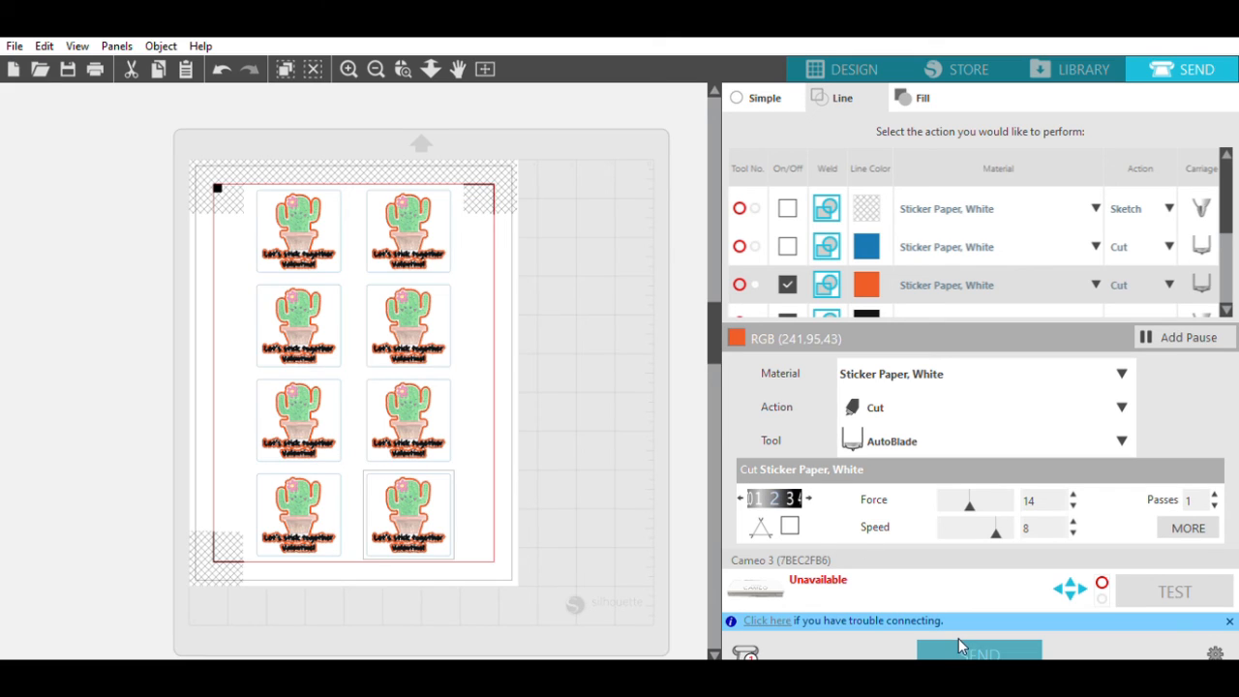
pyautogui.moveTo(757, 616)
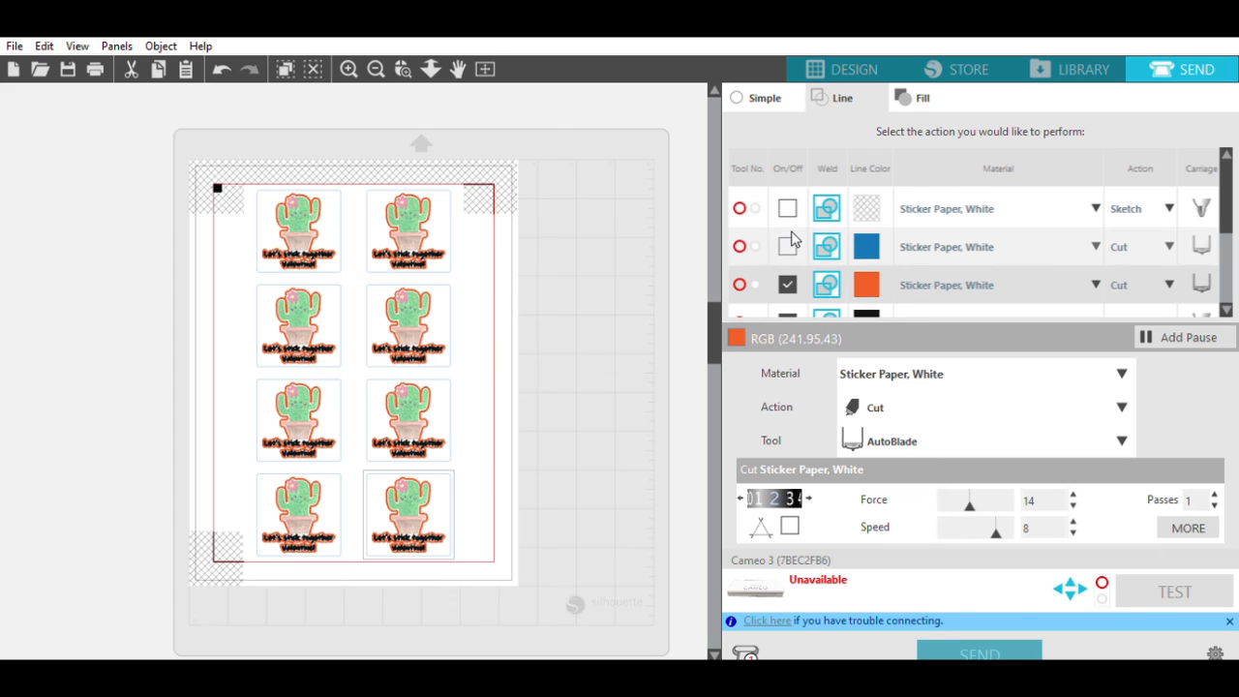
# Scroll the Line list and enable the blue square-border line for cutting
pyautogui.scroll(-3)
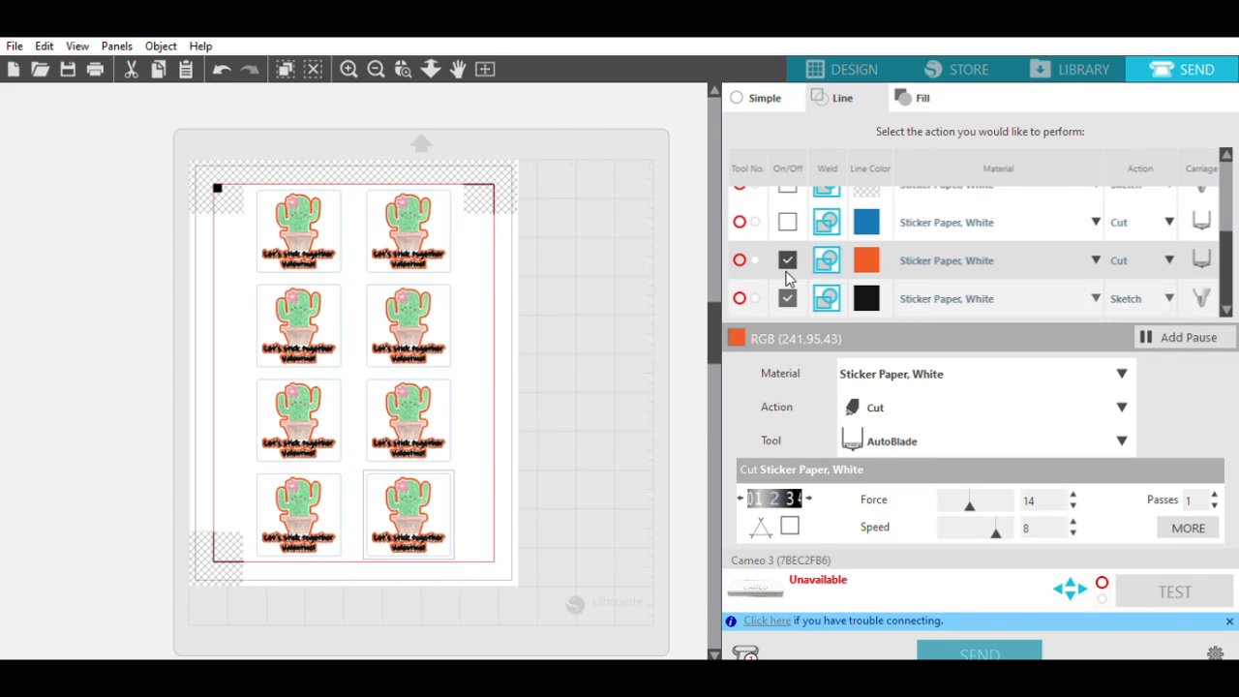
pyautogui.click(786, 260)
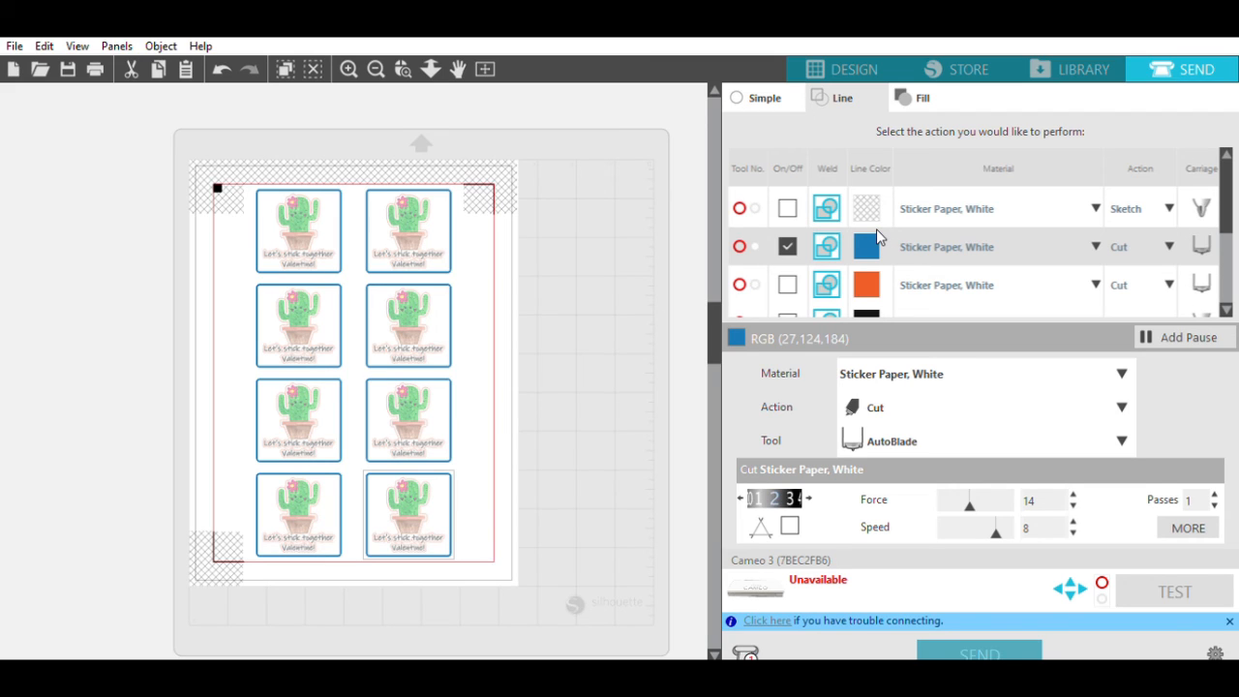
pyautogui.moveTo(970, 341)
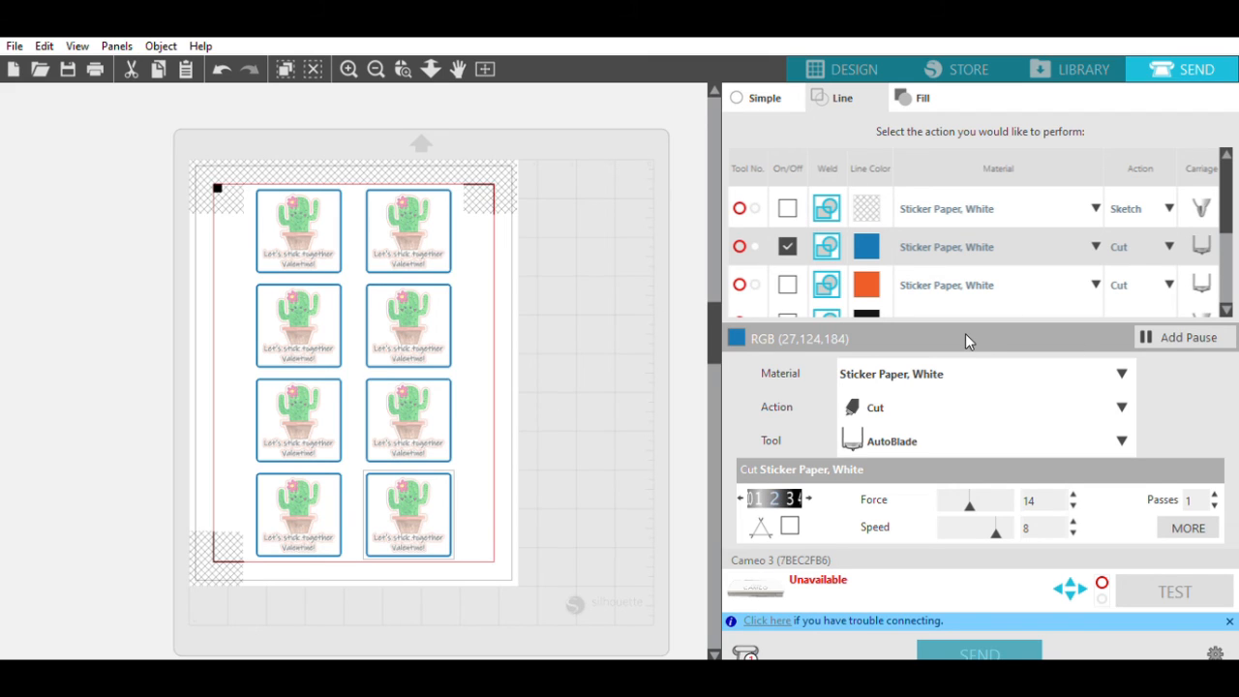
pyautogui.moveTo(995, 495)
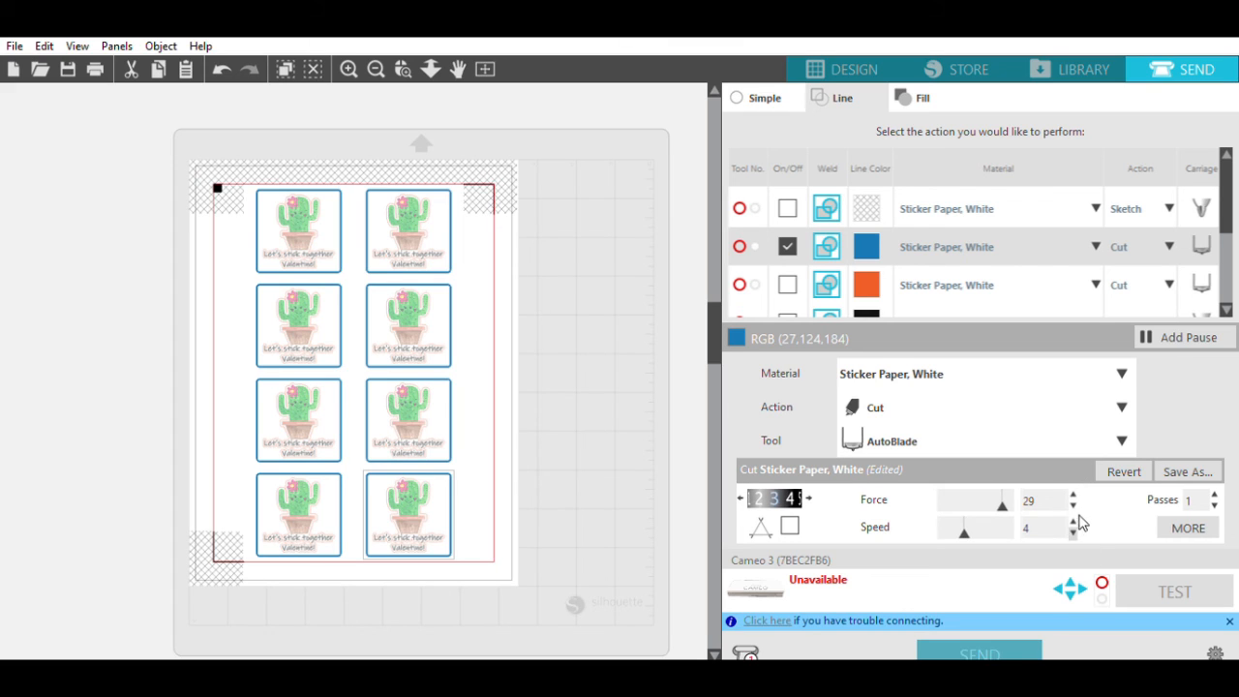
pyautogui.moveTo(687, 202)
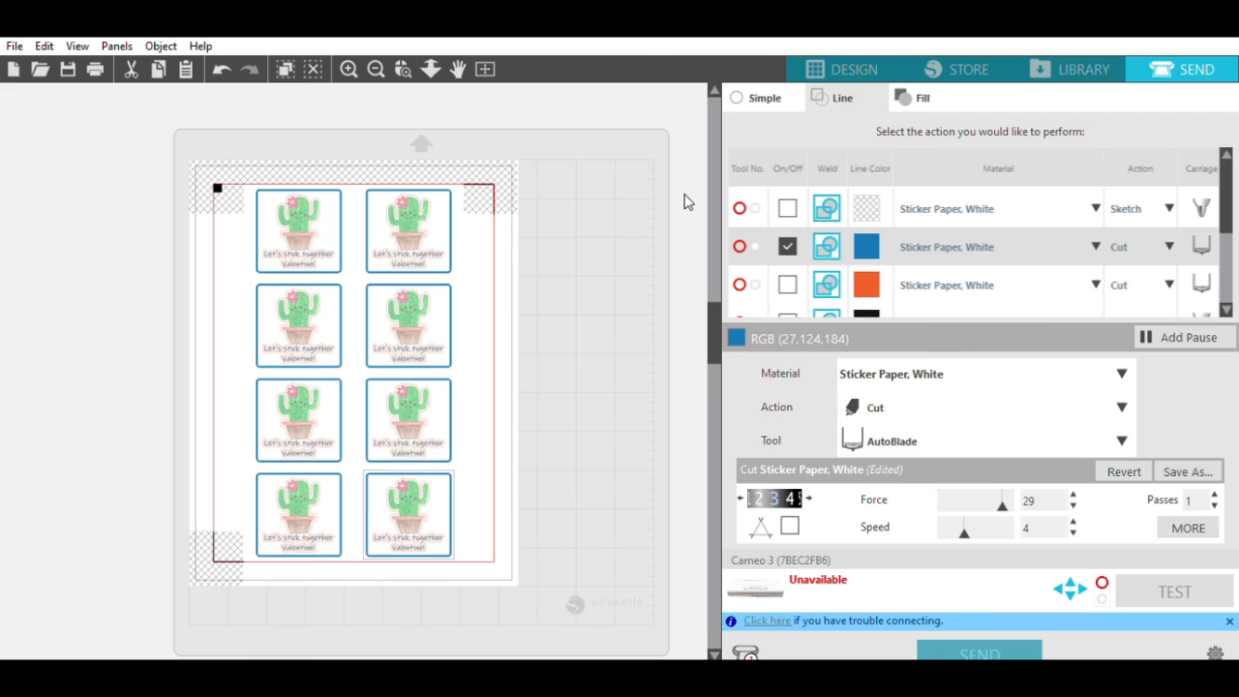
pyautogui.moveTo(968, 643)
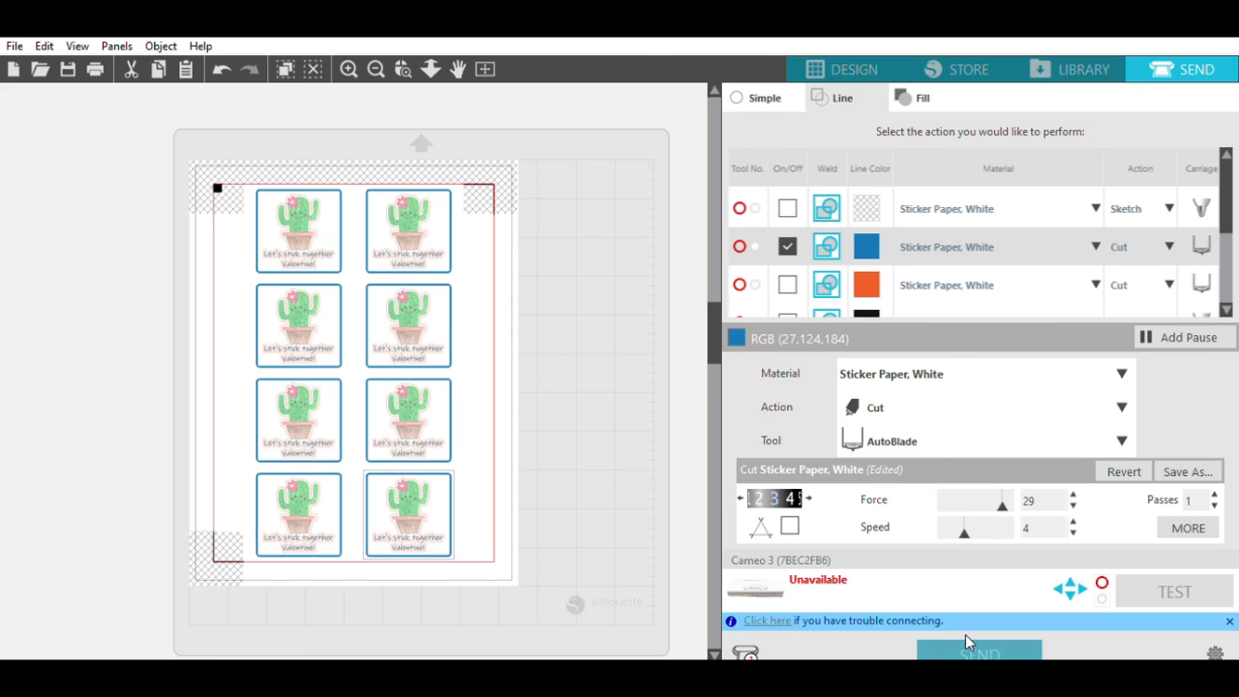
pyautogui.moveTo(434, 314)
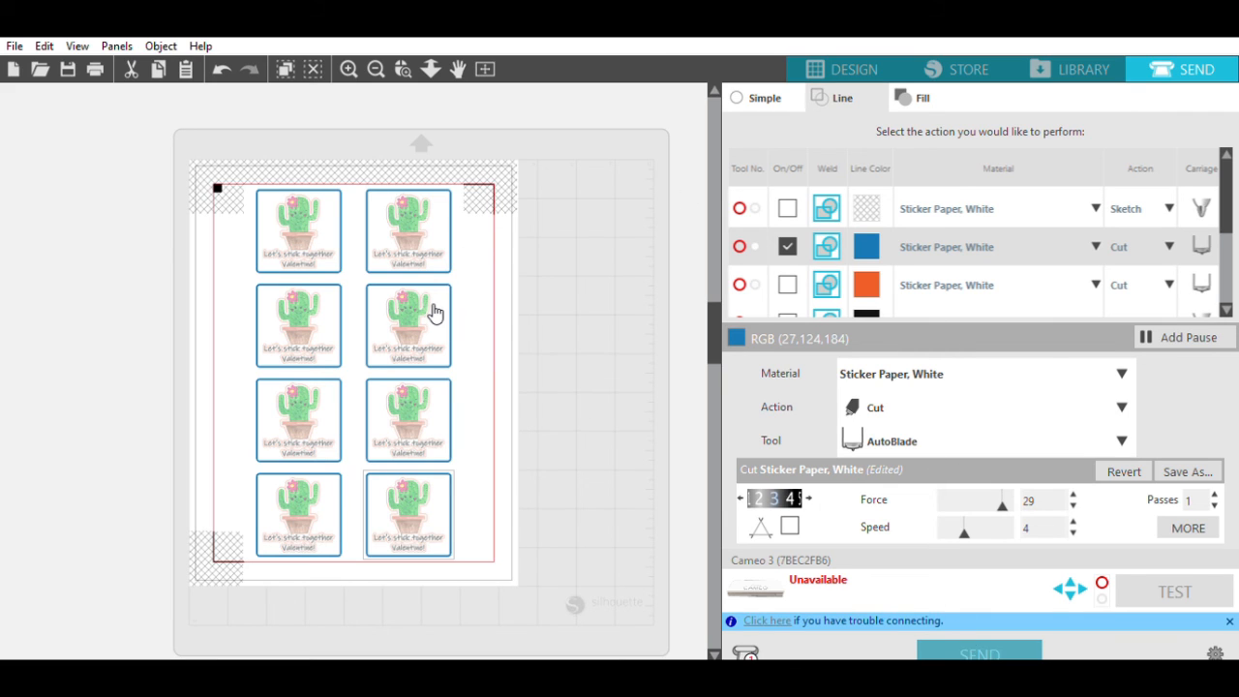
pyautogui.moveTo(488, 205)
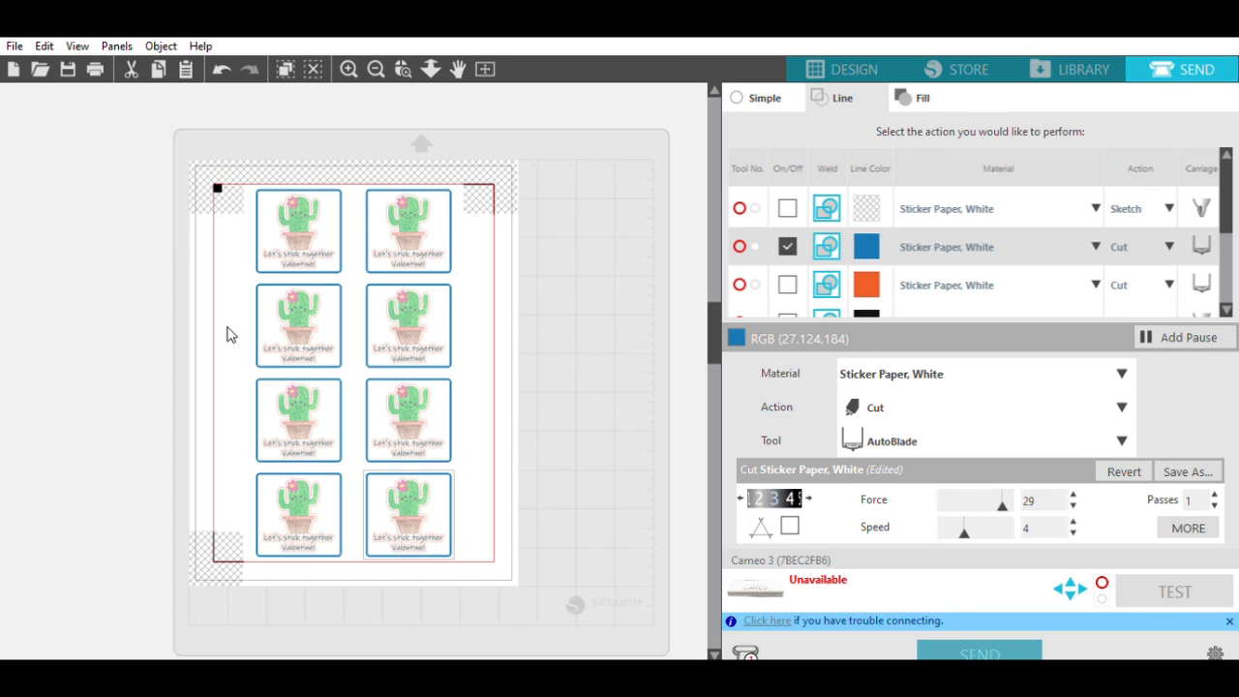
pyautogui.moveTo(348, 165)
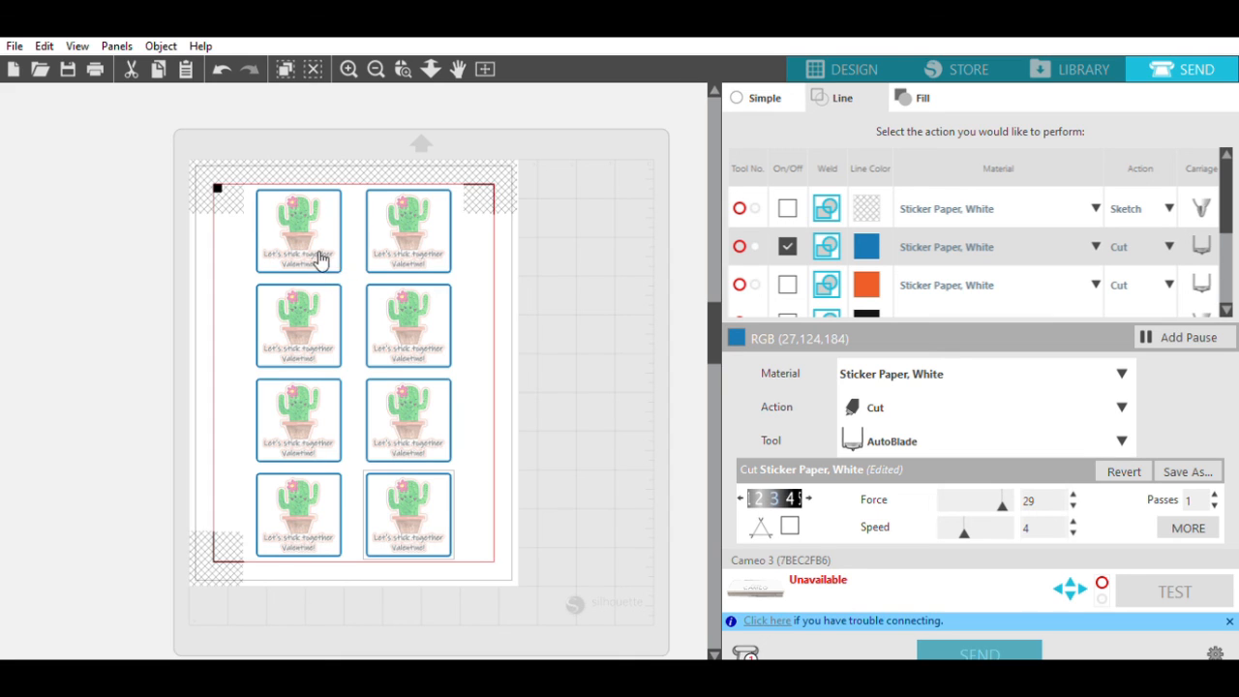
pyautogui.moveTo(287, 217)
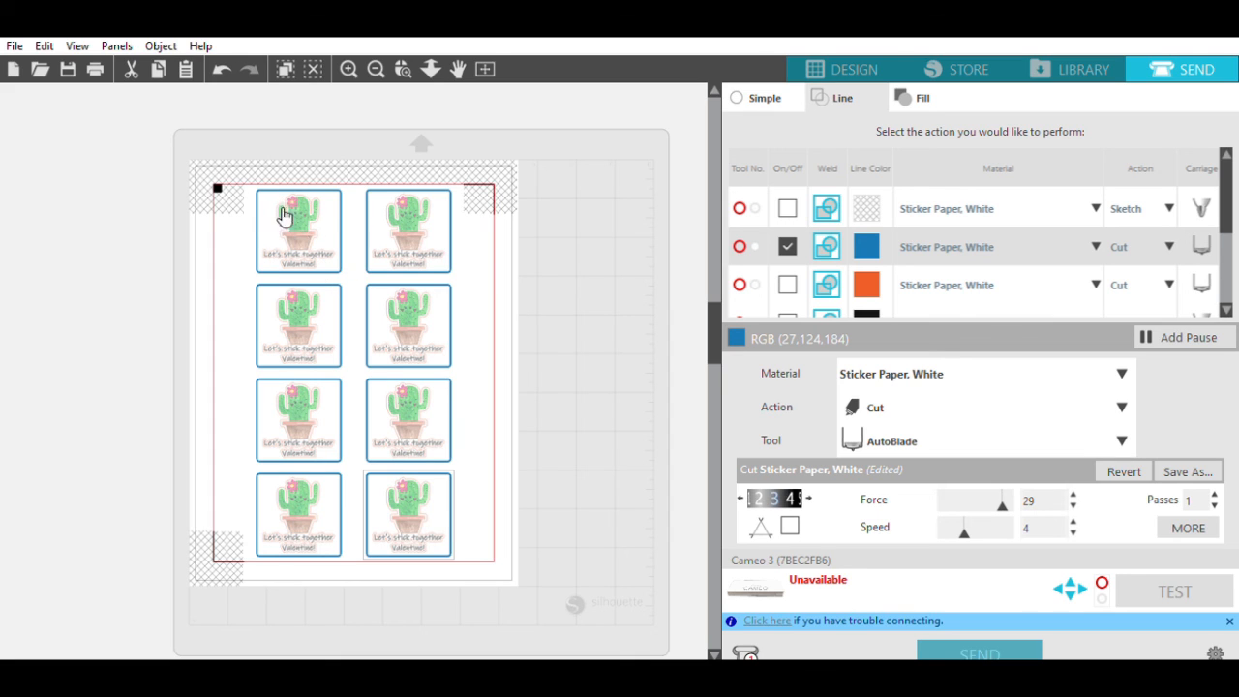
pyautogui.moveTo(856, 99)
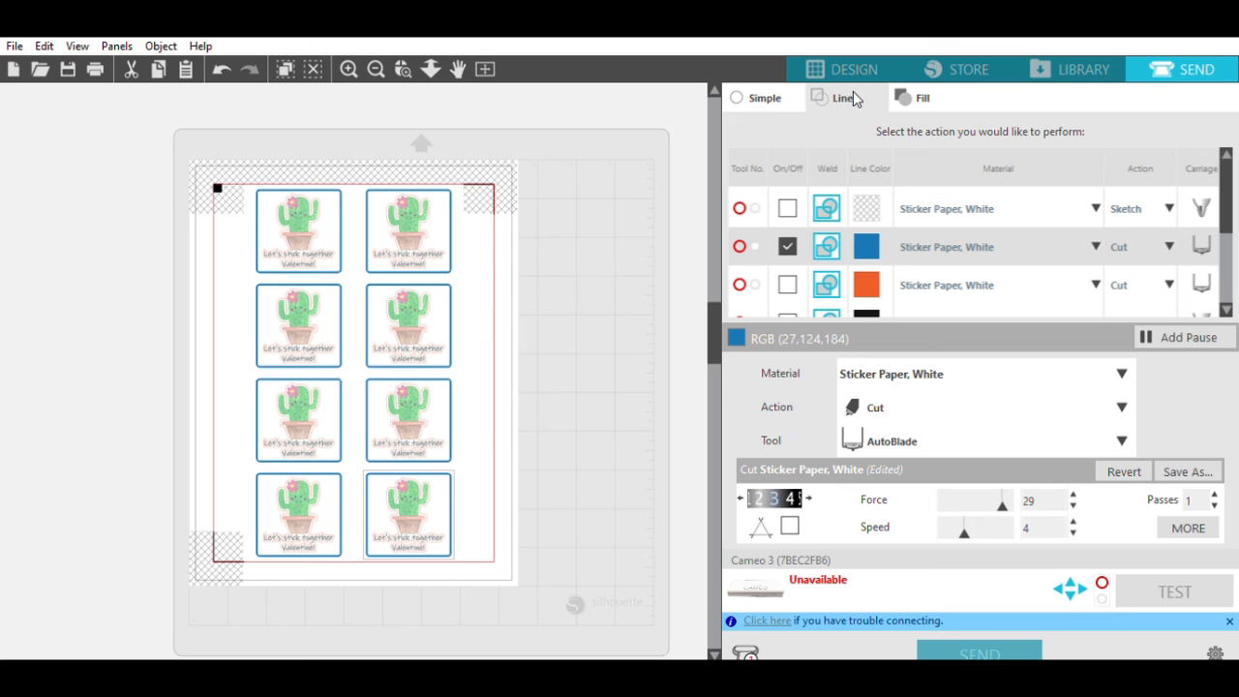
pyautogui.moveTo(1156, 124)
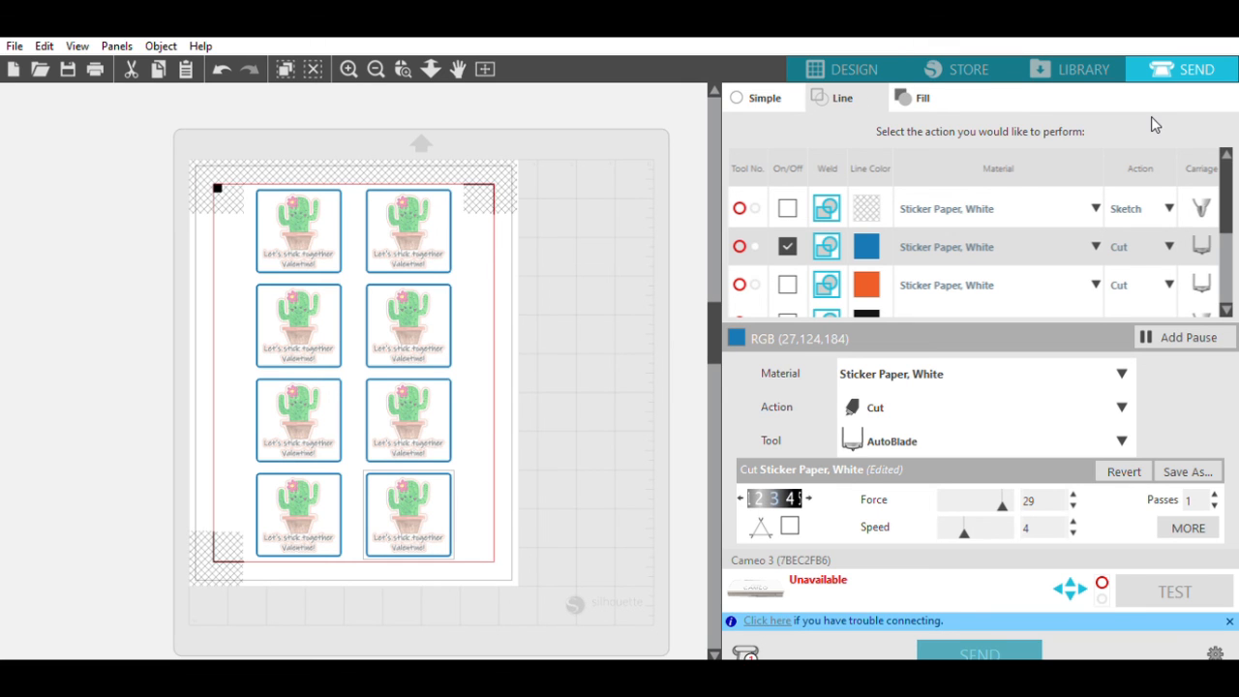